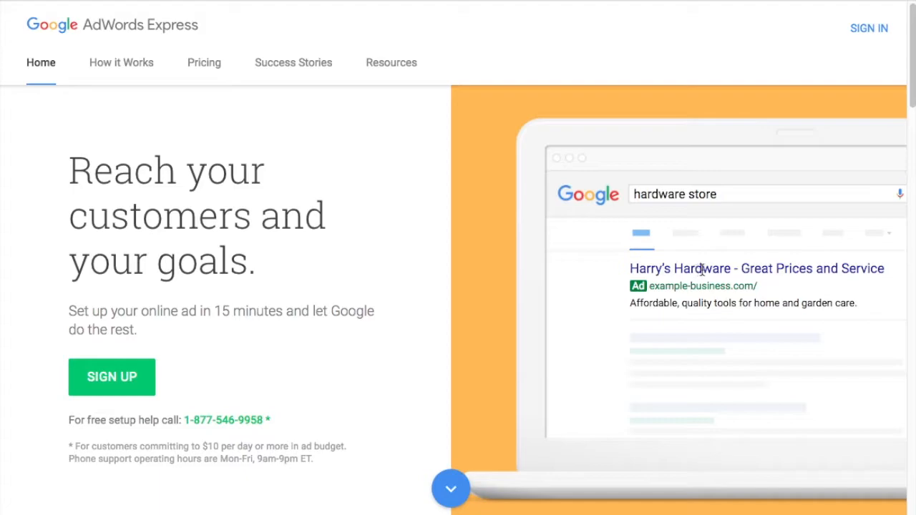
mouse_move(432, 234)
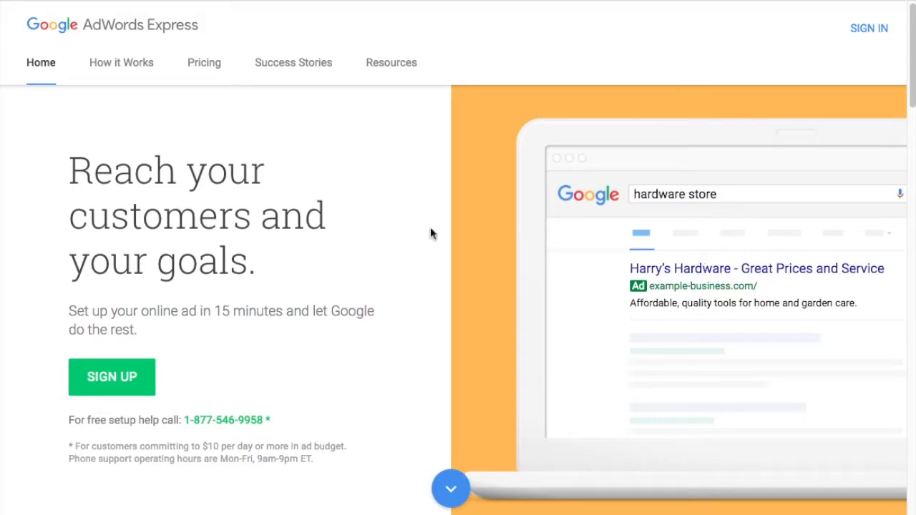
mouse_move(199, 192)
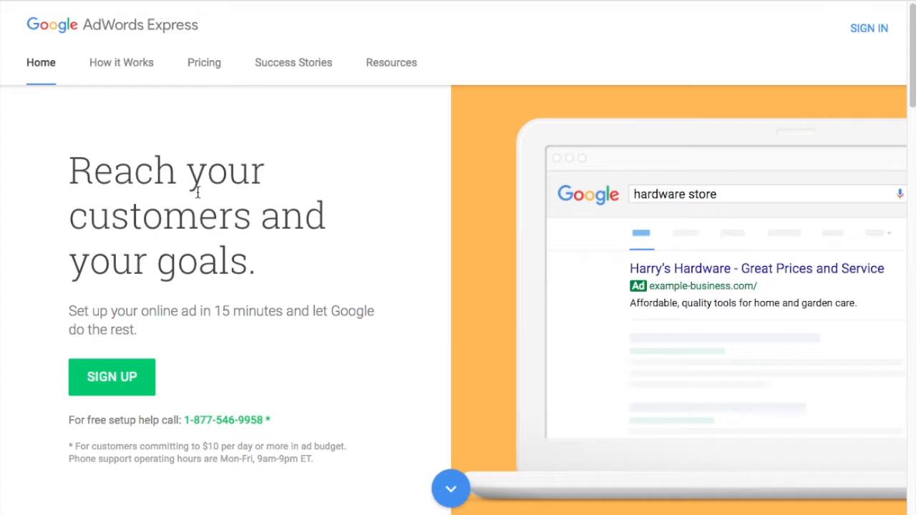
mouse_move(234, 320)
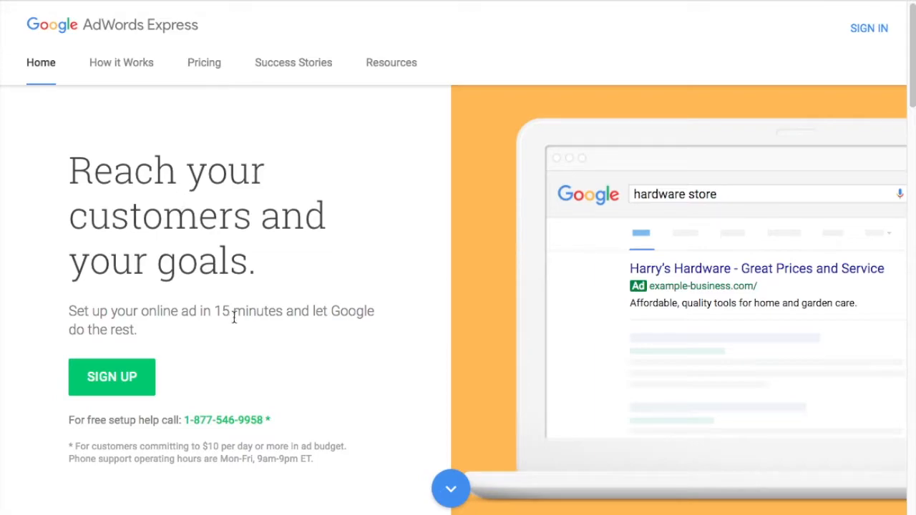
mouse_move(275, 303)
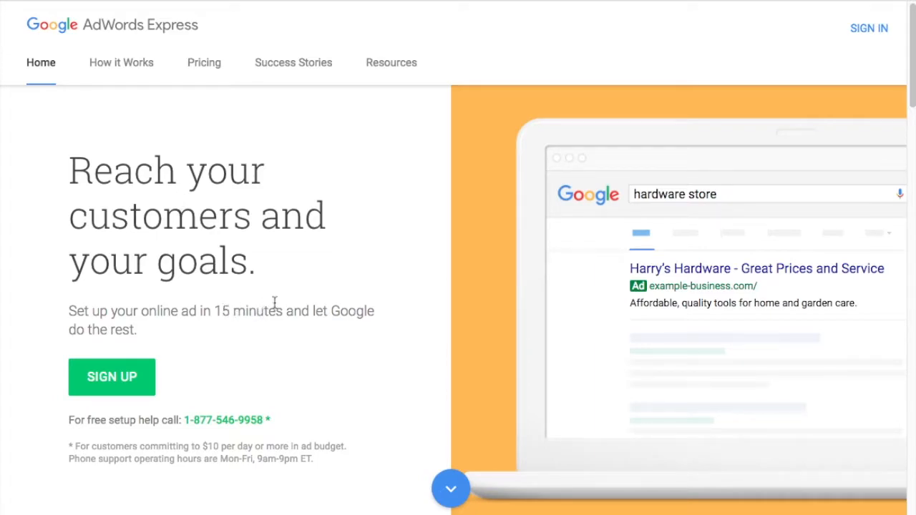
mouse_move(249, 234)
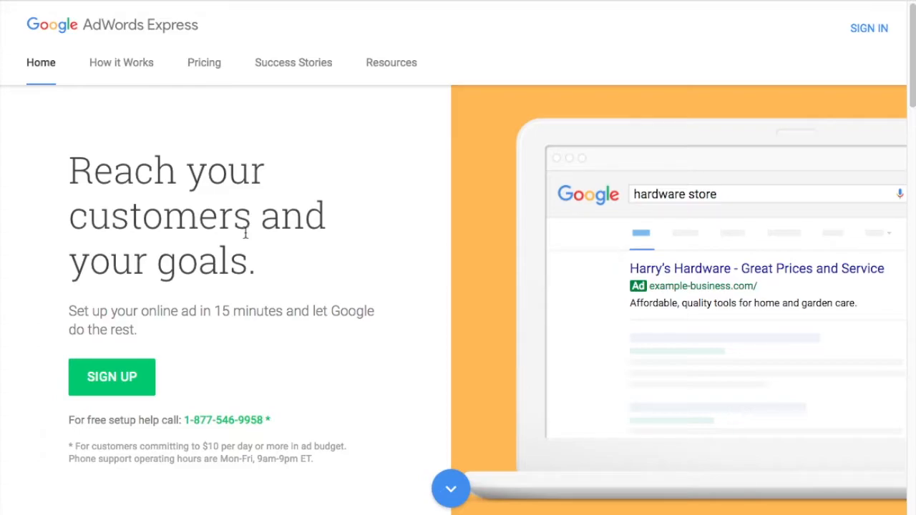
mouse_move(151, 24)
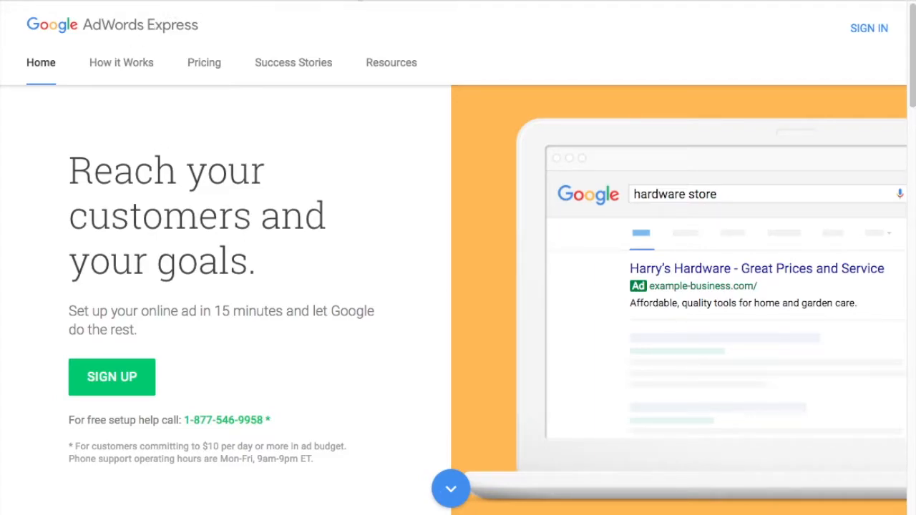
mouse_move(500, 22)
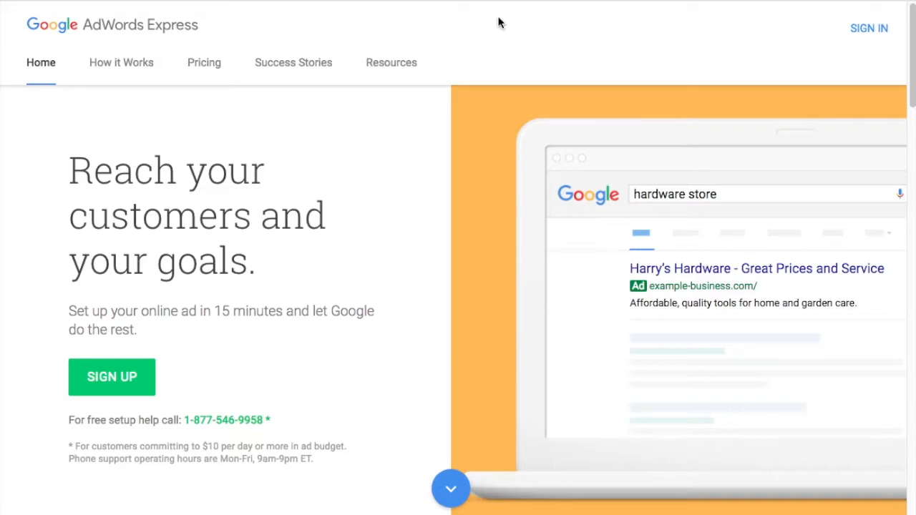
mouse_move(512, 15)
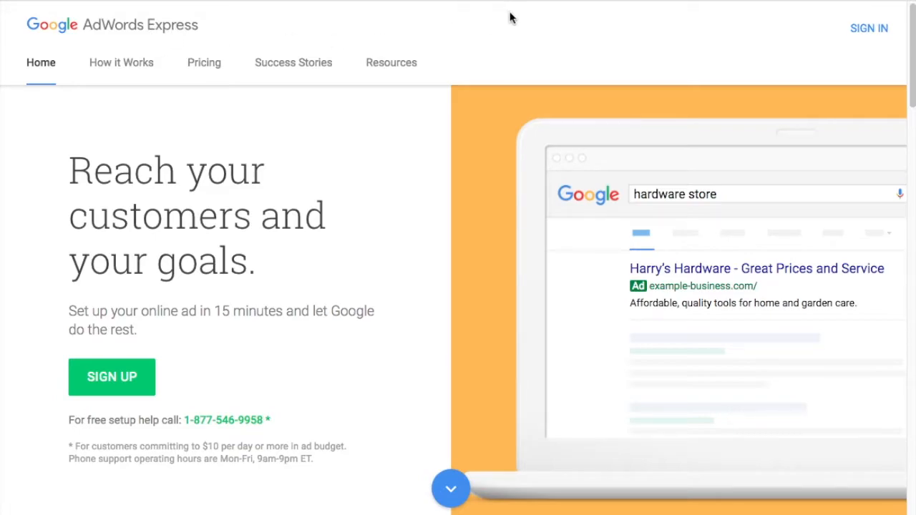
mouse_move(510, 25)
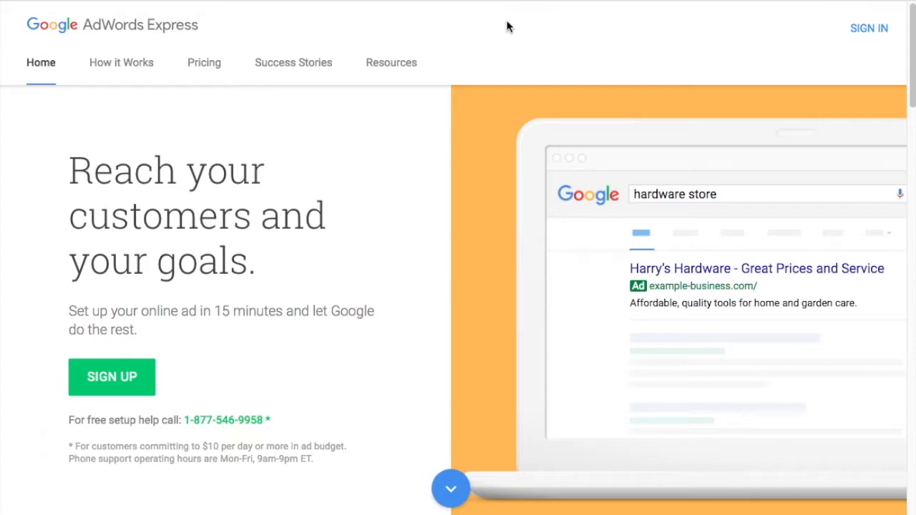
mouse_move(493, 36)
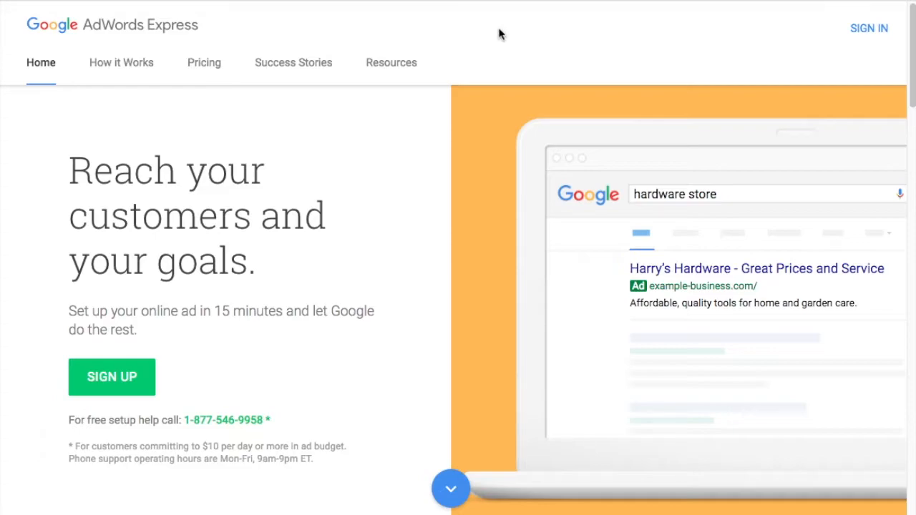
mouse_move(596, 35)
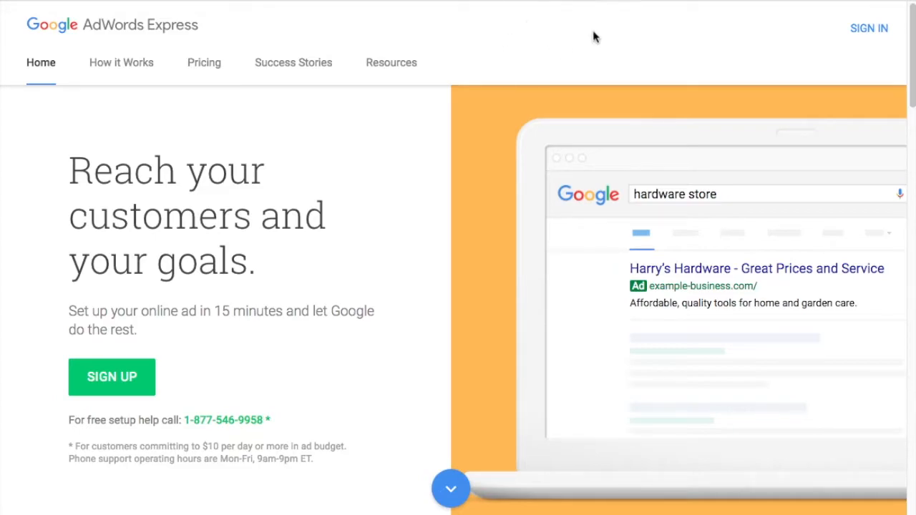
mouse_move(605, 53)
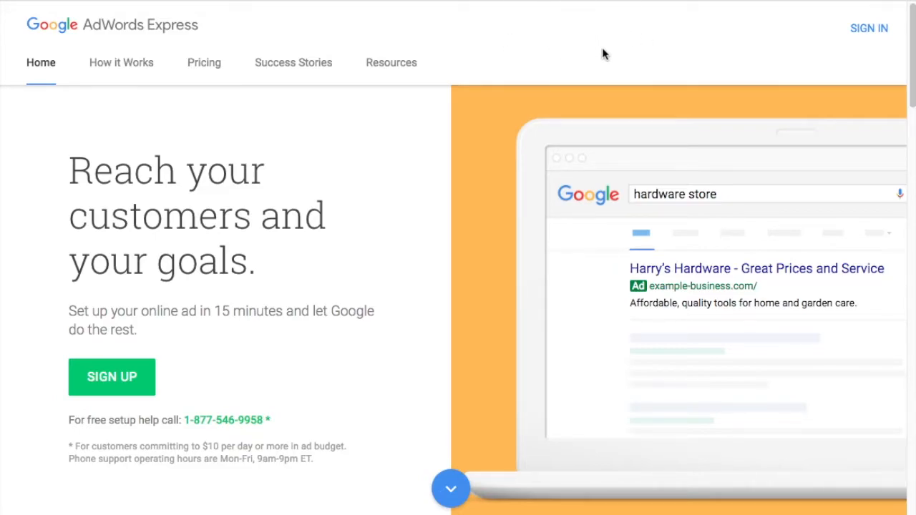
mouse_move(871, 34)
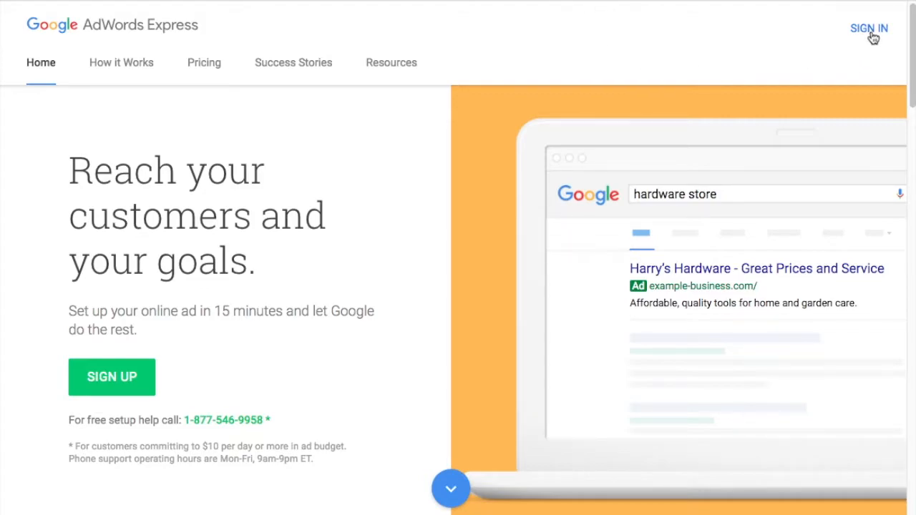
Sign in to the Surfside PPC AdWords Express account
click(871, 28)
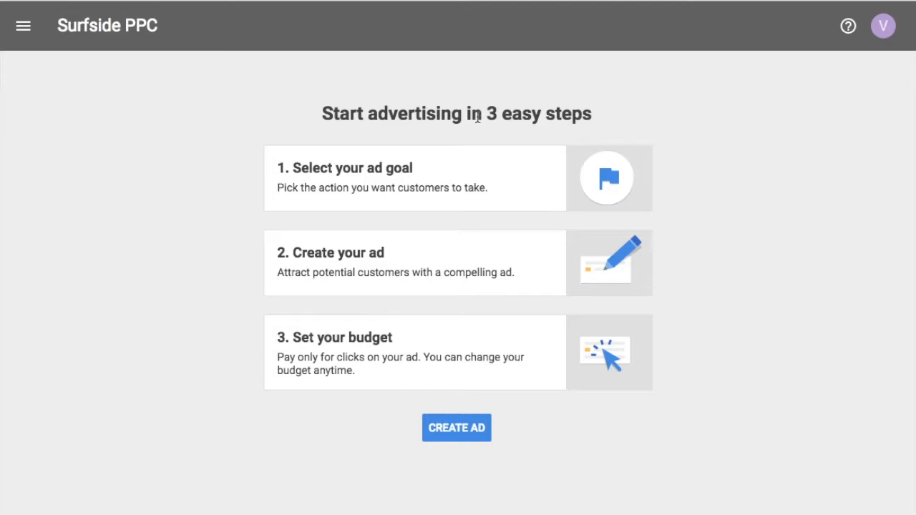
mouse_move(371, 444)
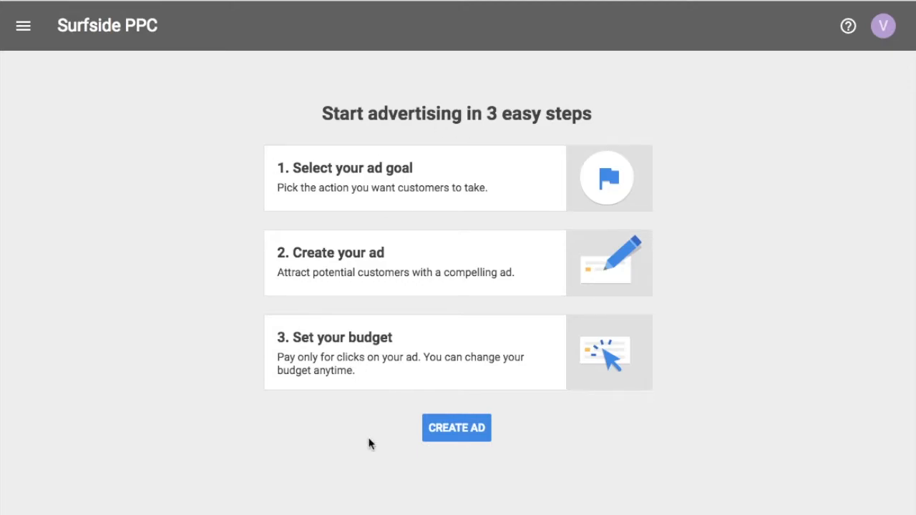
Start a new ad and expand the details of the Call your business goal
click(456, 428)
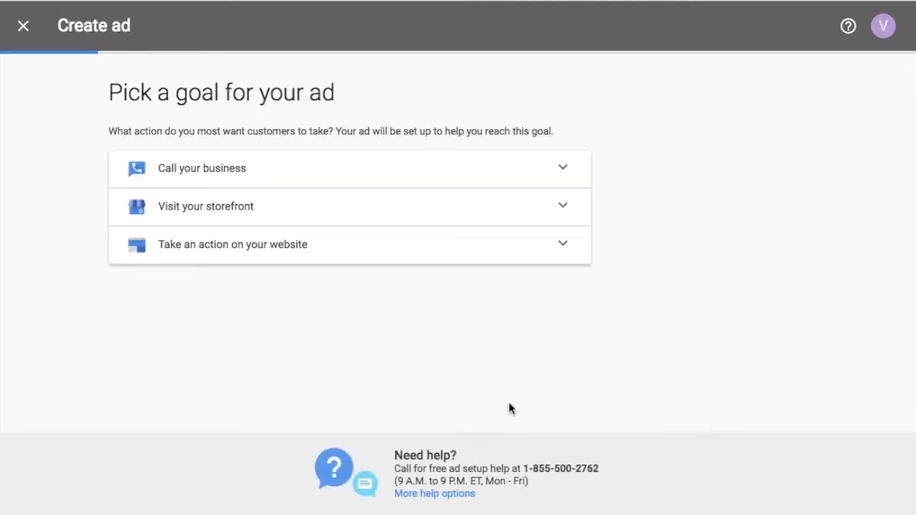
mouse_move(178, 115)
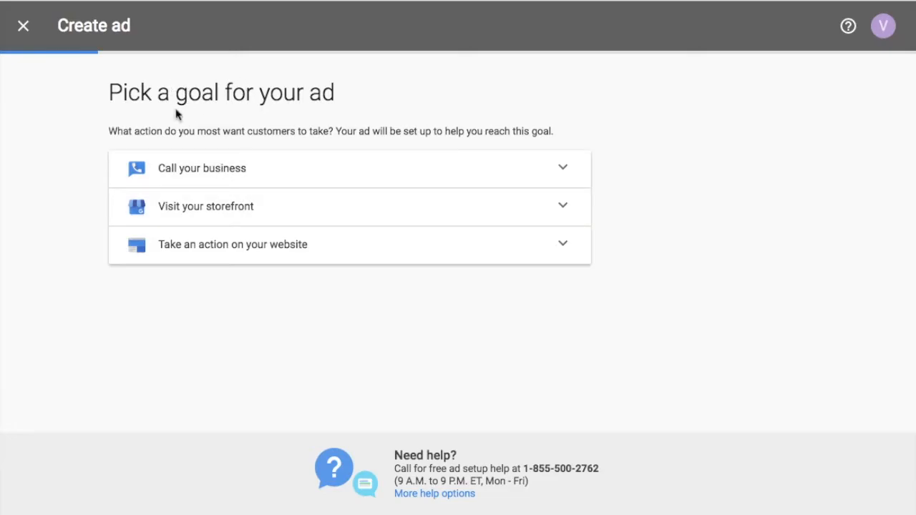
mouse_move(268, 175)
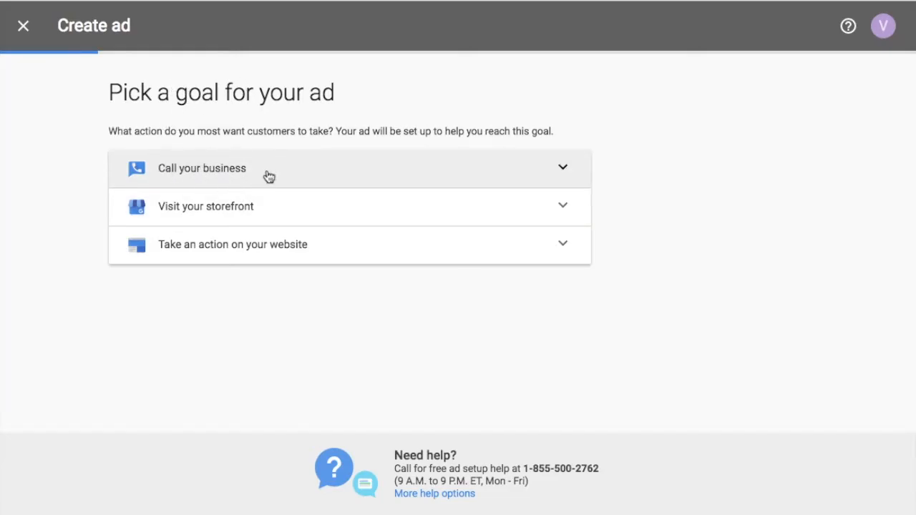
click(202, 168)
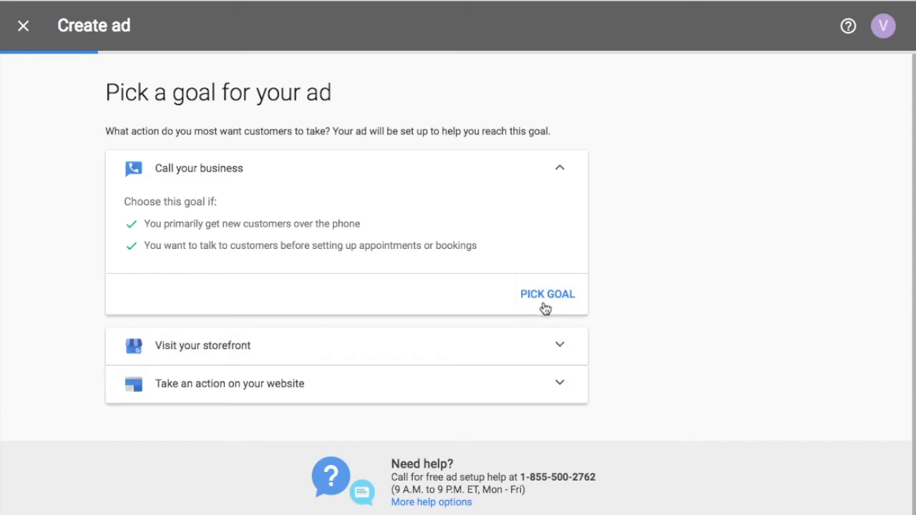
mouse_move(219, 246)
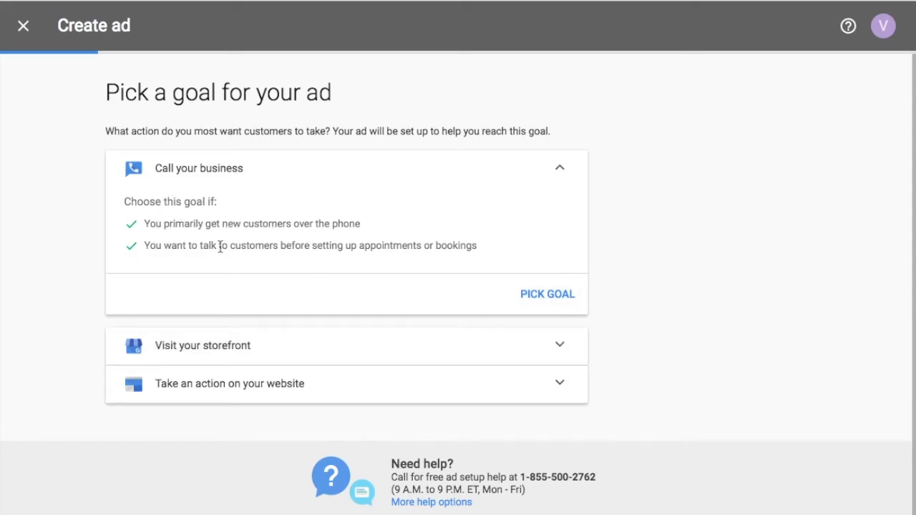
Pick the Call your business goal and replace United States with Myrtle Beach as the location
click(547, 294)
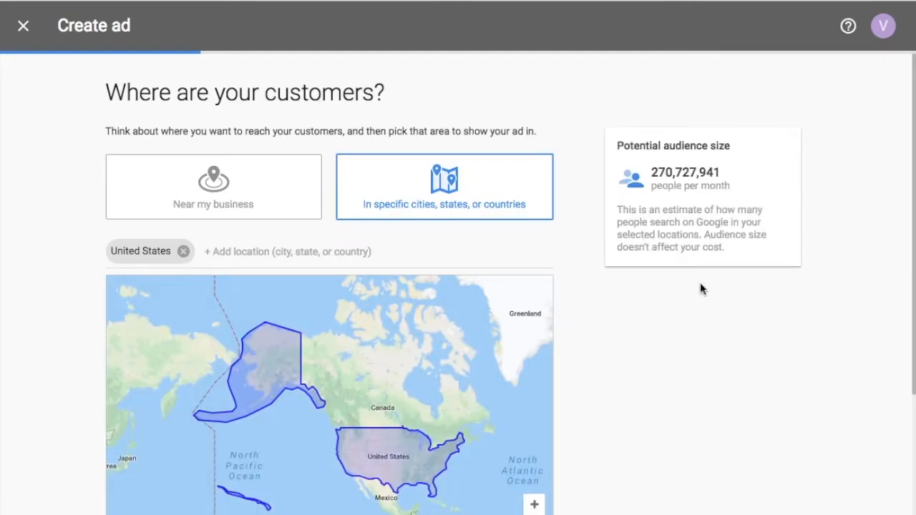
mouse_move(177, 252)
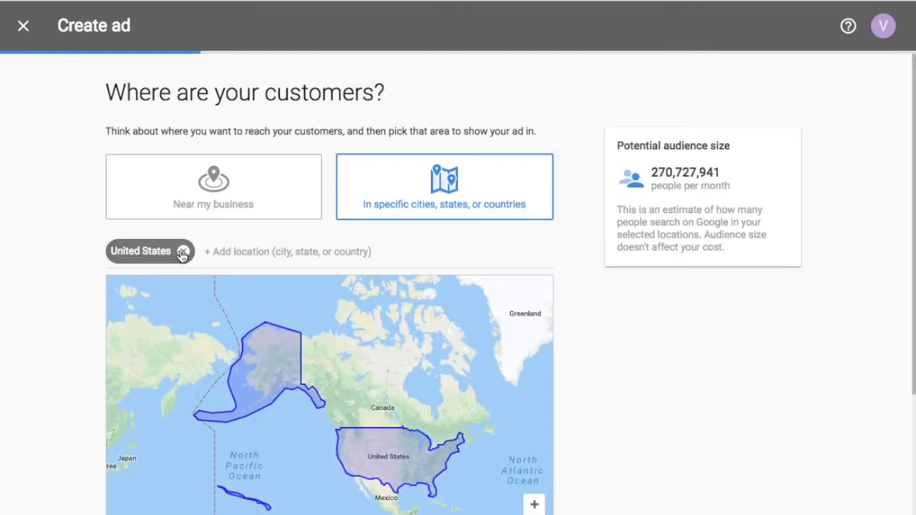
click(182, 251)
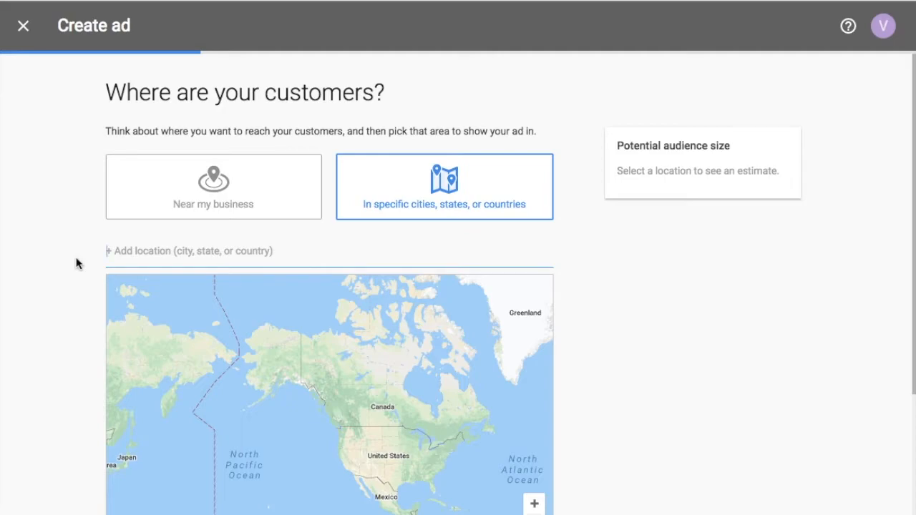
text(myrtle beac)
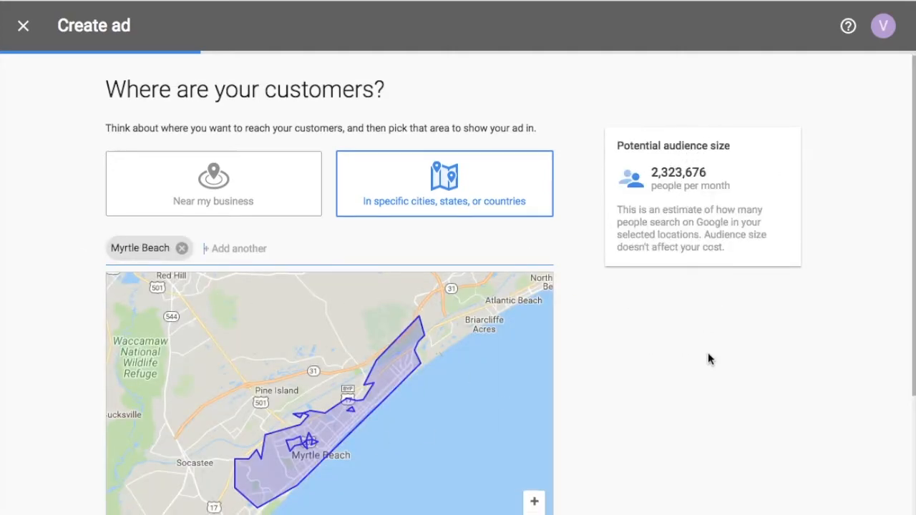
scroll(down, 3)
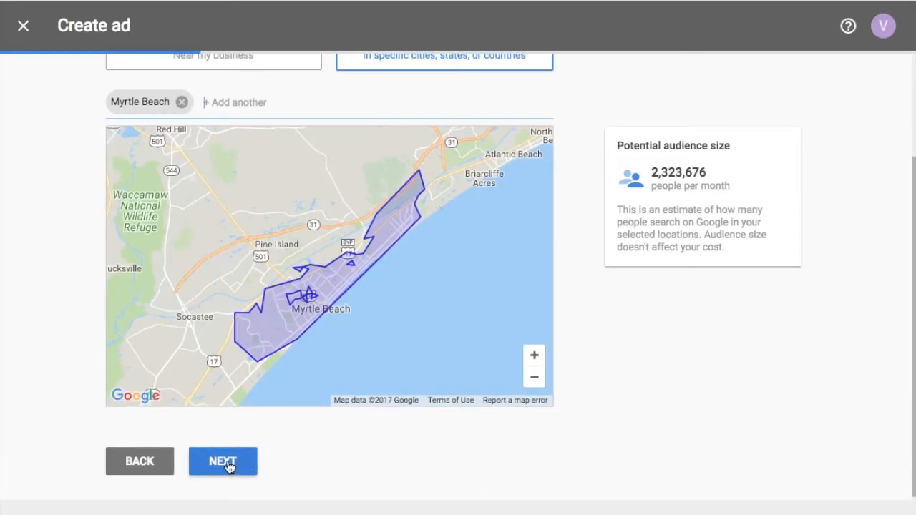
Promote PPC Advertising, also showing for adwords management and pay per click advertising
click(222, 461)
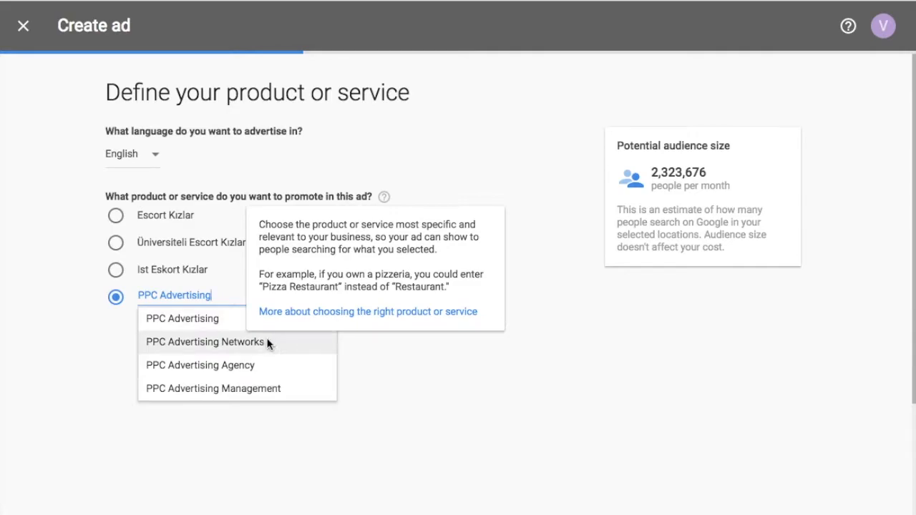
click(182, 319)
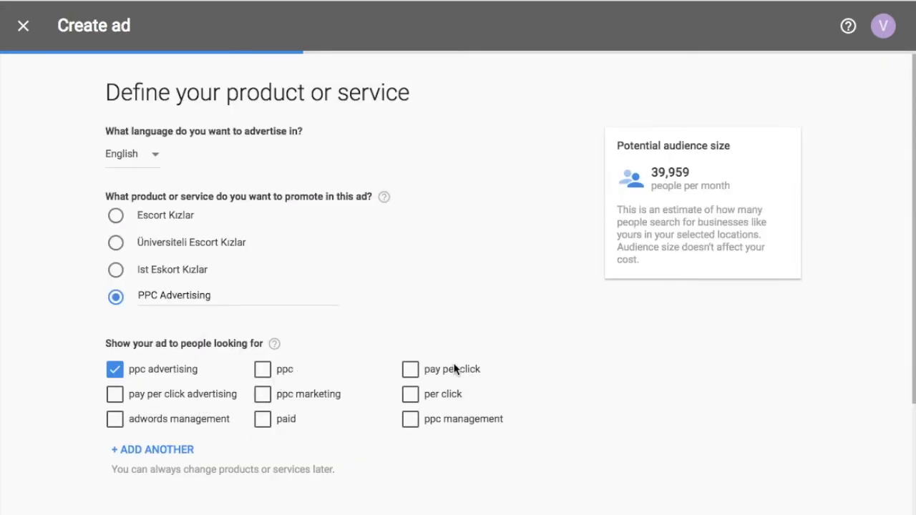
mouse_move(291, 430)
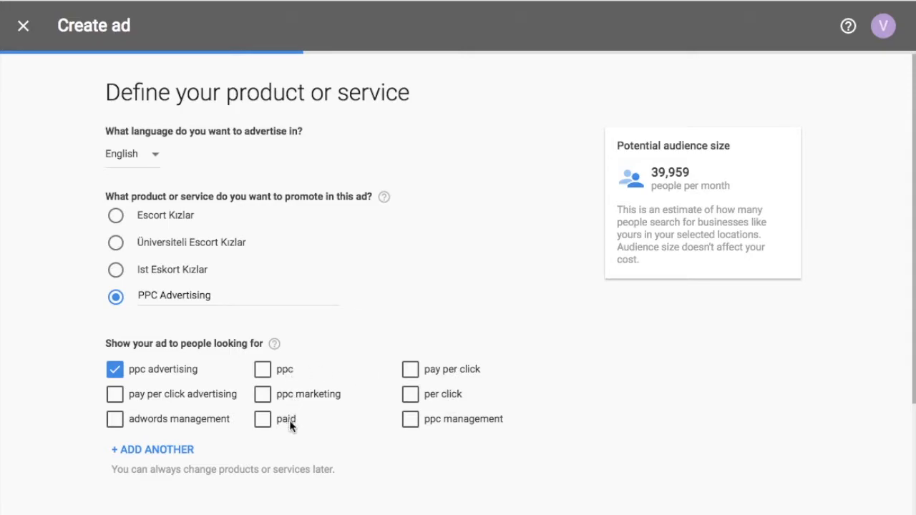
click(410, 418)
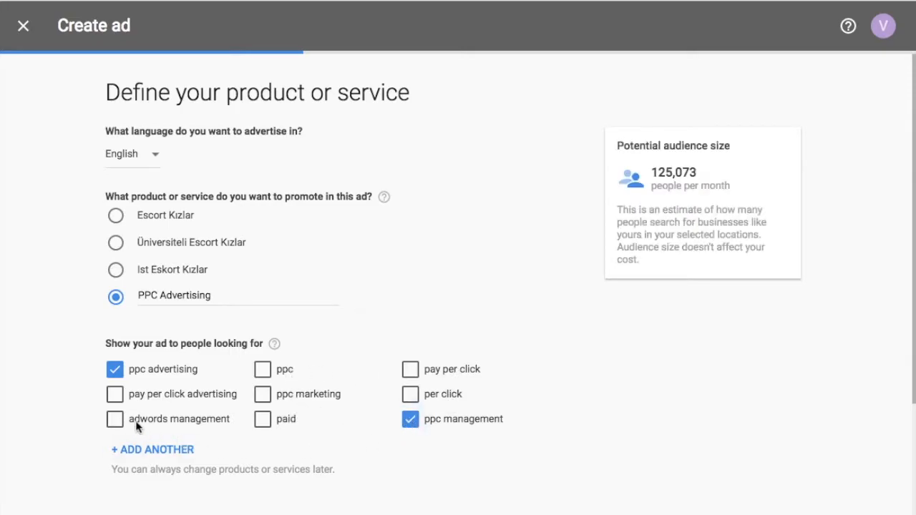
click(115, 418)
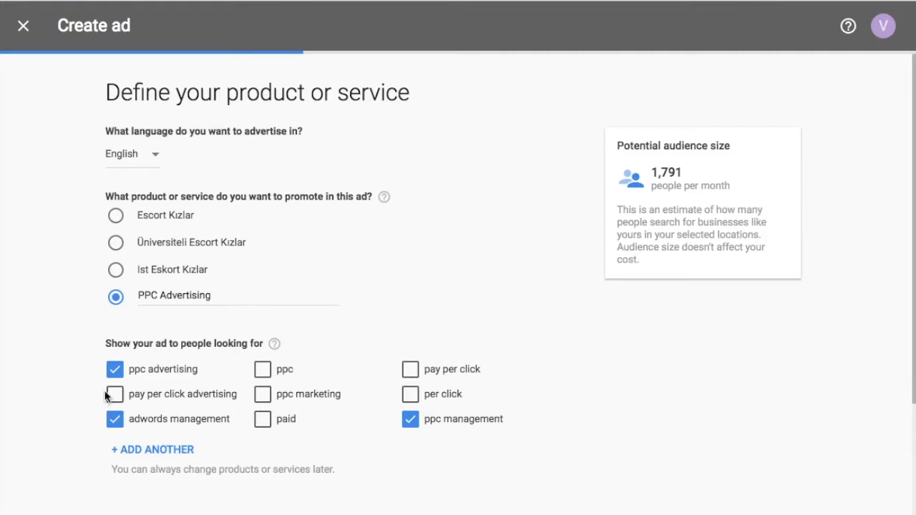
click(115, 394)
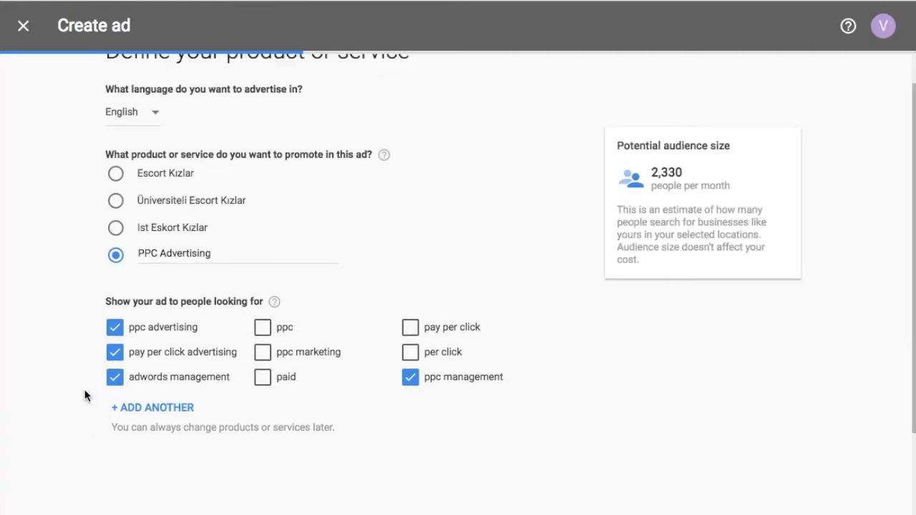
Add marketing agency, advertising agency, ppc agency and adwords agency as custom search terms
text(marketing agency)
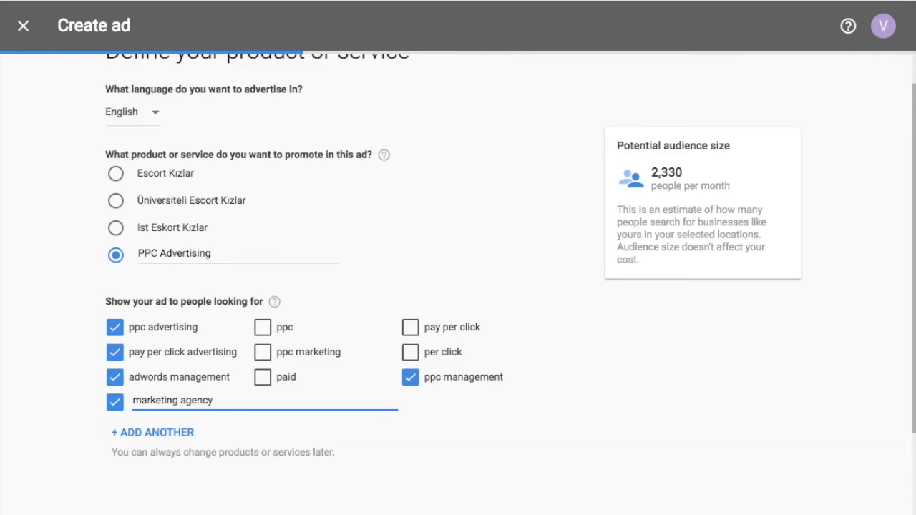
click(152, 432)
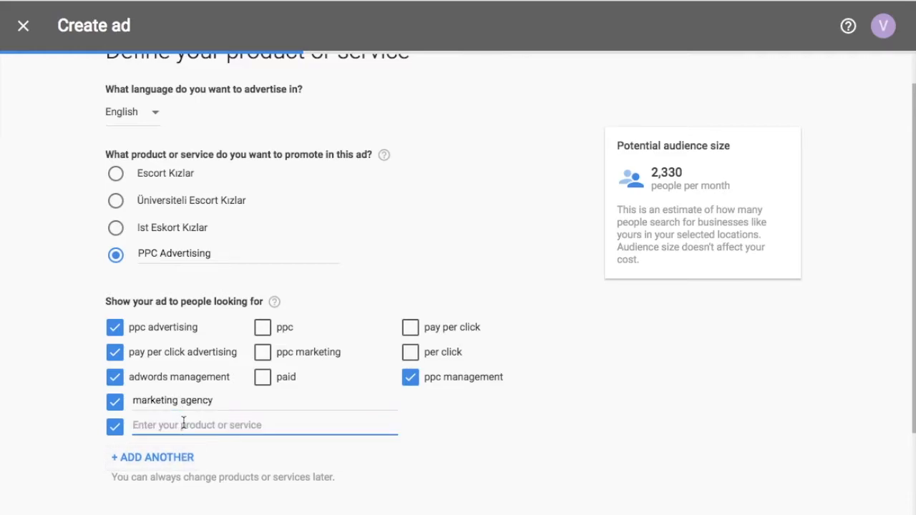
text(advertising a)
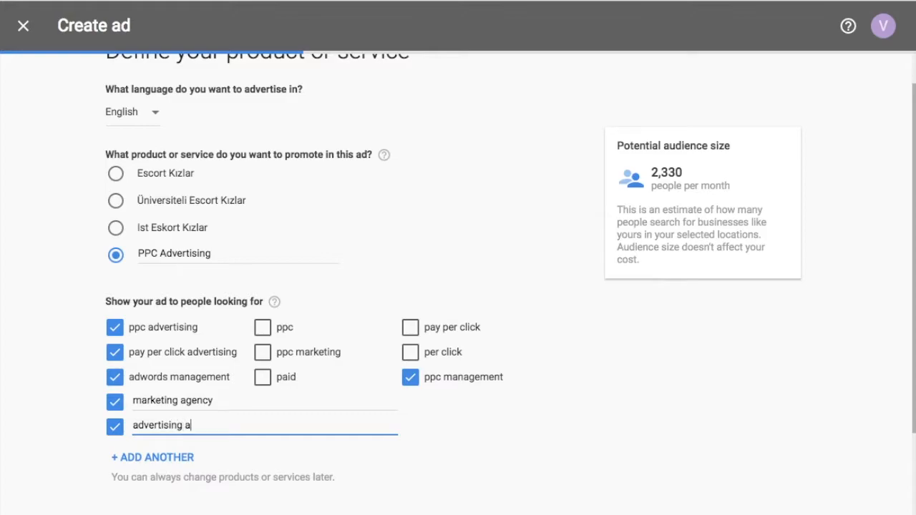
click(153, 457)
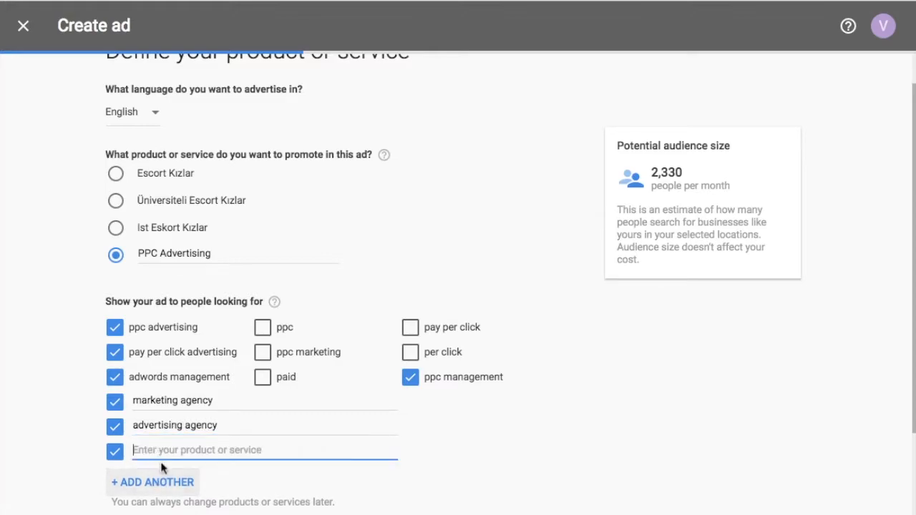
text(ppc agency)
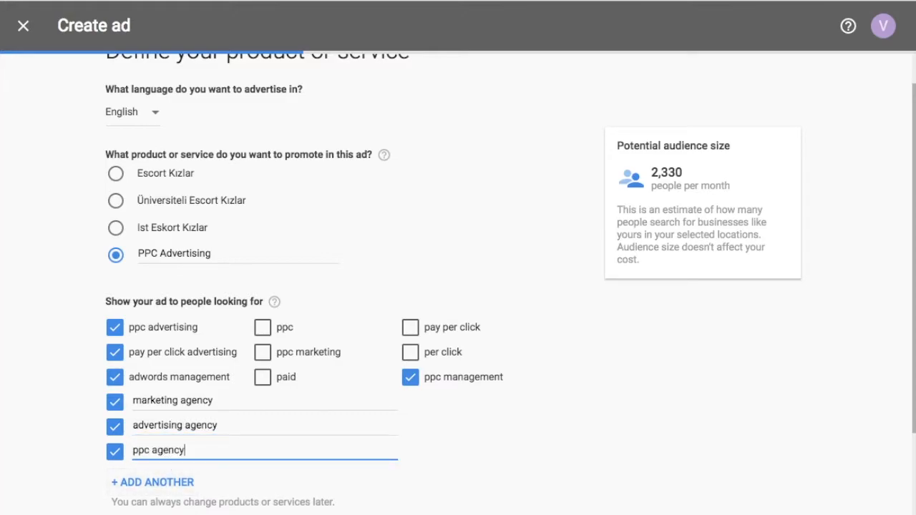
text(adwords agency)
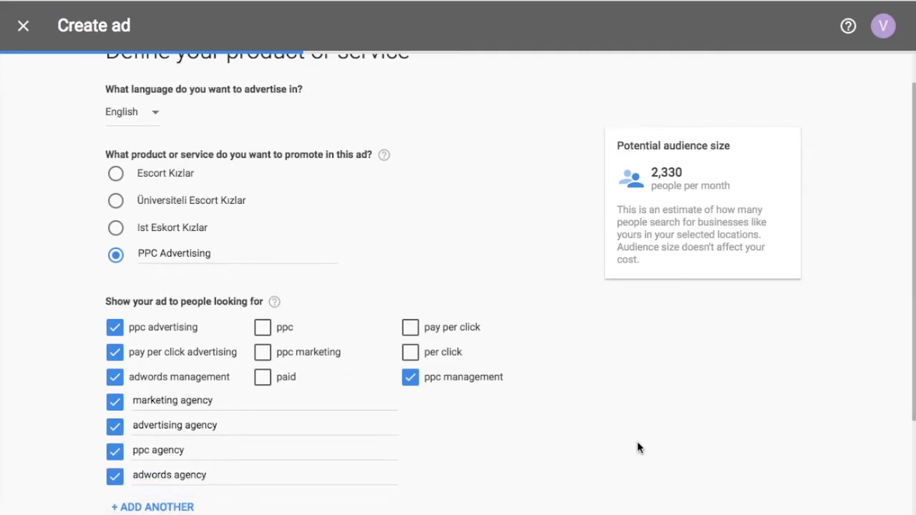
scroll(down, 3)
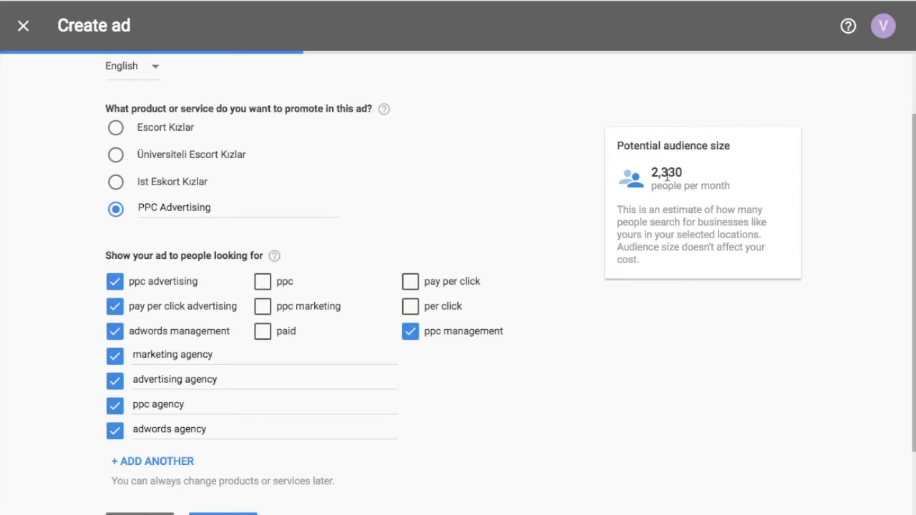
mouse_move(640, 224)
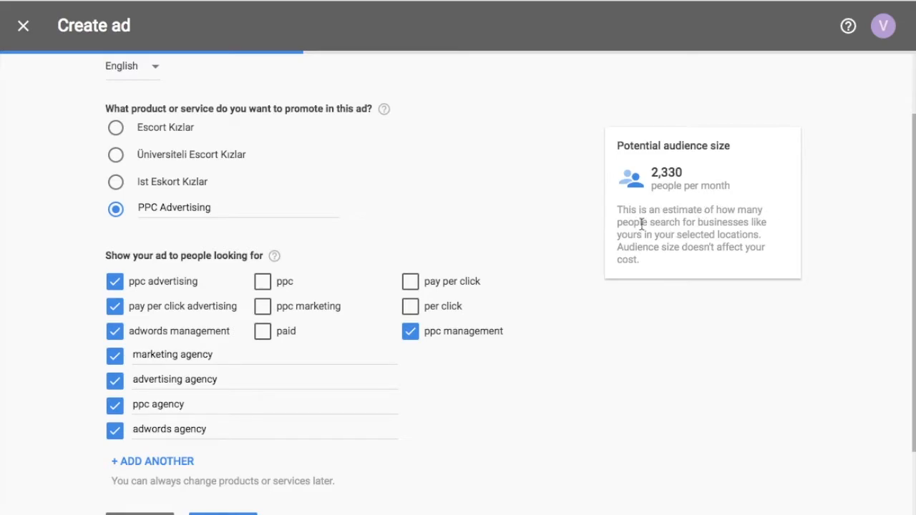
mouse_move(151, 331)
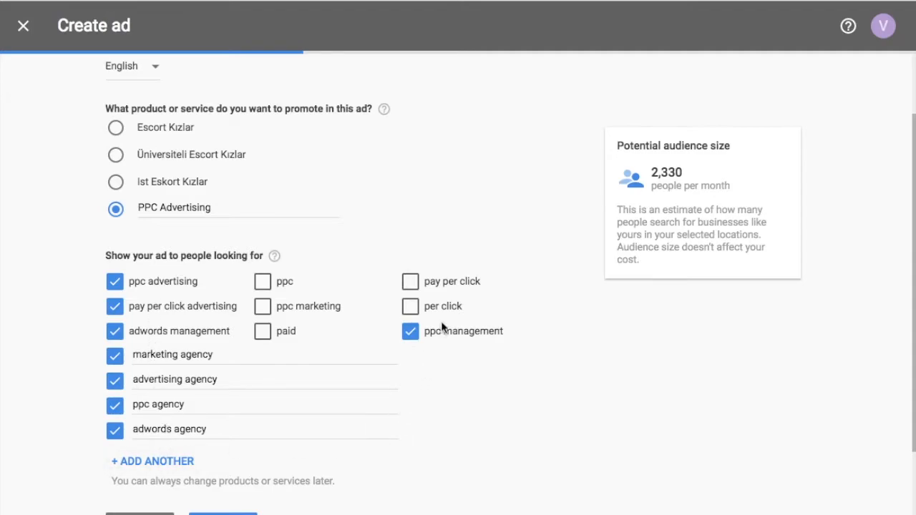
scroll(down, 3)
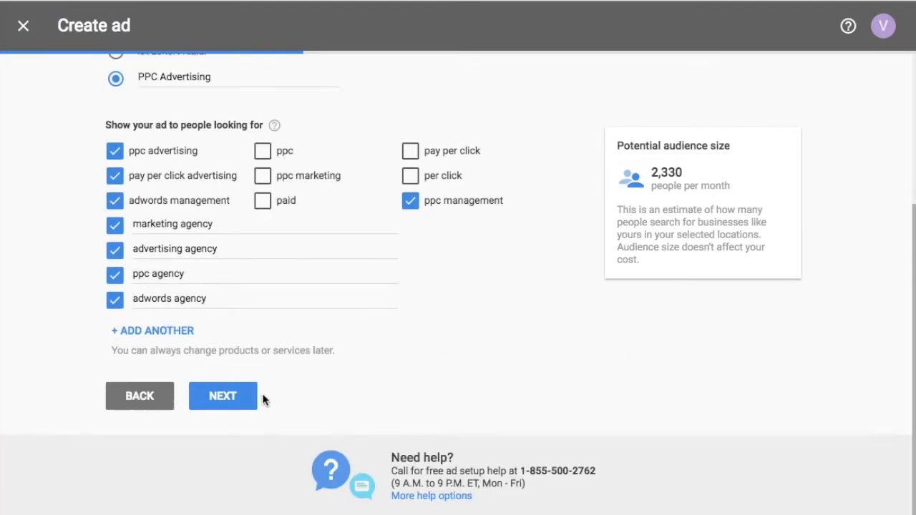
Write headlines 'Need A PPC Advertising Agency?' and 'Call Surfside PPC Today'
click(223, 396)
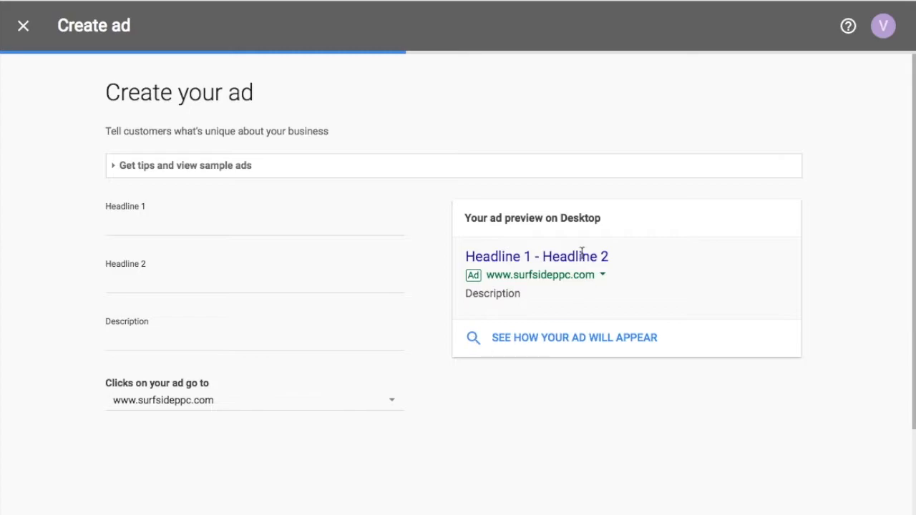
mouse_move(659, 470)
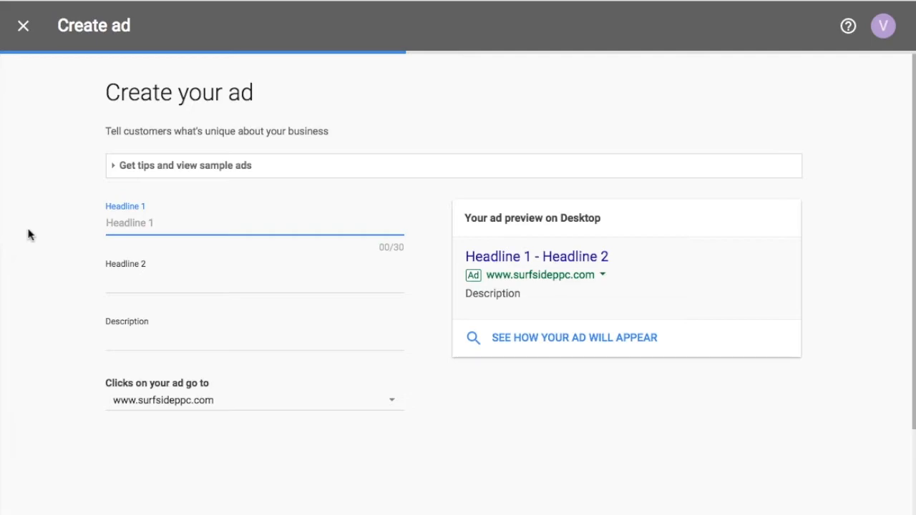
text(Need A PPC)
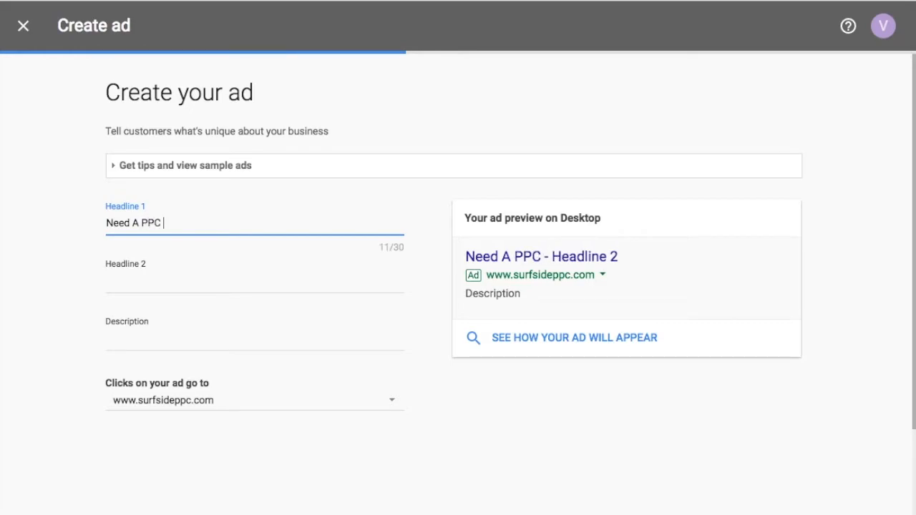
text(Adv)
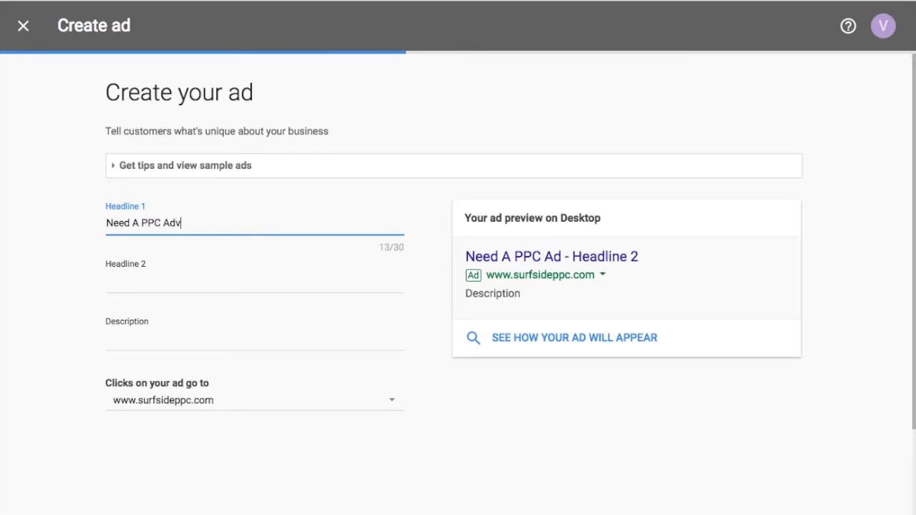
text(ertising Agency)
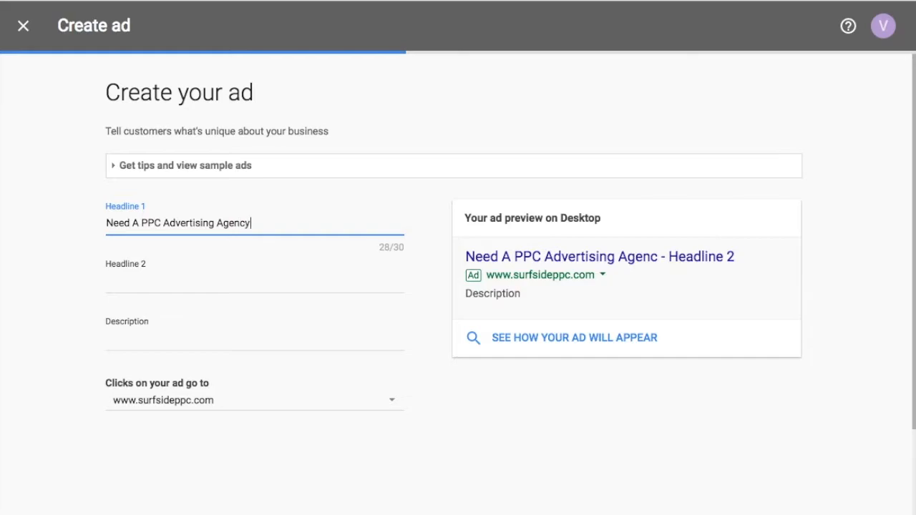
text(y)
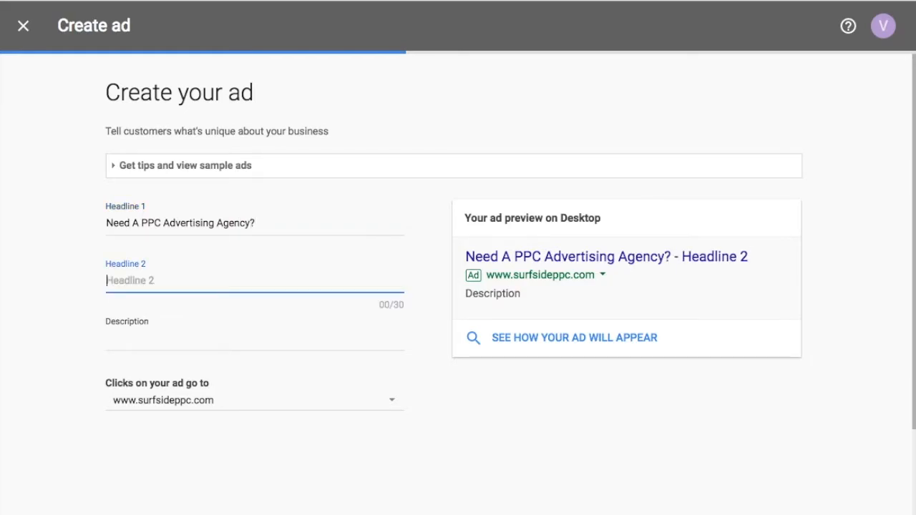
text(Call Surfside PPC Today)
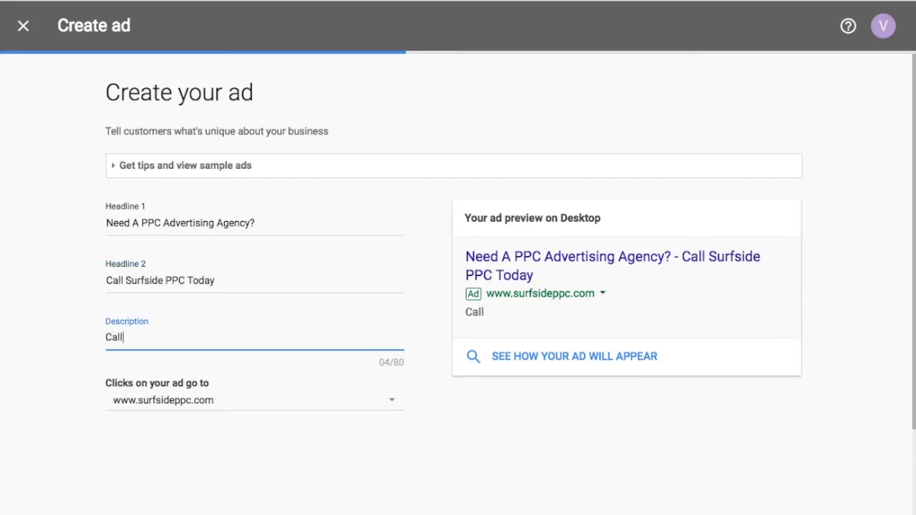
text(Surfside PPC for AdWords and)
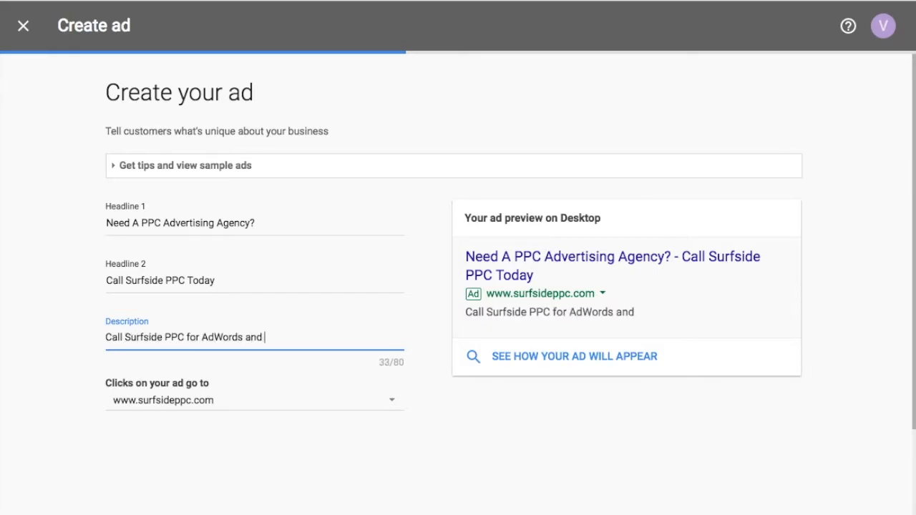
Write the Grow Your Business description about AdWords and Bing Ads management
text(Bing Ads Management and to)
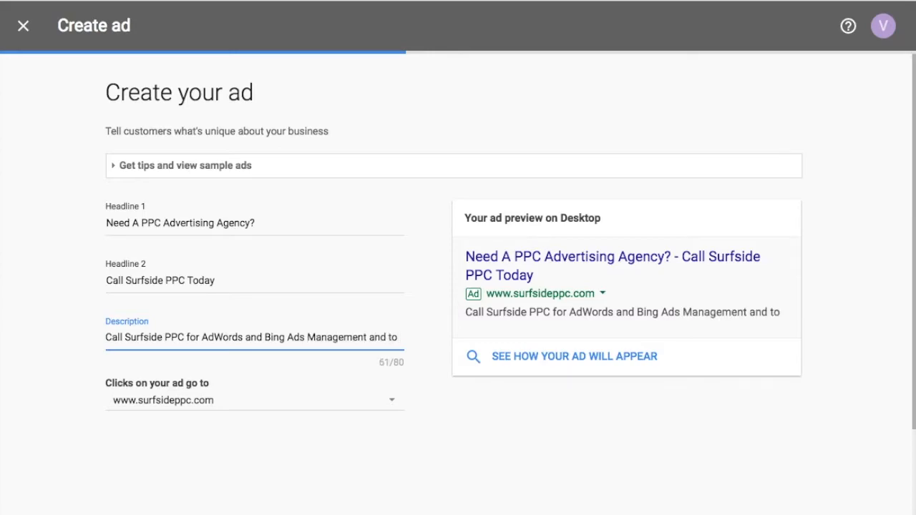
text(g)
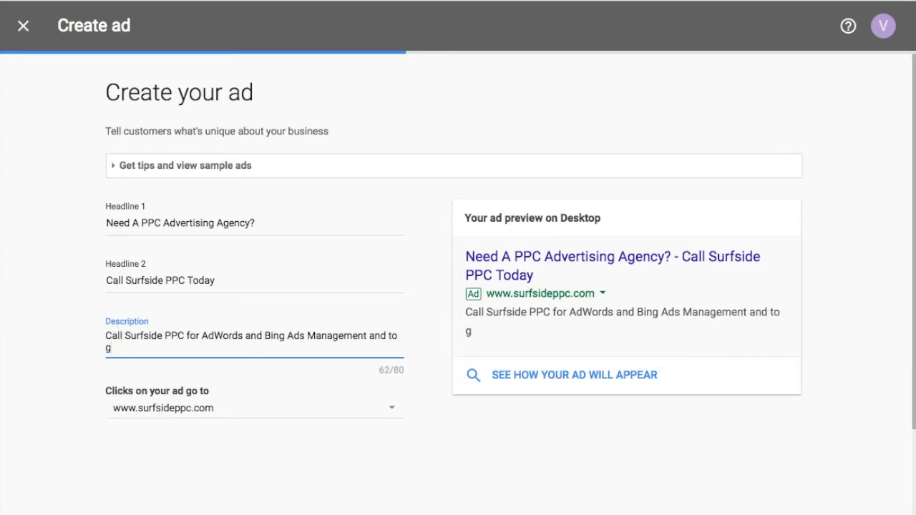
text(row Your Business)
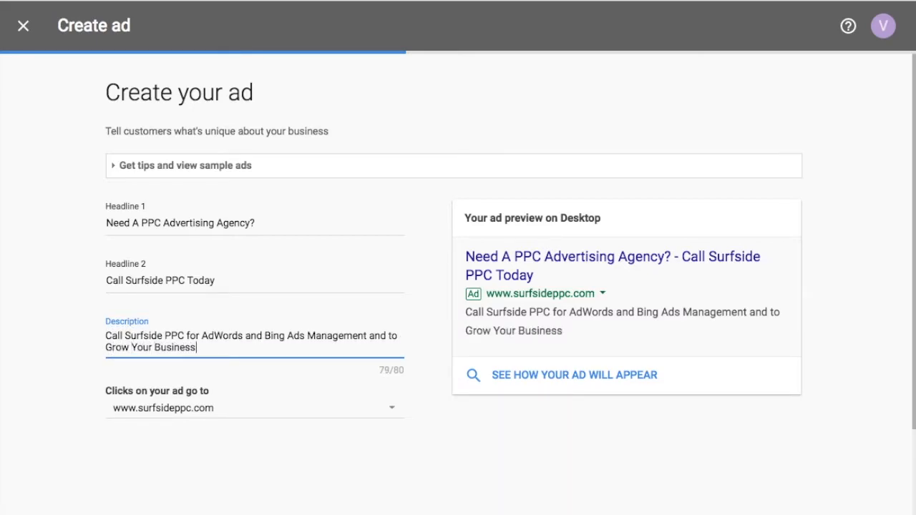
text(!)
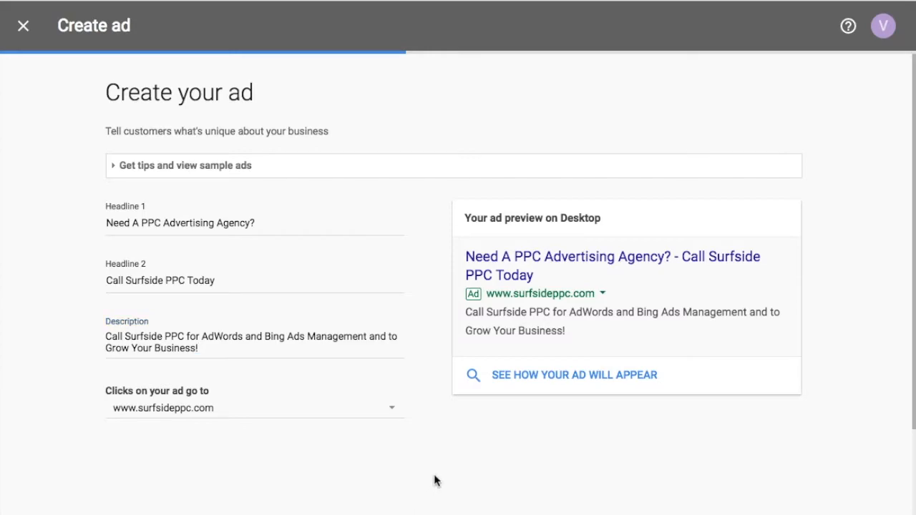
click(254, 408)
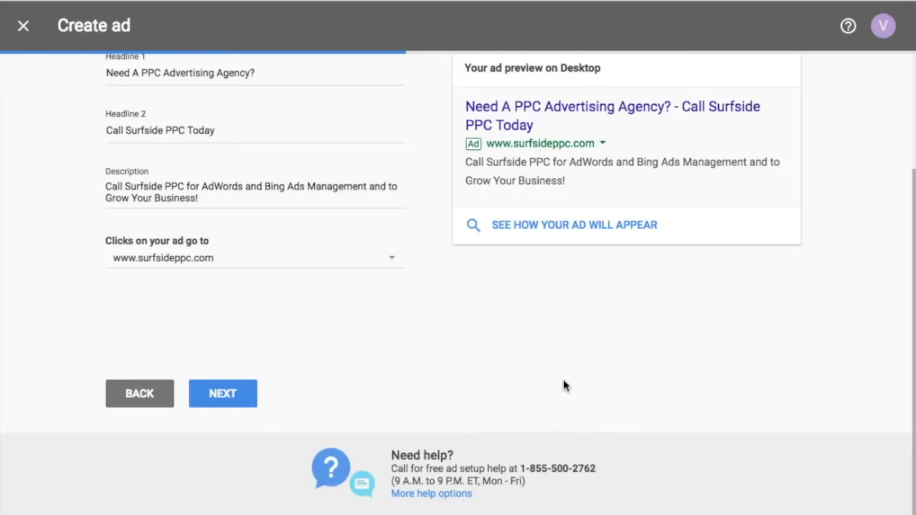
mouse_move(438, 332)
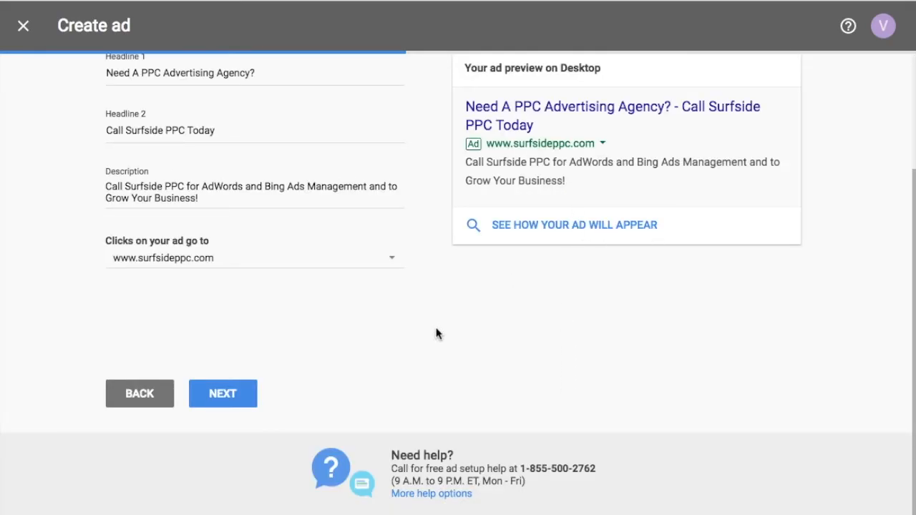
click(574, 225)
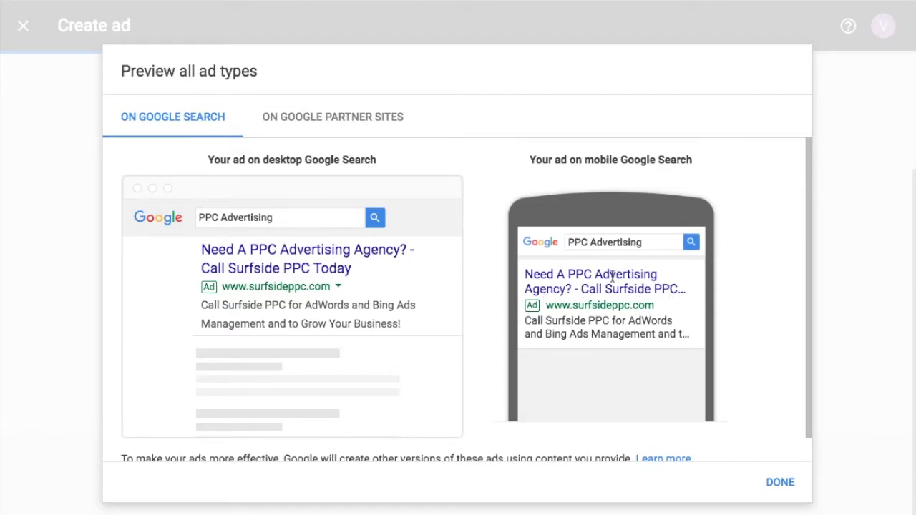
click(780, 483)
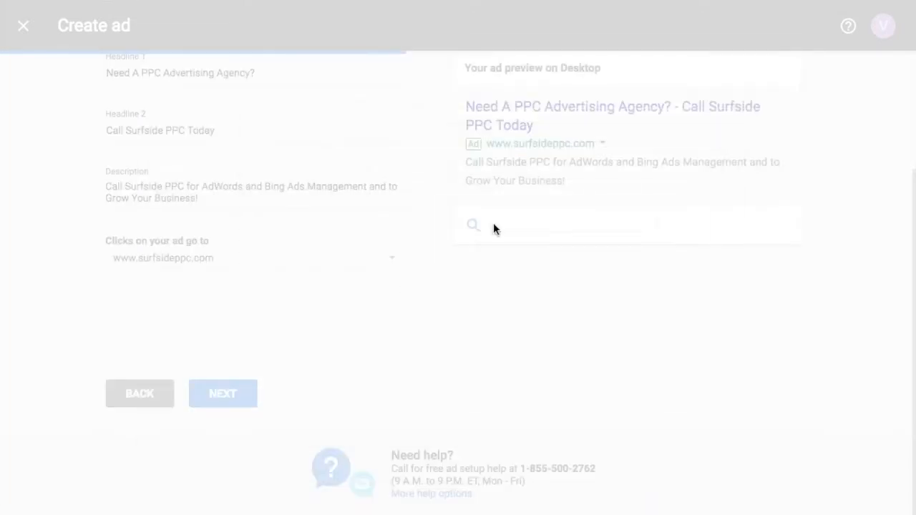
click(222, 393)
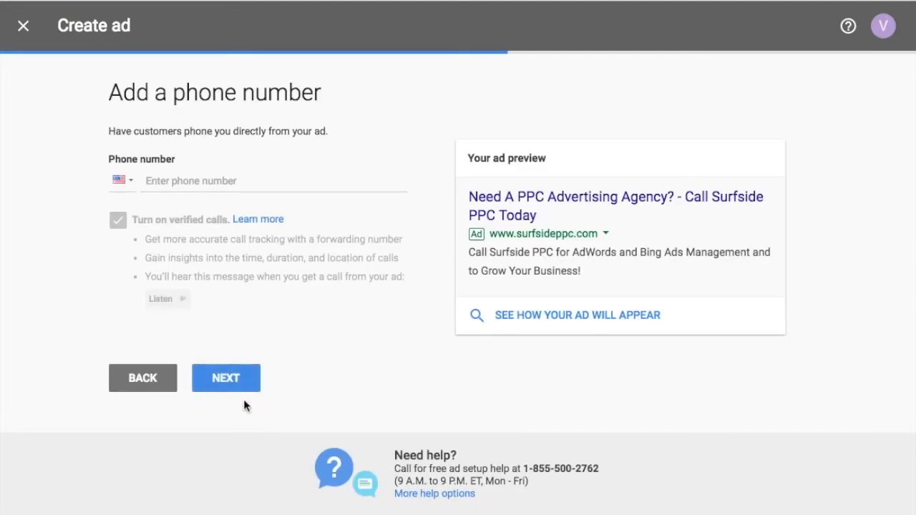
mouse_move(188, 236)
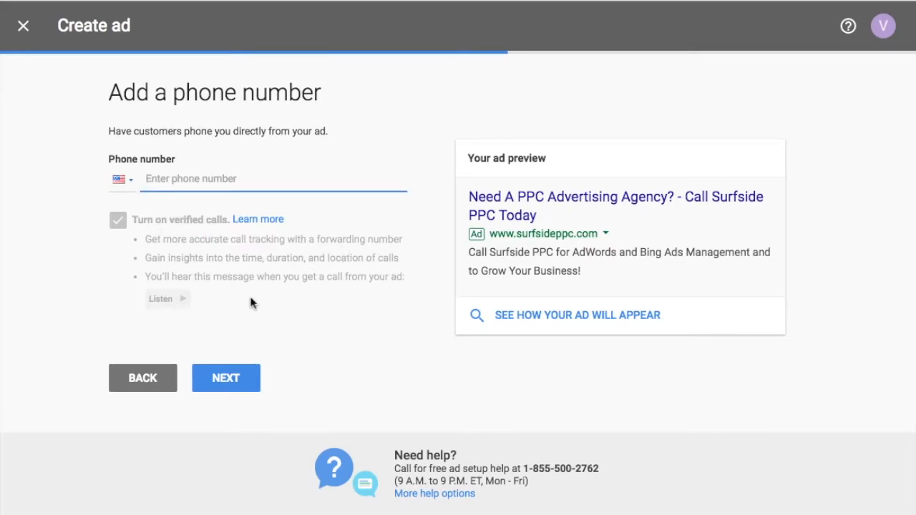
text(9085551123)
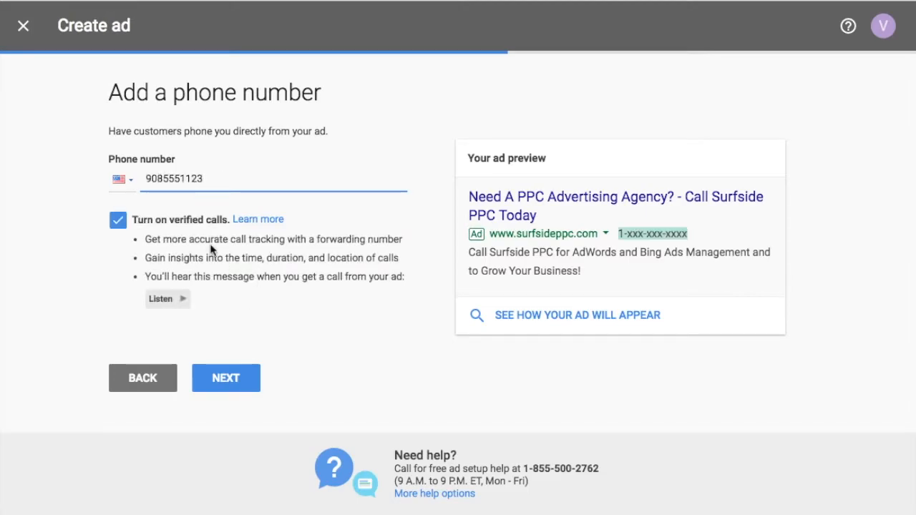
click(226, 378)
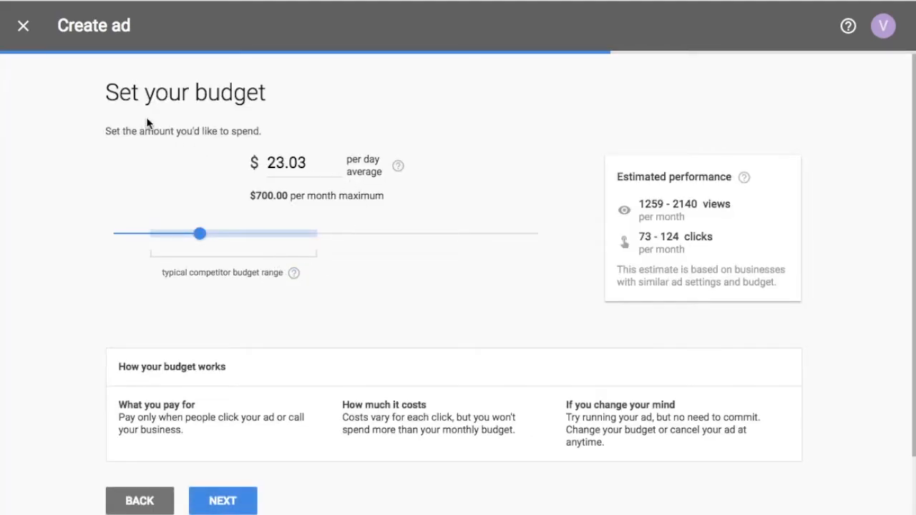
mouse_move(356, 166)
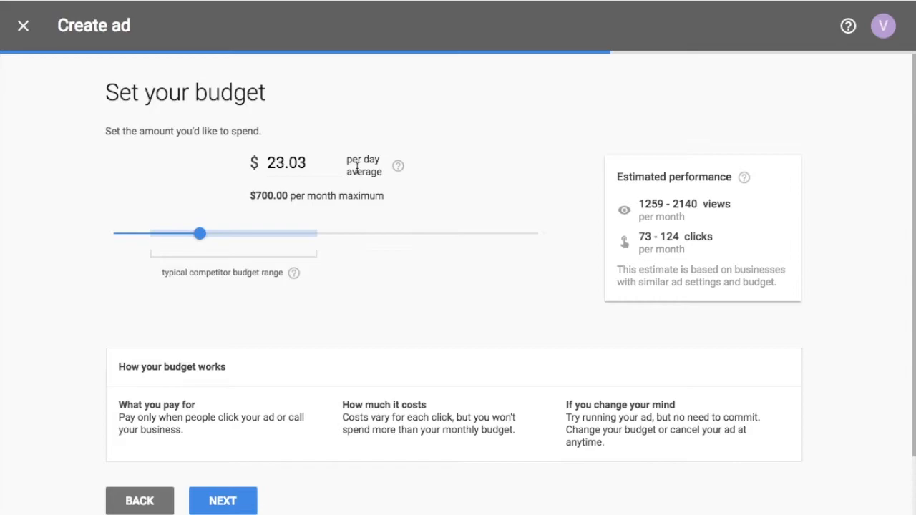
mouse_move(378, 196)
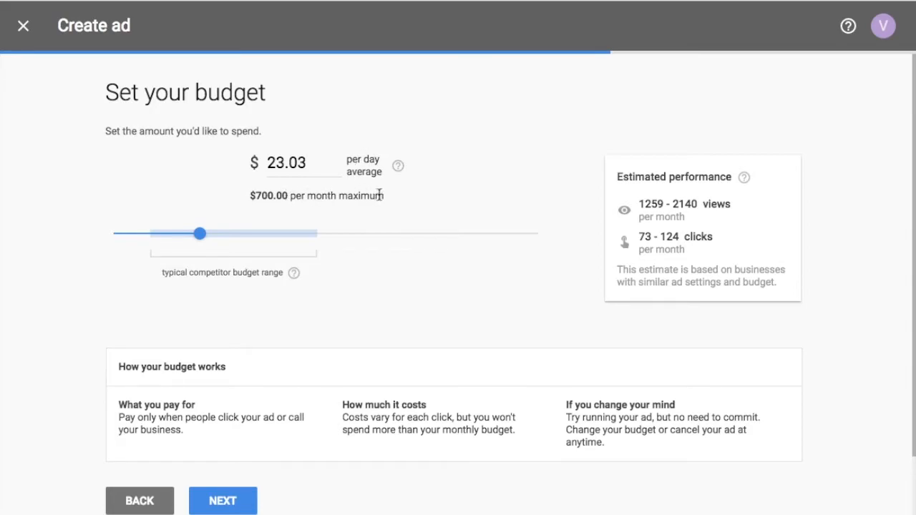
mouse_move(231, 277)
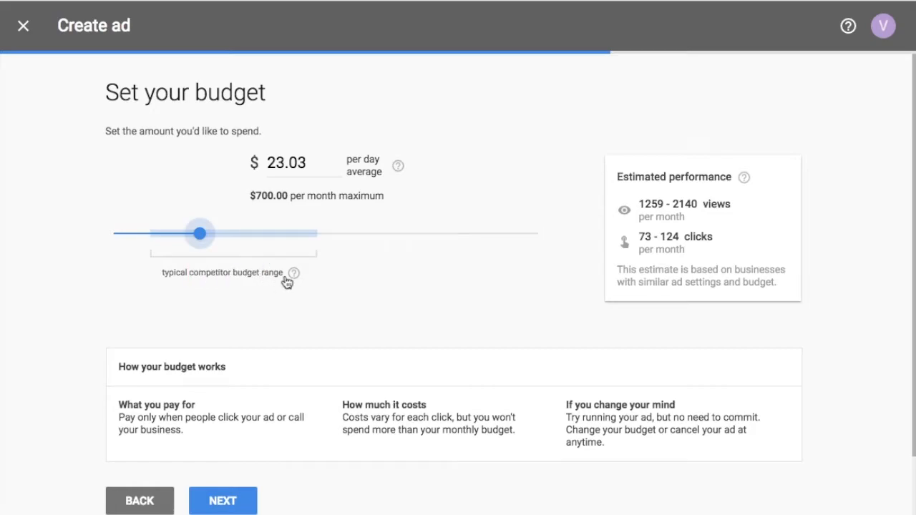
Set the budget slider to $6.58 per day with a $200.00 monthly maximum
drag(199, 233, 157, 235)
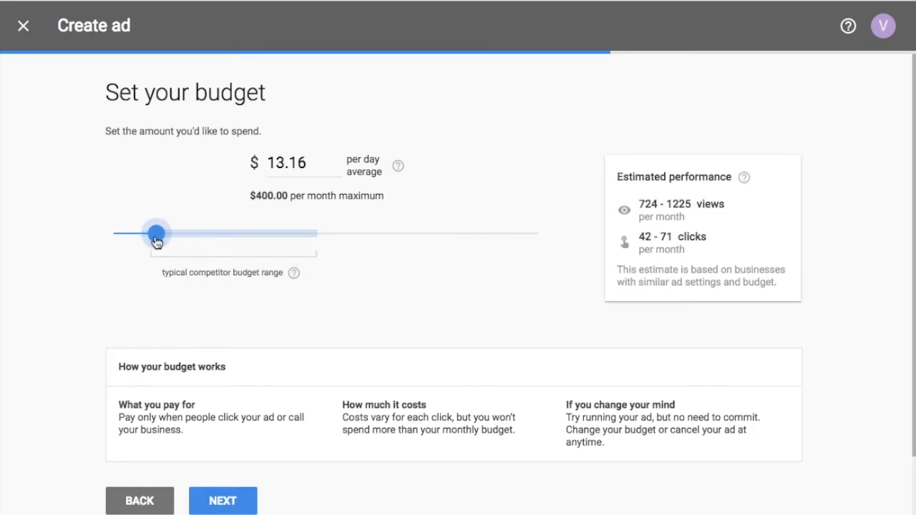
drag(157, 234, 113, 233)
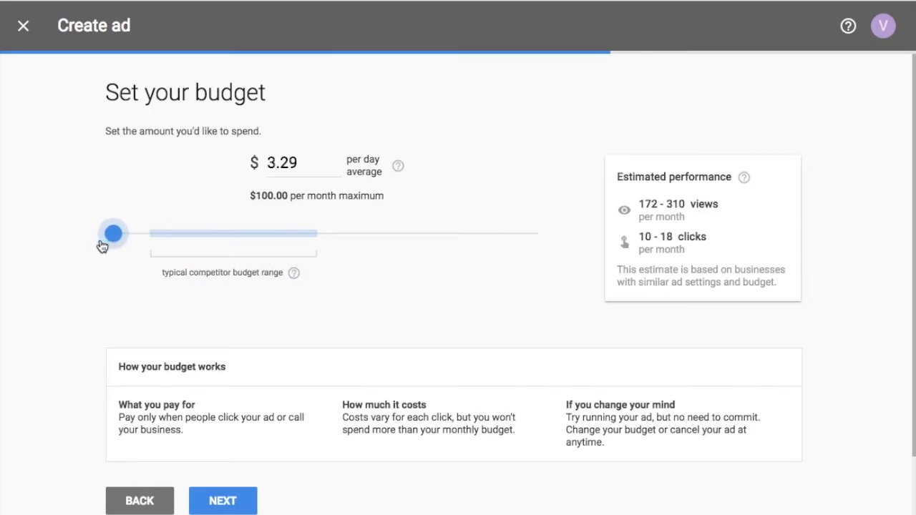
drag(113, 233, 127, 233)
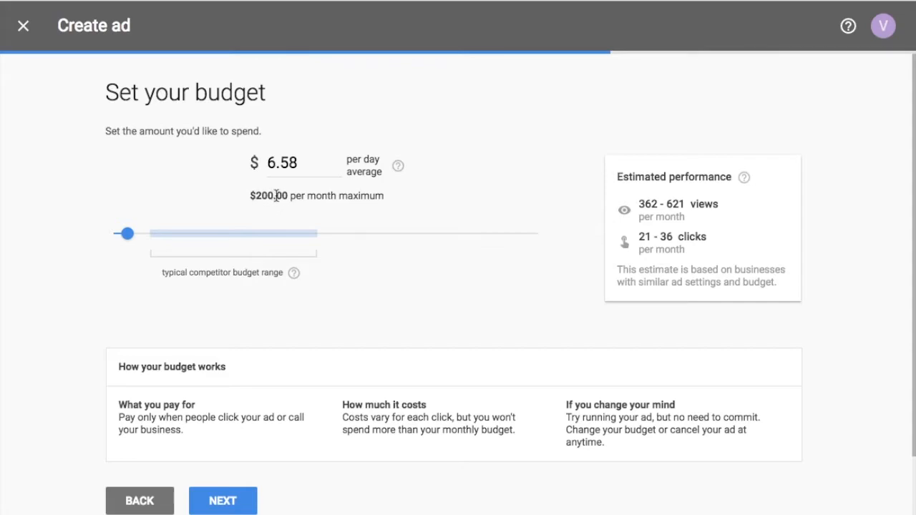
mouse_move(436, 255)
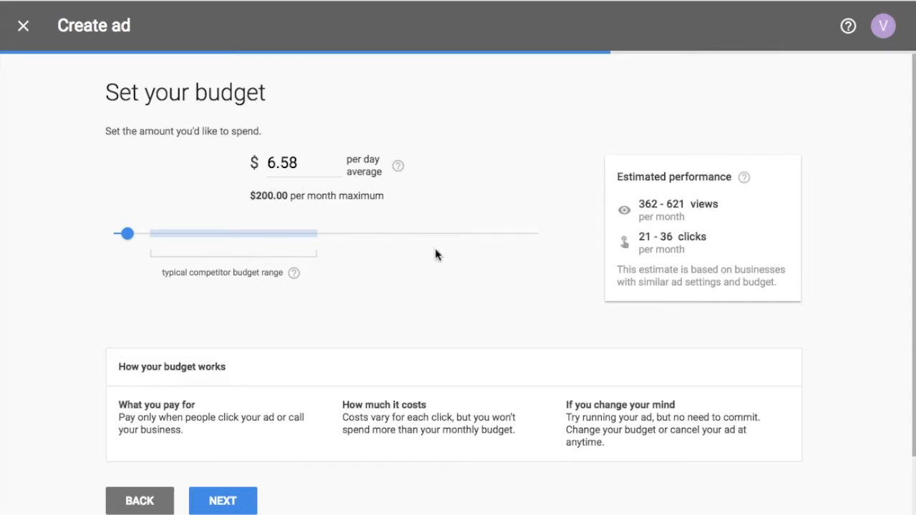
mouse_move(266, 195)
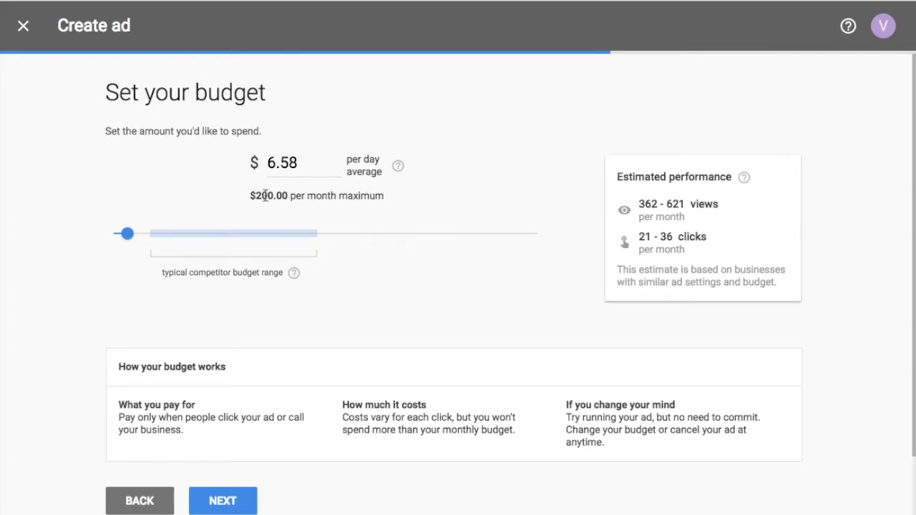
mouse_move(136, 415)
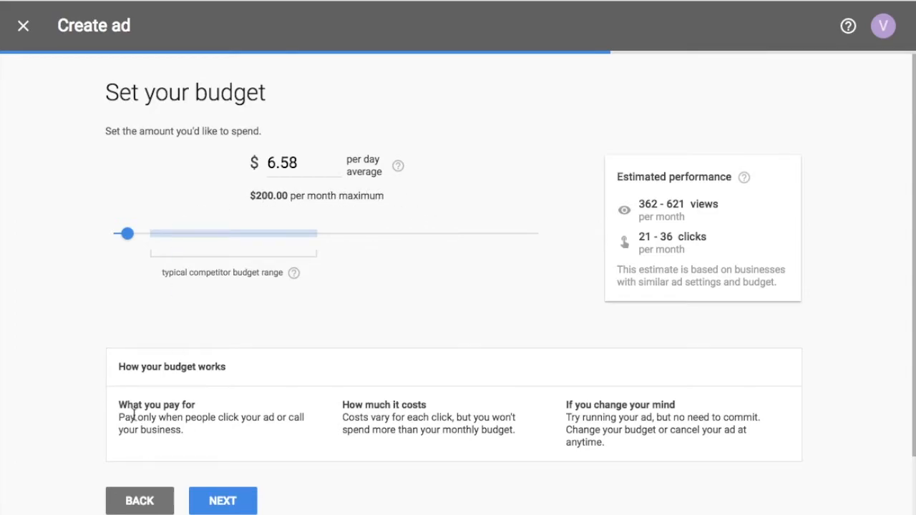
scroll(down, 3)
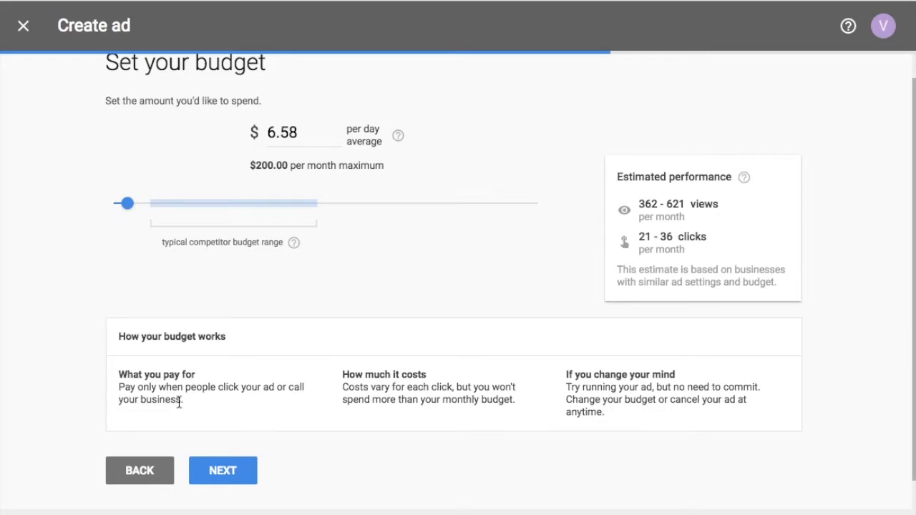
mouse_move(289, 387)
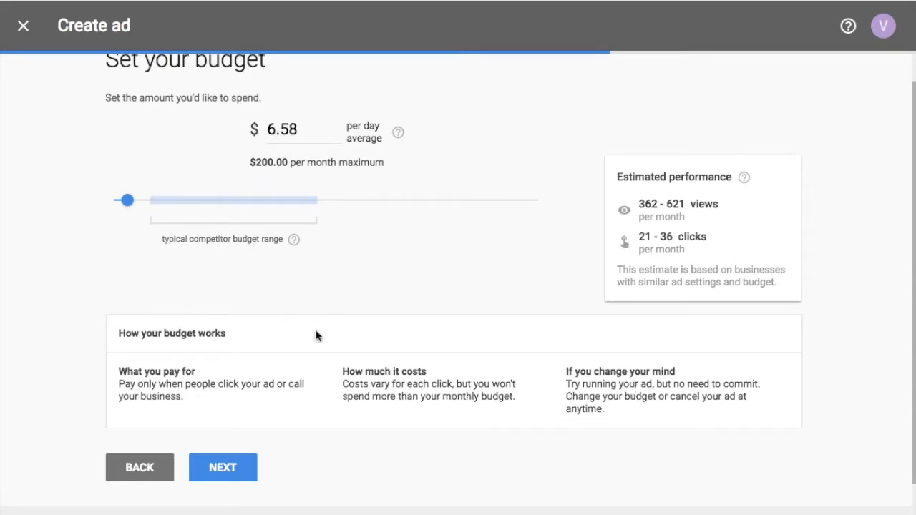
click(223, 467)
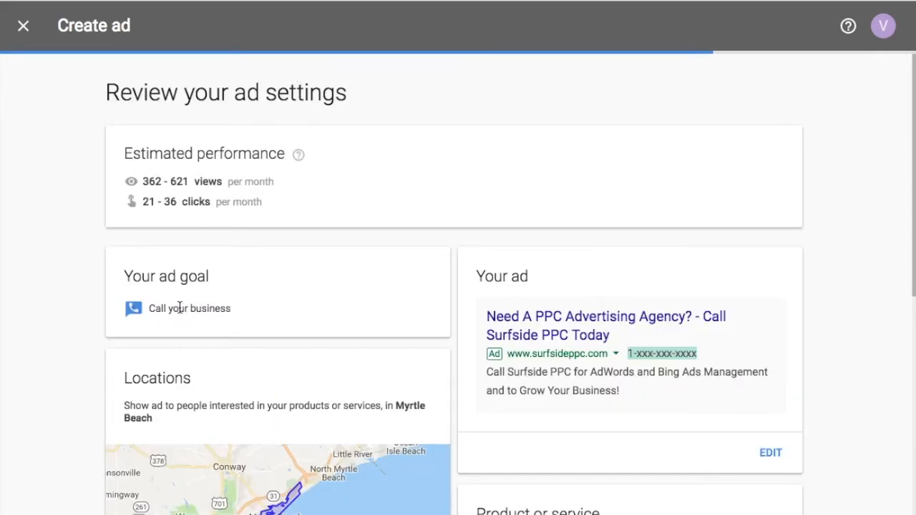
mouse_move(98, 327)
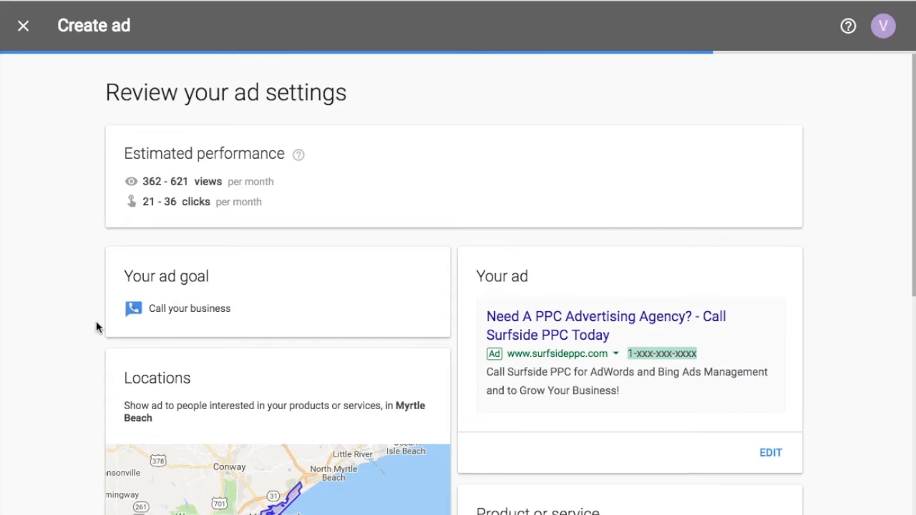
scroll(down, 3)
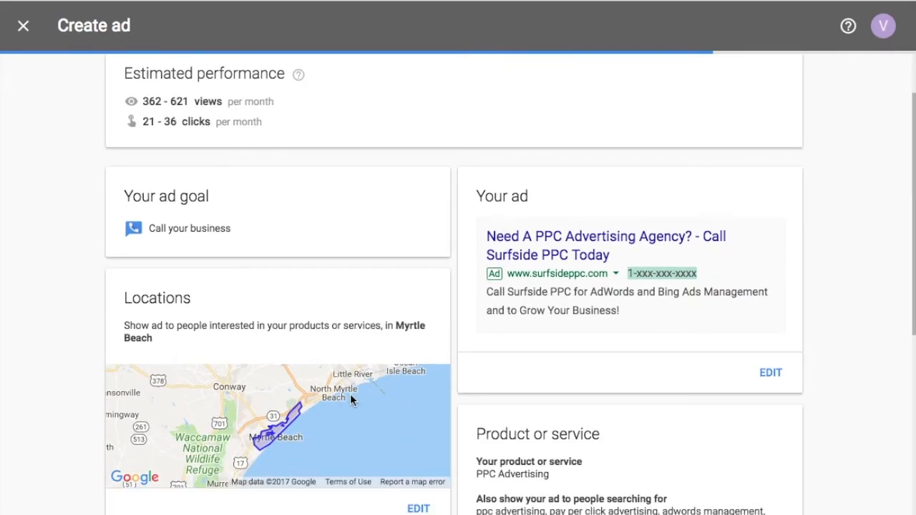
scroll(down, 3)
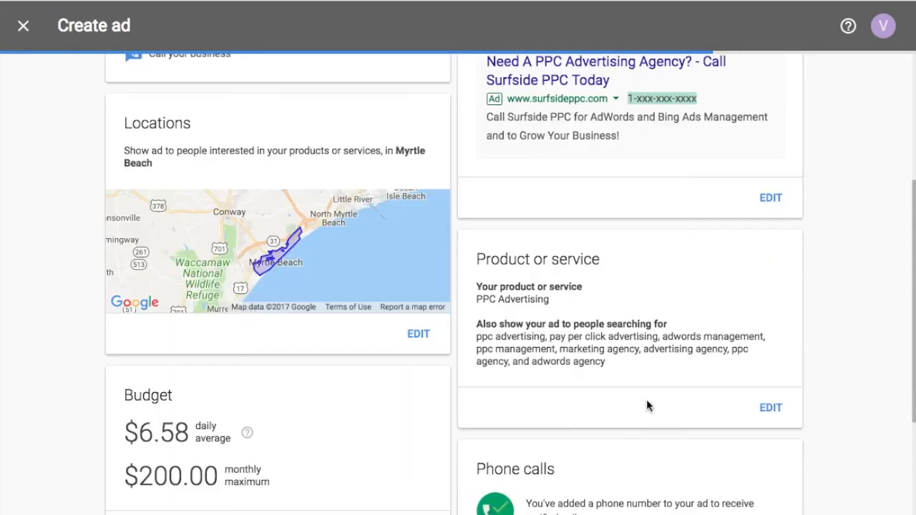
mouse_move(512, 299)
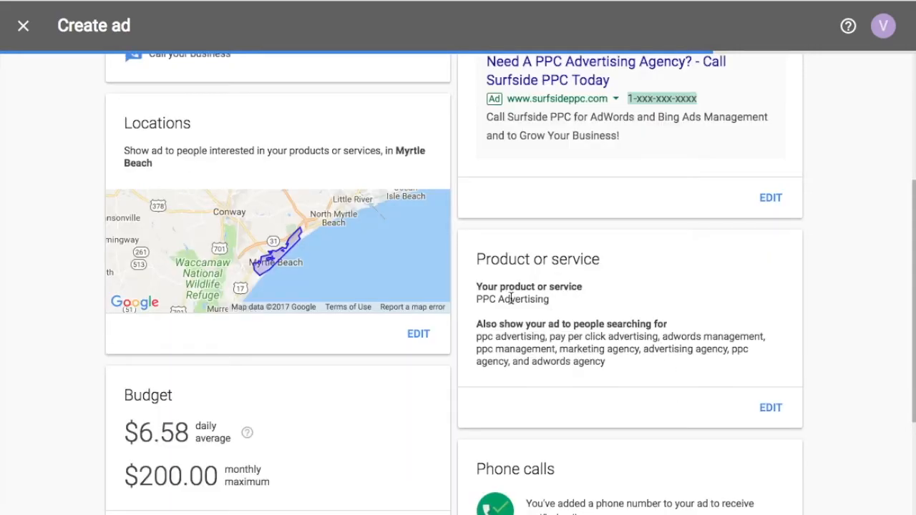
drag(477, 337, 604, 362)
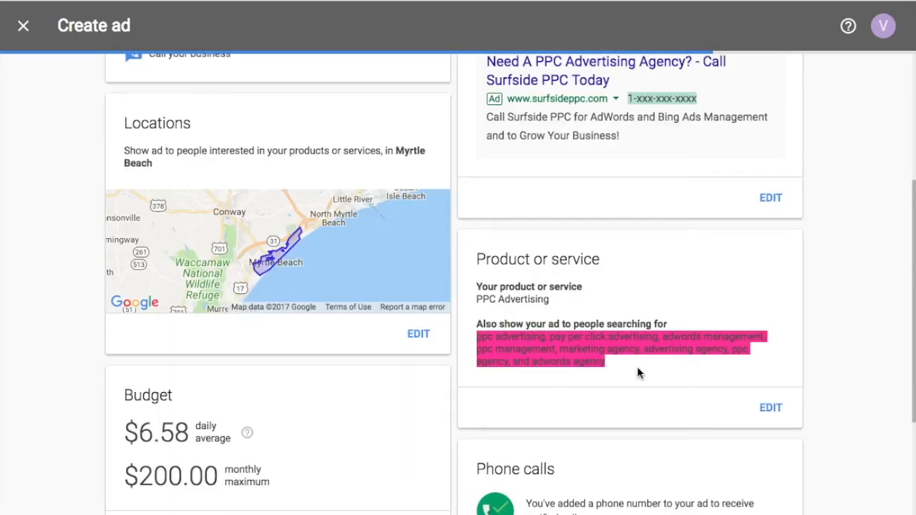
scroll(down, 3)
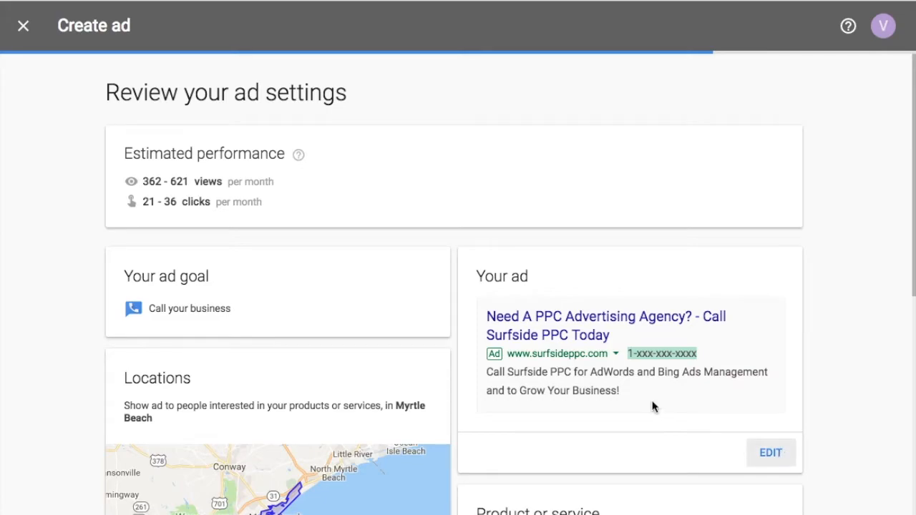
scroll(down, 3)
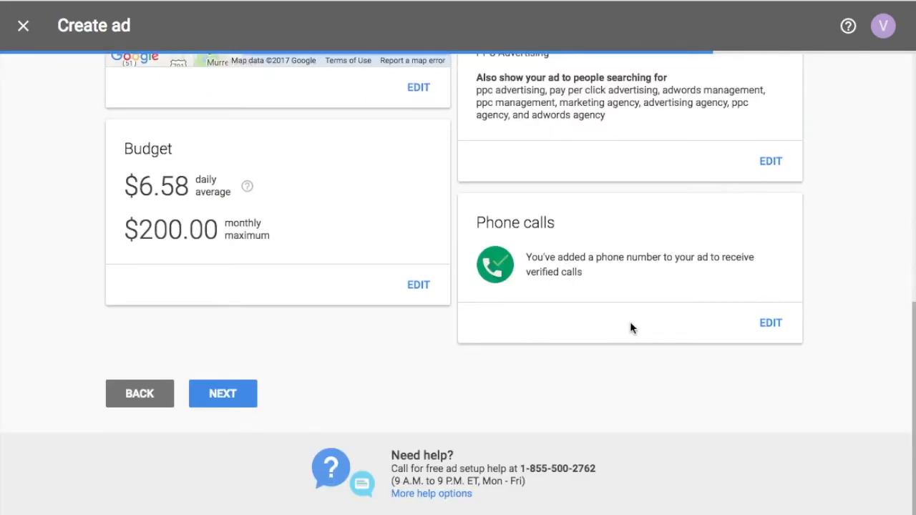
Confirm the existing payment info, submit the call ad, and view its dashboard
click(223, 394)
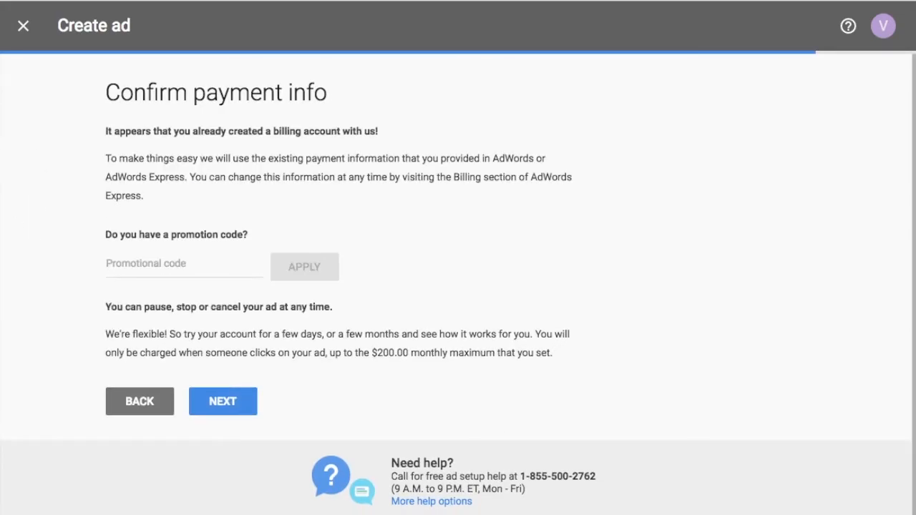
mouse_move(205, 153)
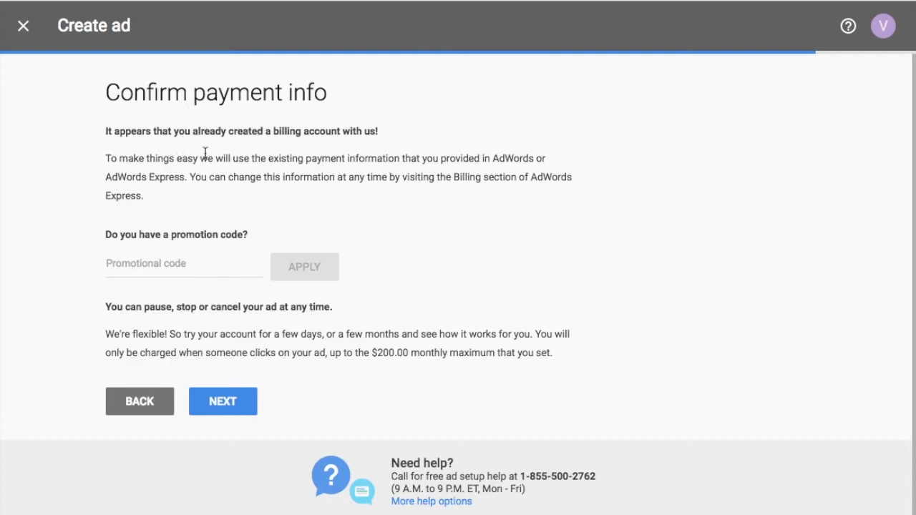
mouse_move(506, 181)
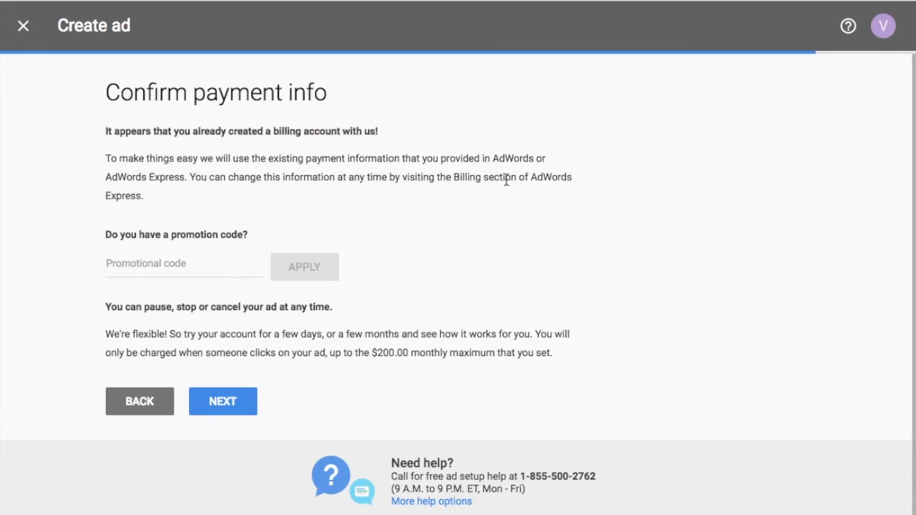
mouse_move(92, 128)
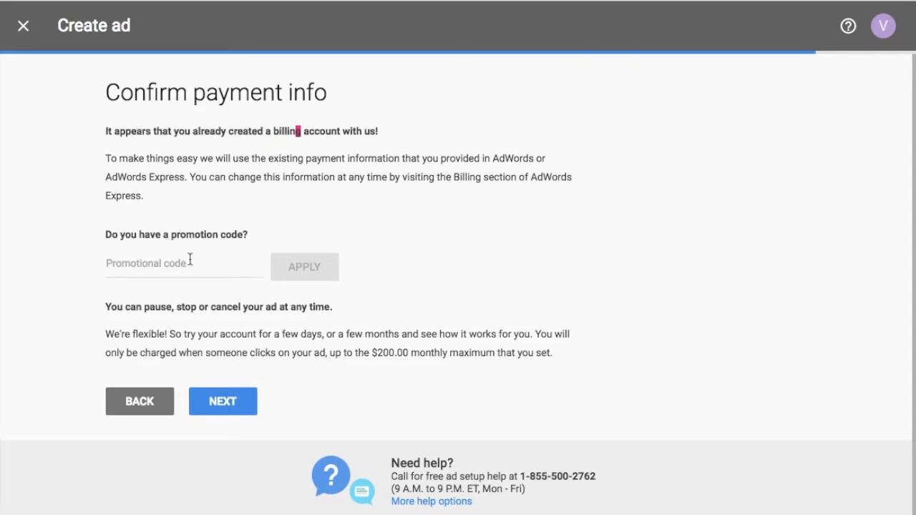
click(183, 263)
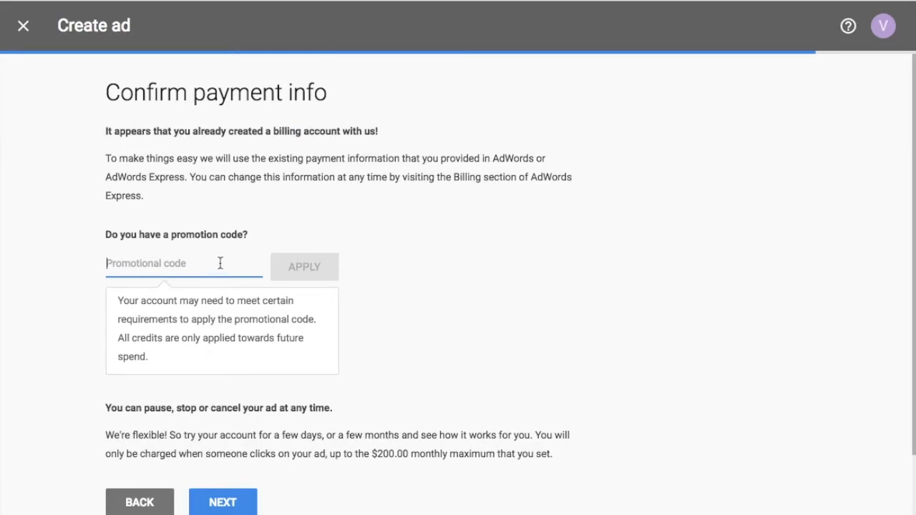
mouse_move(222, 264)
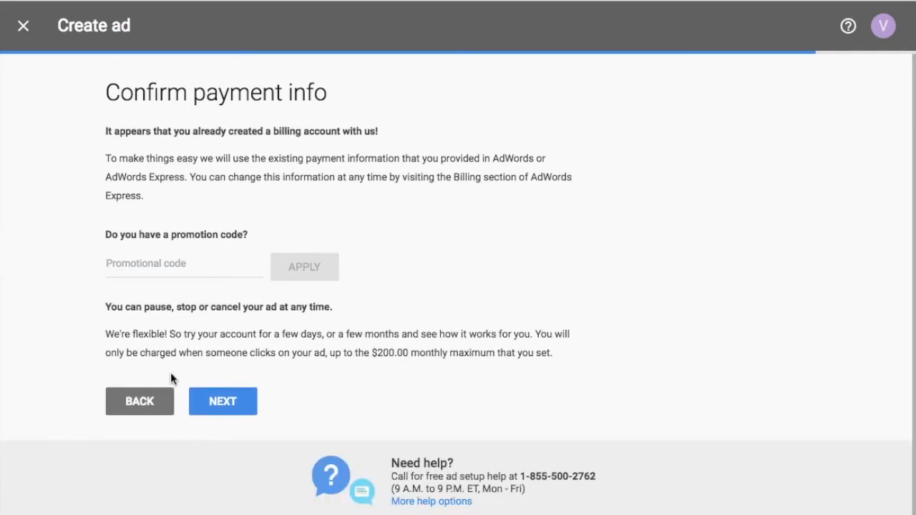
mouse_move(201, 246)
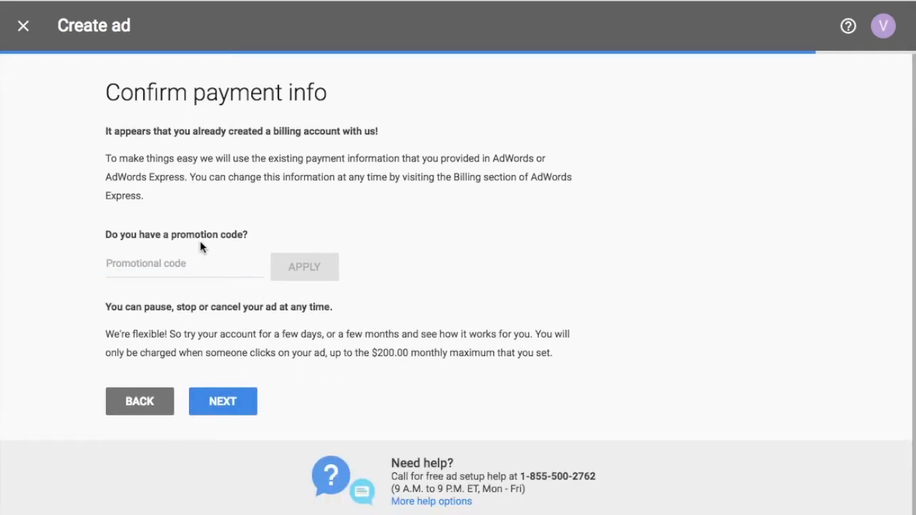
mouse_move(561, 304)
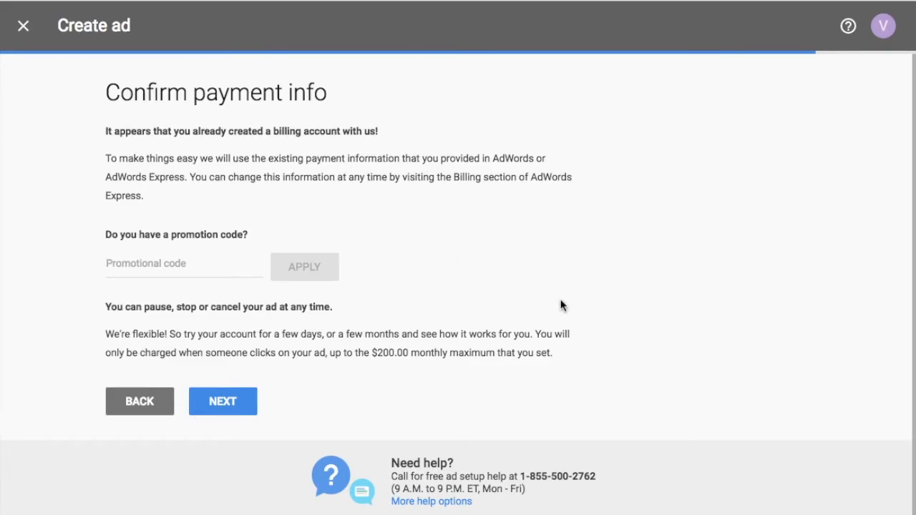
mouse_move(267, 265)
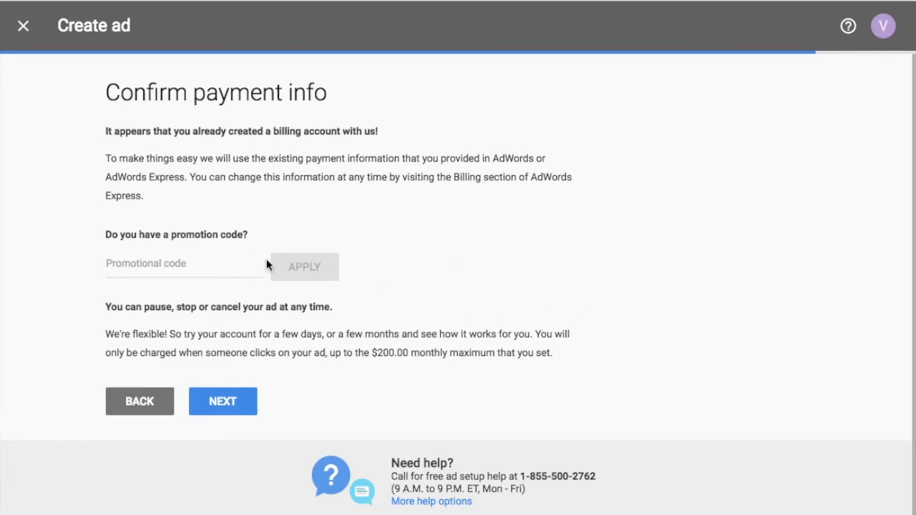
mouse_move(218, 320)
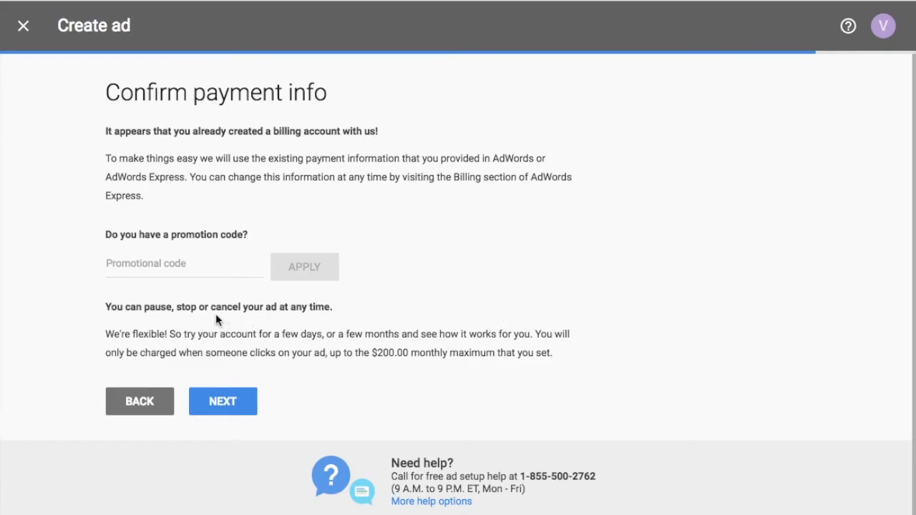
mouse_move(380, 316)
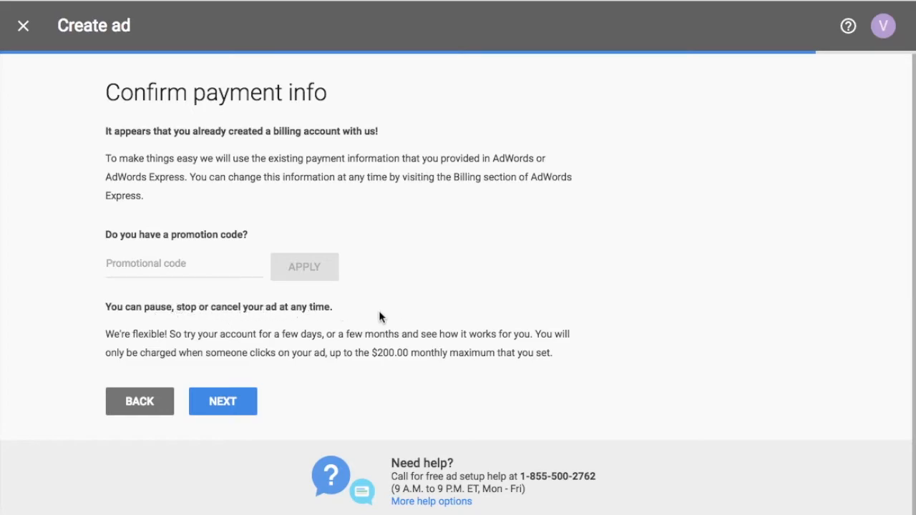
click(223, 400)
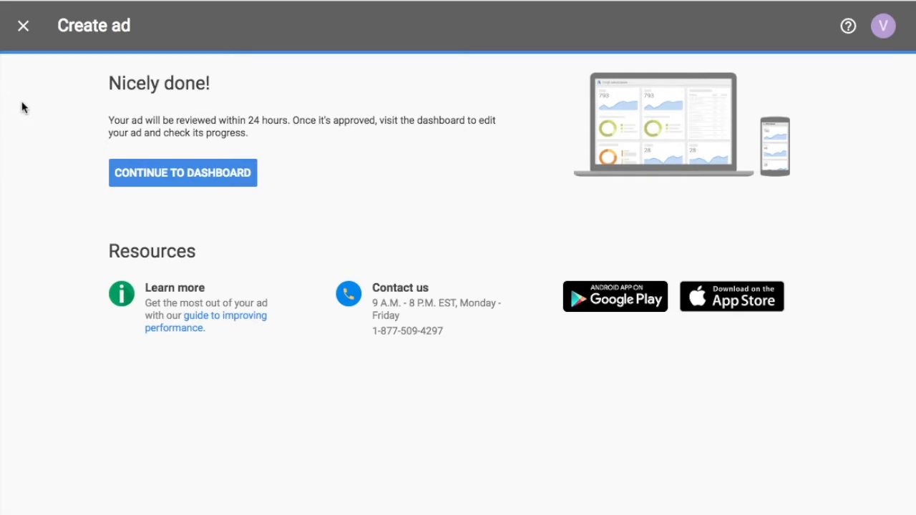
mouse_move(183, 88)
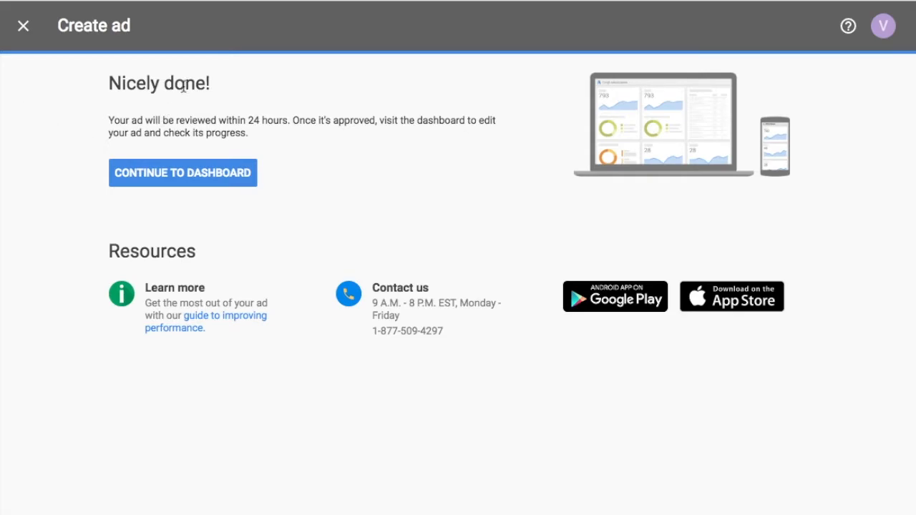
click(183, 173)
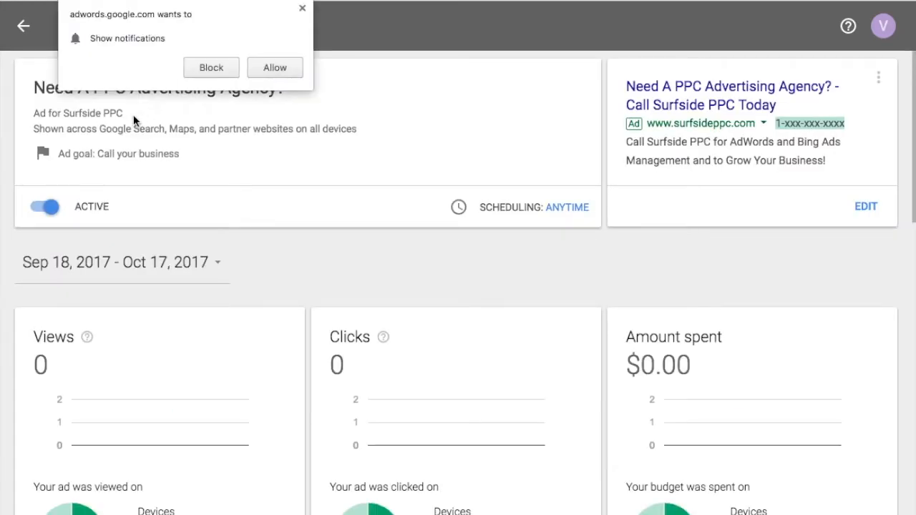
Block the notification prompt, dismiss the Google Analytics info, and return to the ads list
click(211, 66)
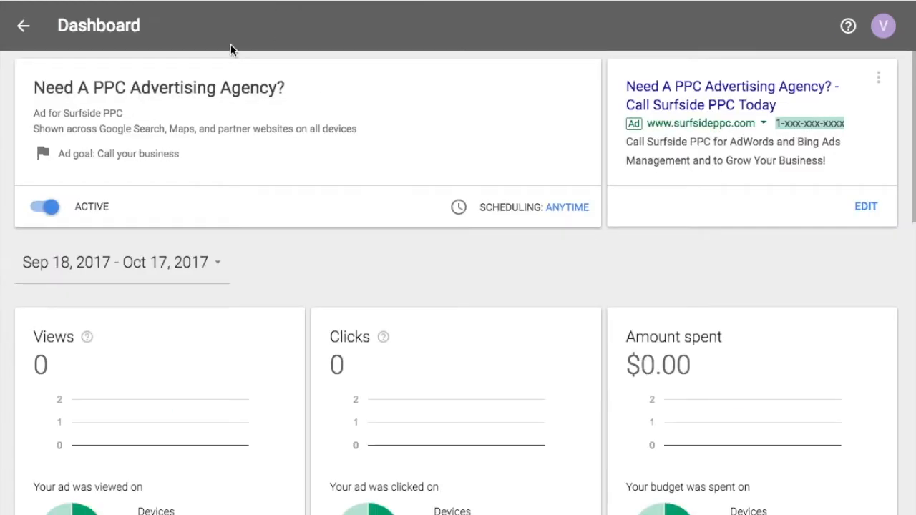
scroll(down, 3)
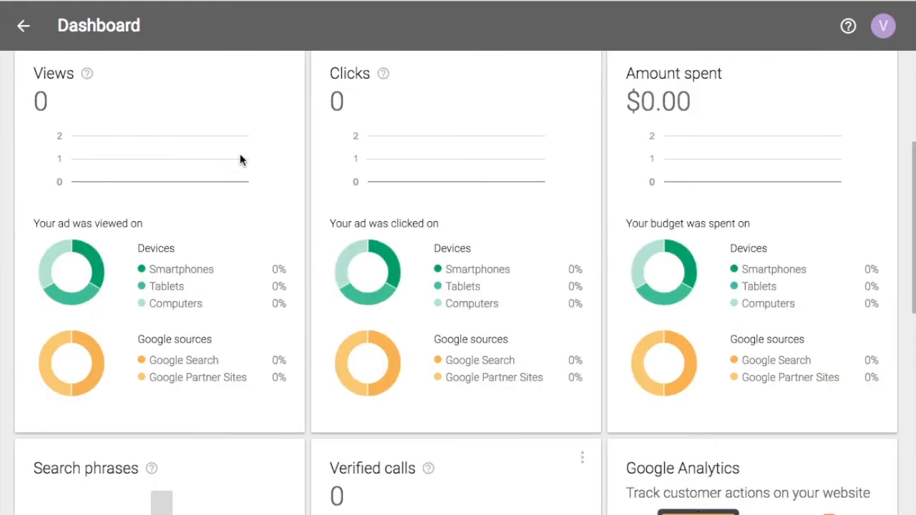
mouse_move(486, 269)
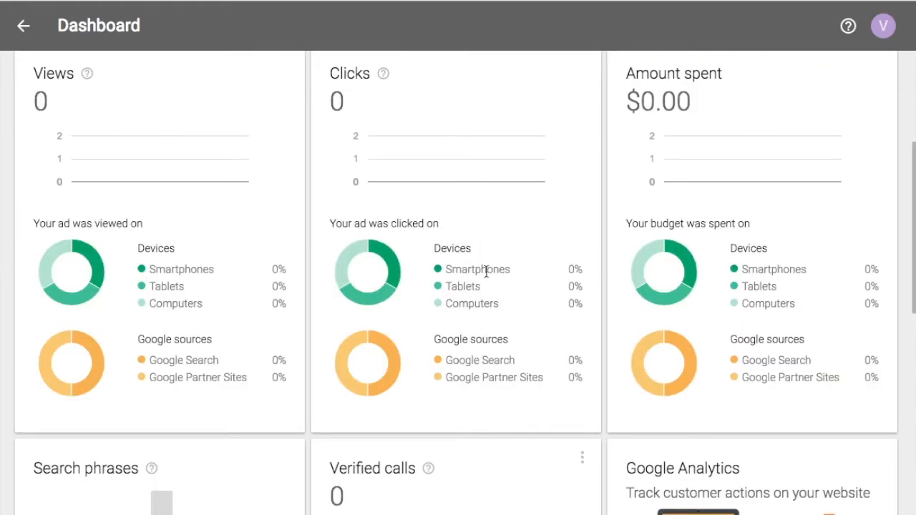
scroll(down, 3)
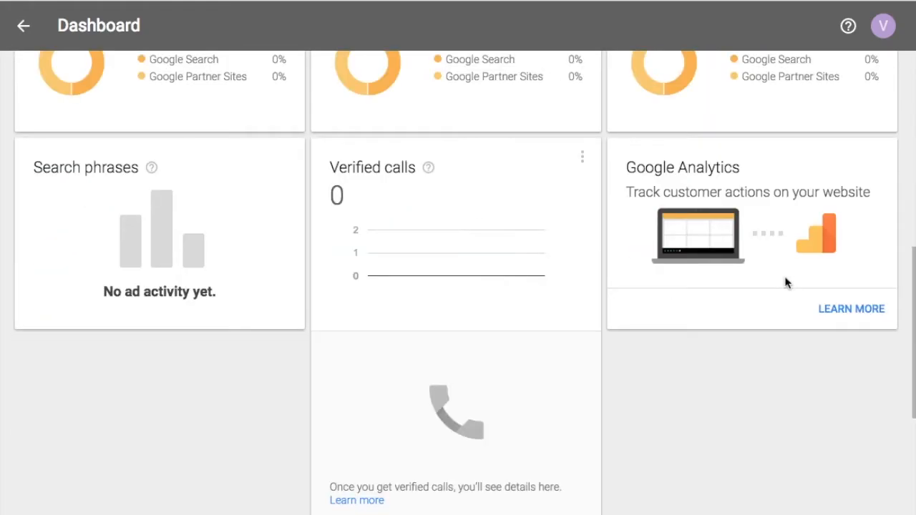
mouse_move(822, 192)
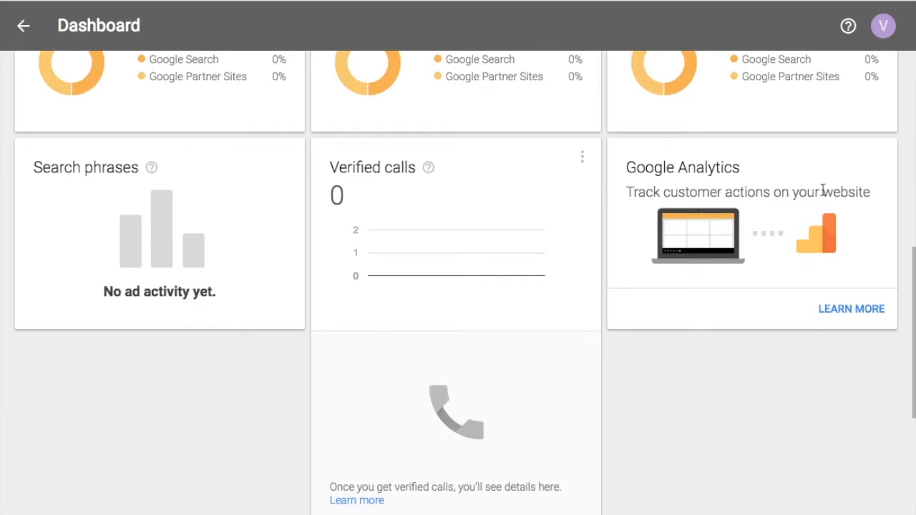
mouse_move(839, 315)
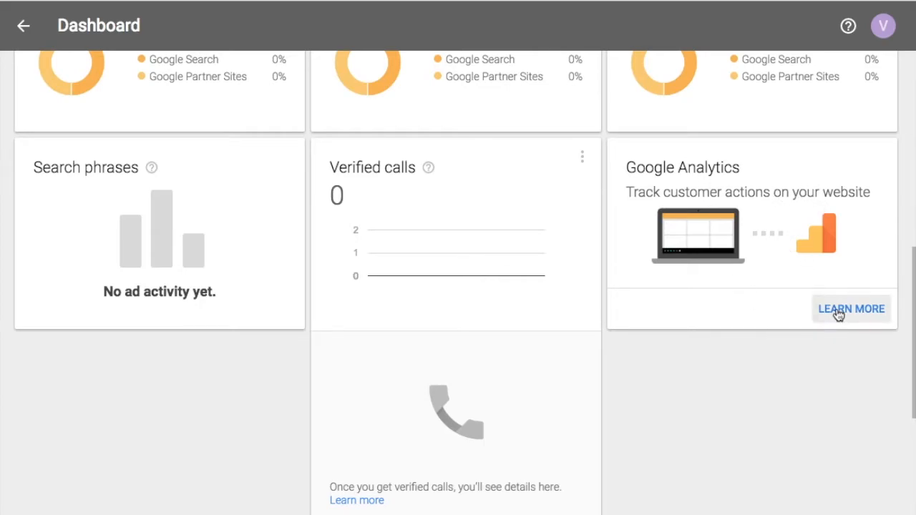
click(850, 309)
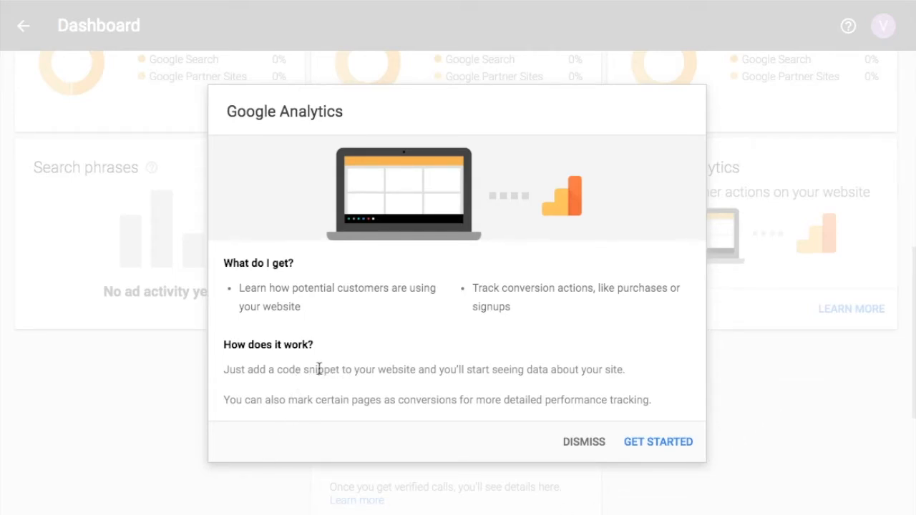
drag(310, 369, 629, 369)
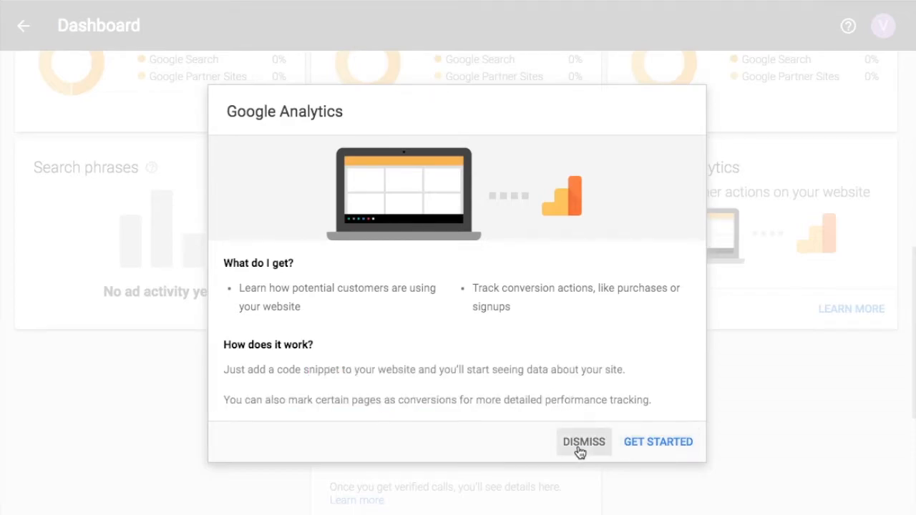
click(583, 441)
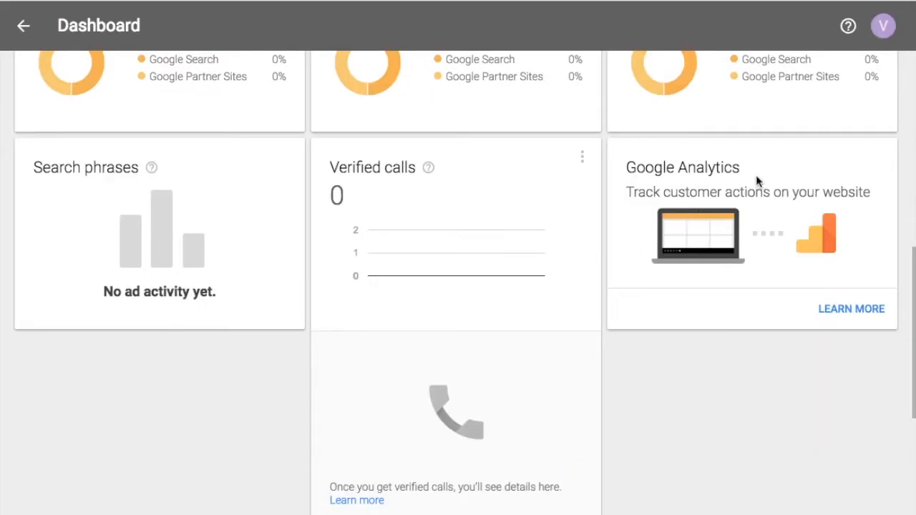
scroll(down, 3)
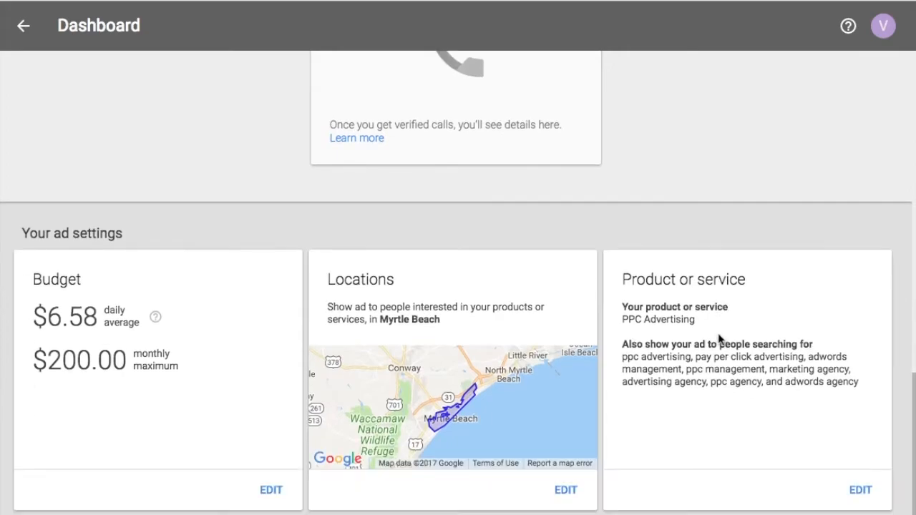
mouse_move(515, 339)
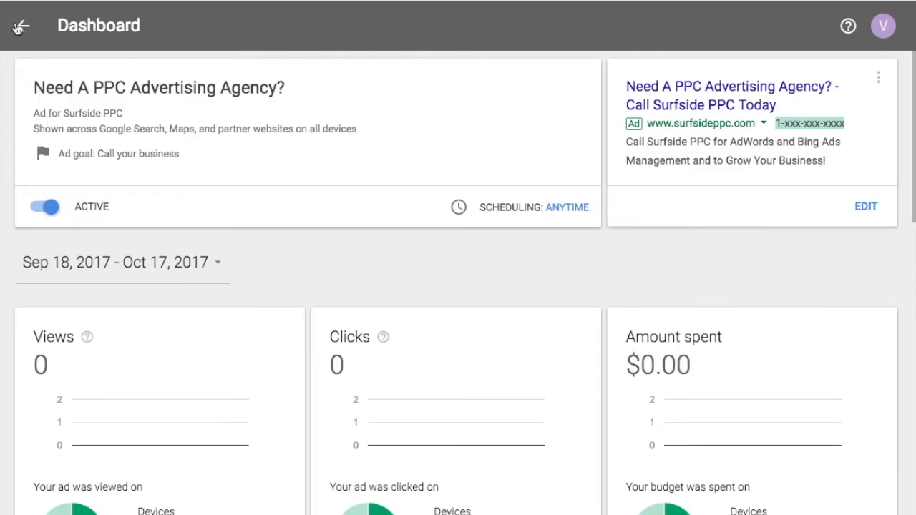
click(20, 24)
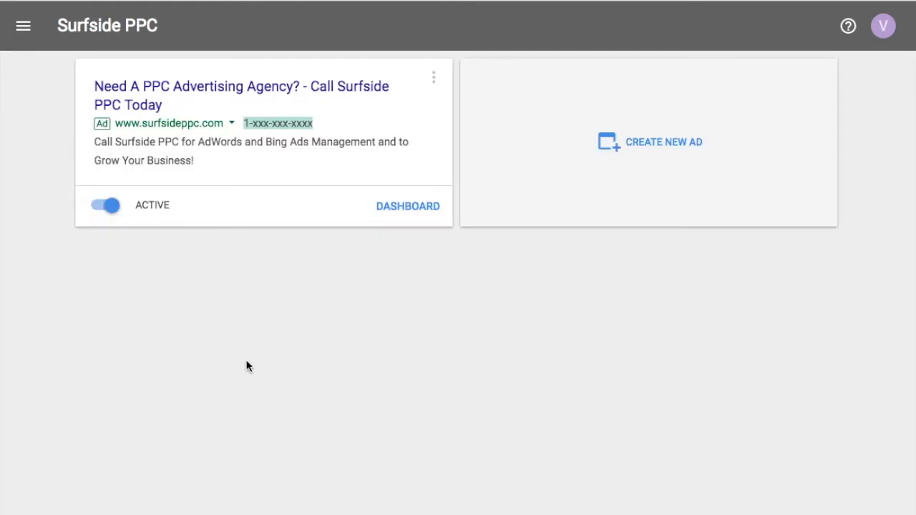
mouse_move(320, 94)
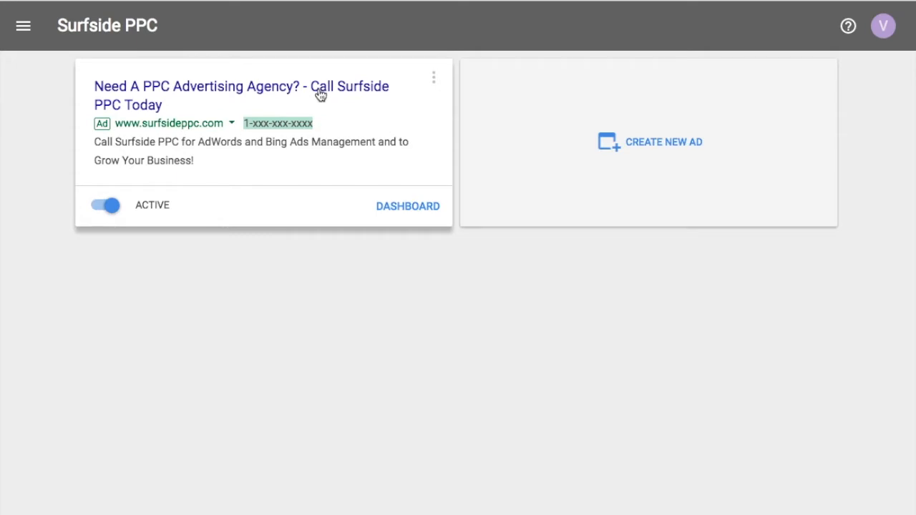
Switch off and confirm deactivating the call ad, close the survey, and open its options menu
click(105, 205)
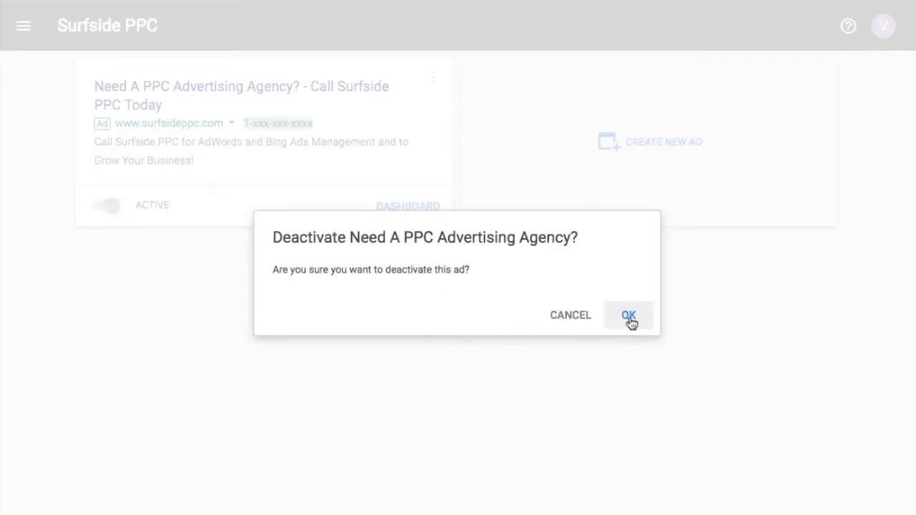
click(628, 315)
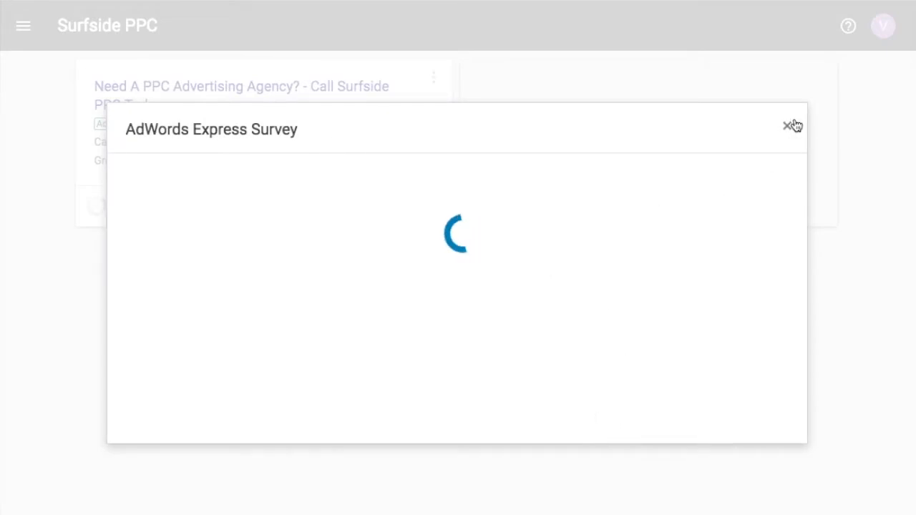
click(786, 125)
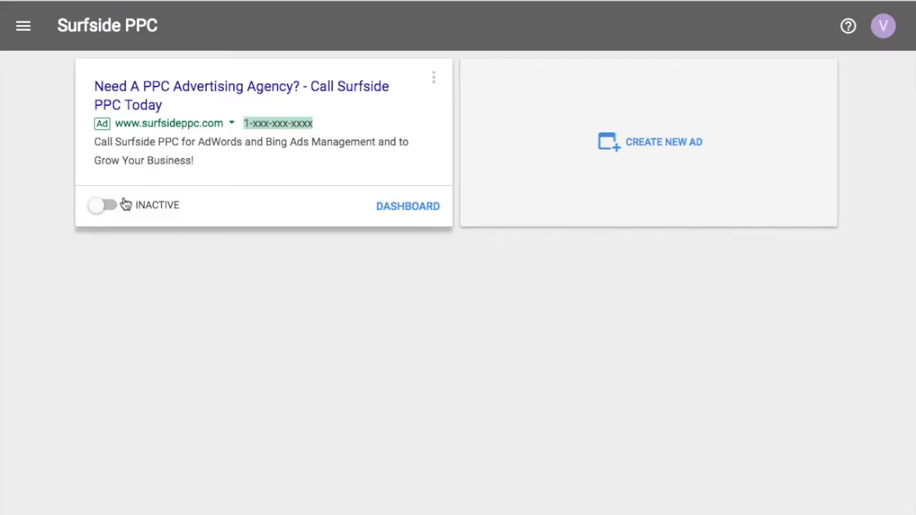
click(435, 77)
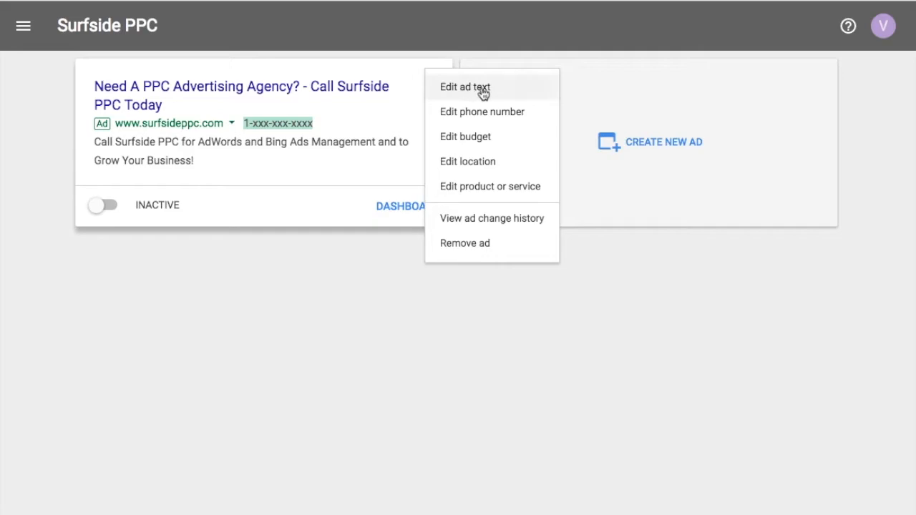
mouse_move(491, 247)
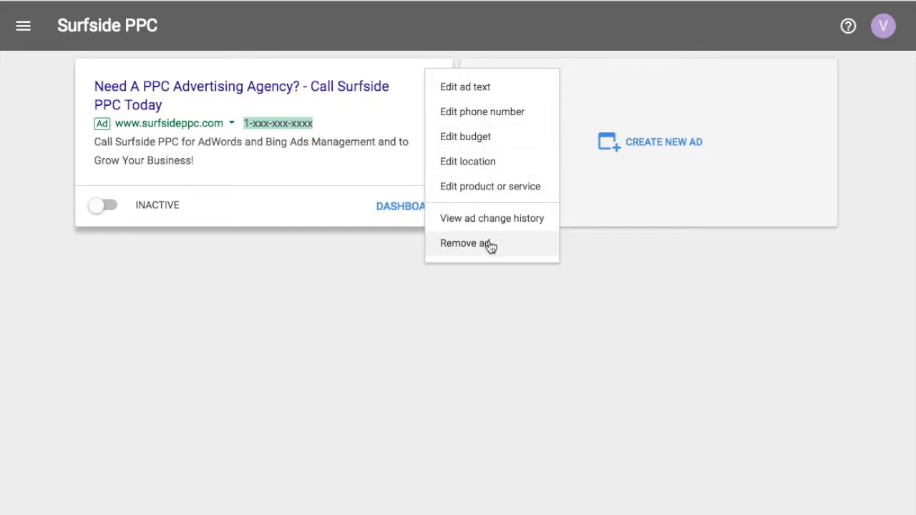
mouse_move(537, 227)
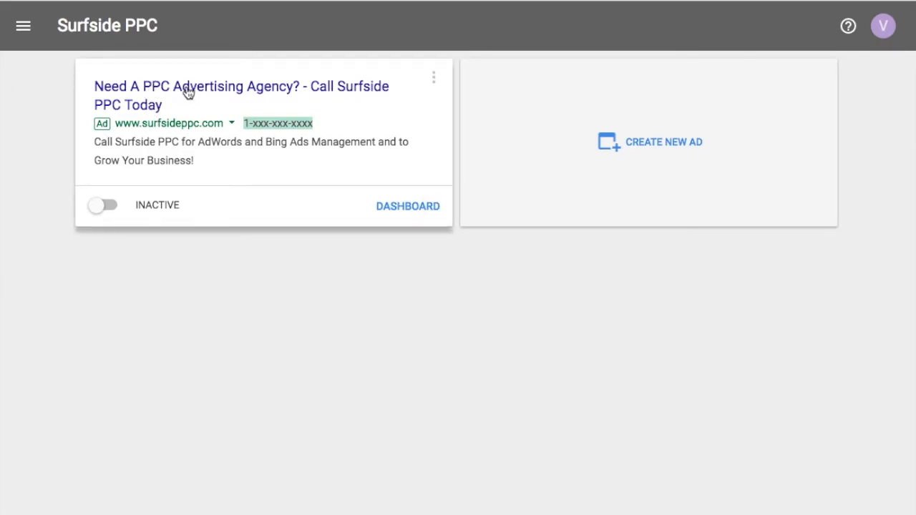
Start a new ad with storefront visits as its goal
click(663, 142)
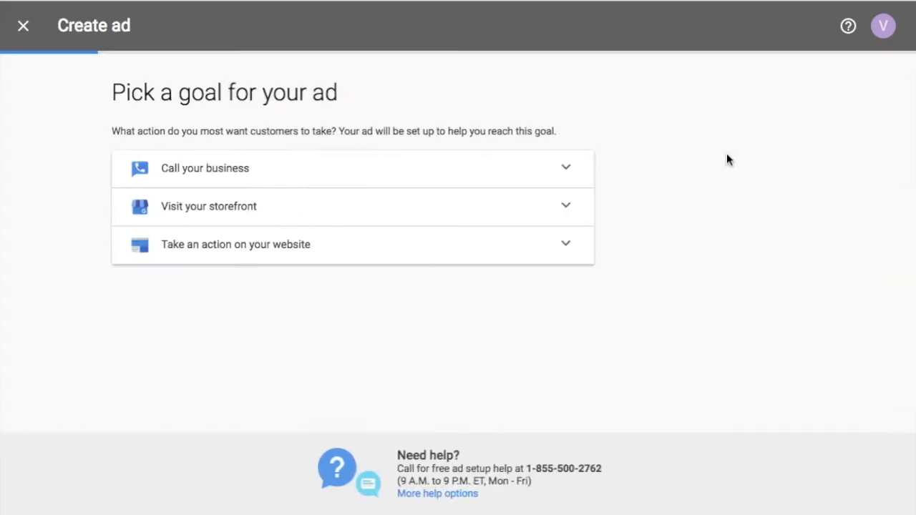
click(209, 206)
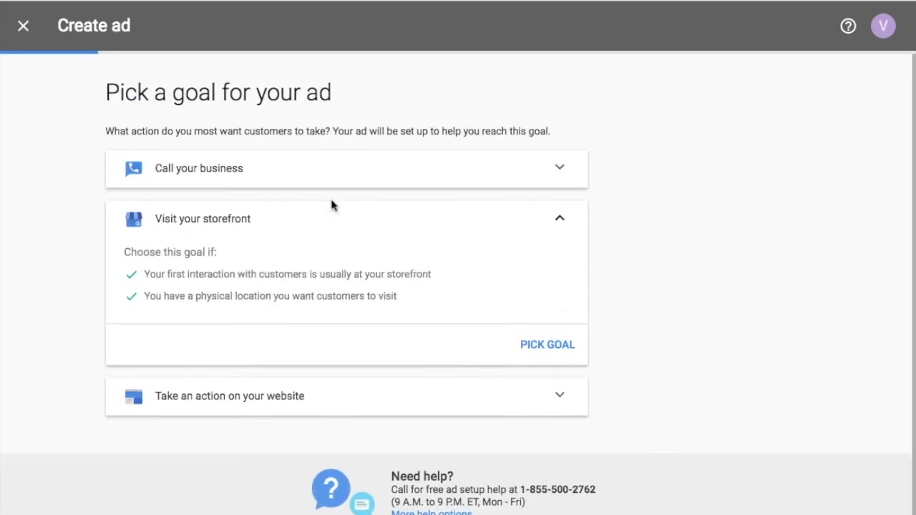
click(547, 345)
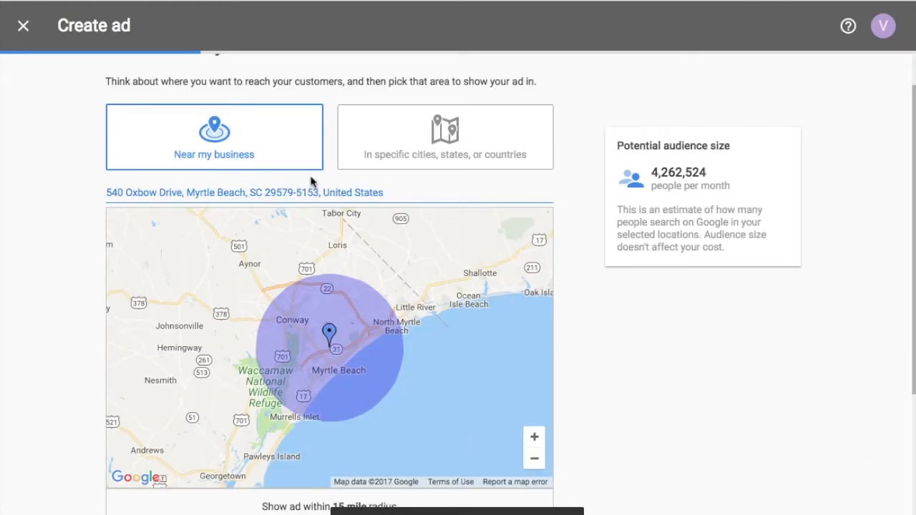
mouse_move(553, 169)
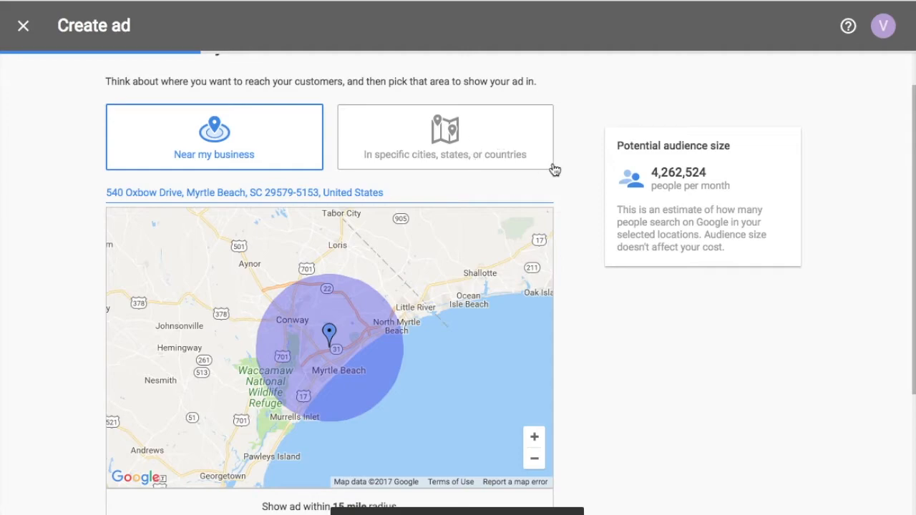
mouse_move(495, 146)
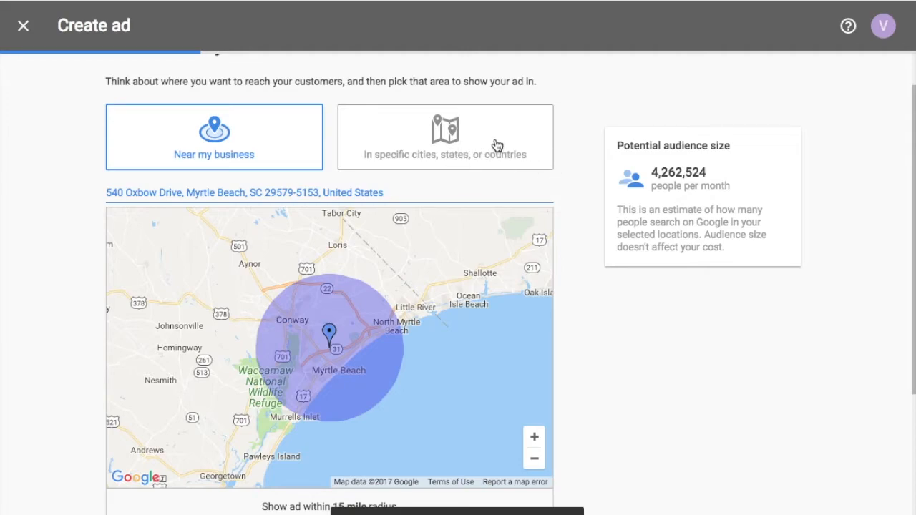
mouse_move(363, 347)
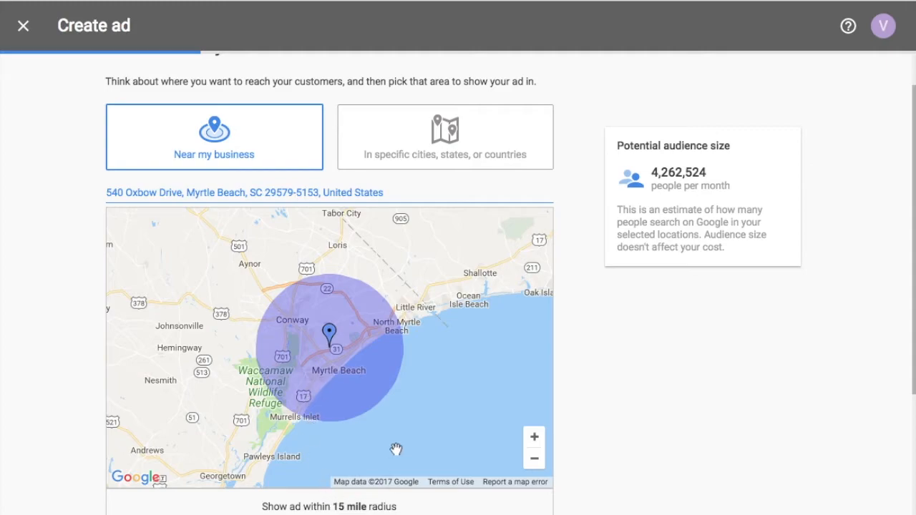
mouse_move(418, 154)
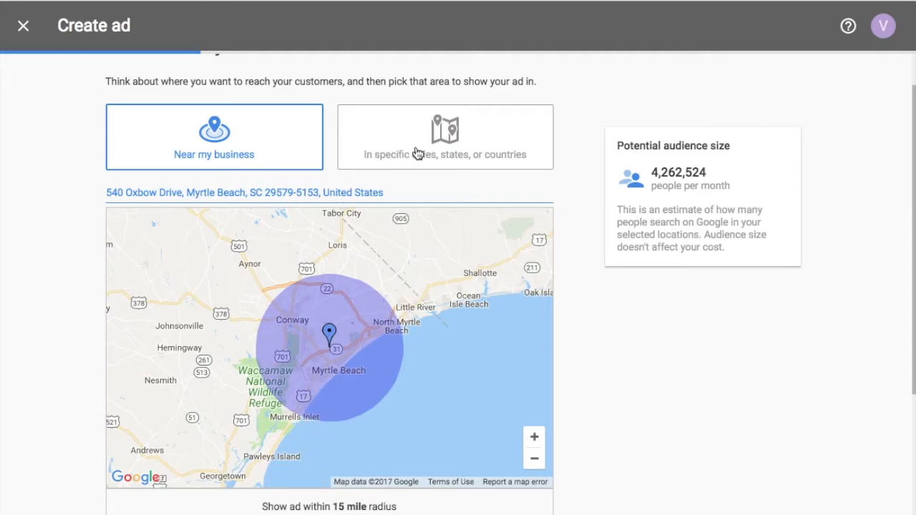
Target the Florence-Myrtle Beach SC region found by searching 'myrtle be'
click(445, 136)
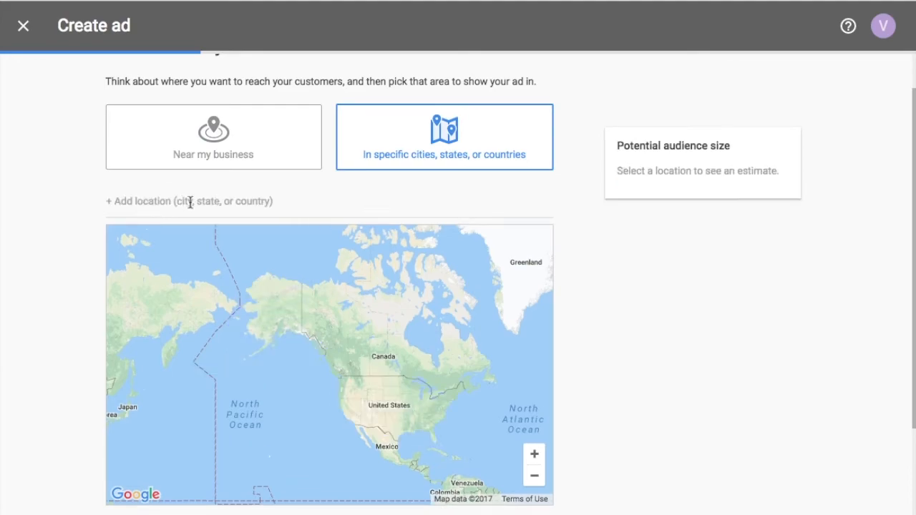
text(myrtle beach)
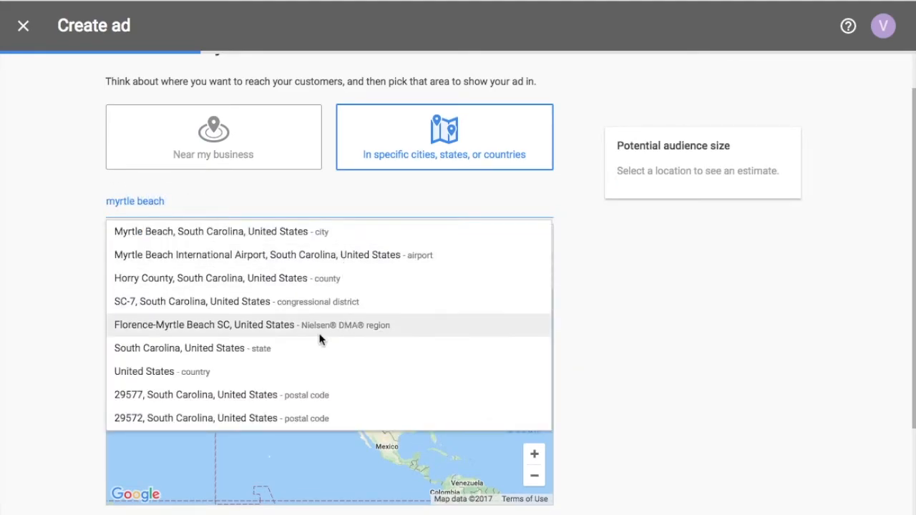
click(204, 325)
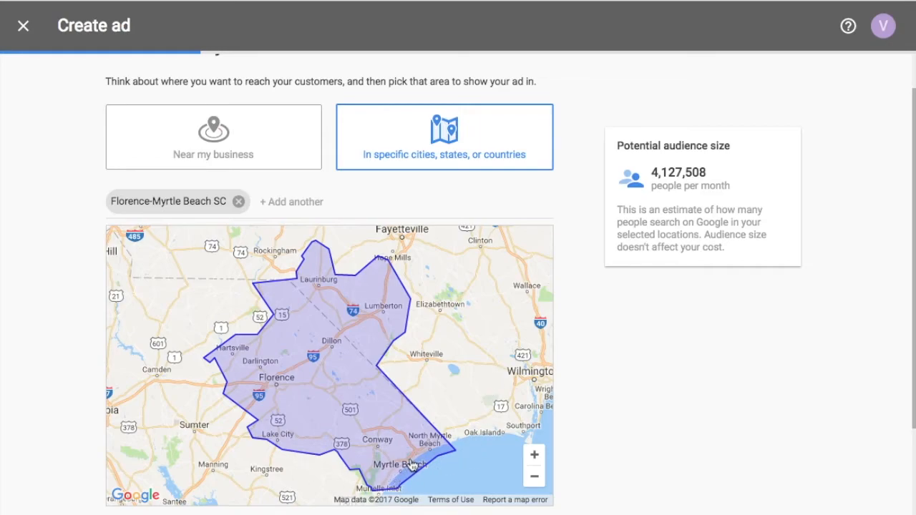
mouse_move(444, 459)
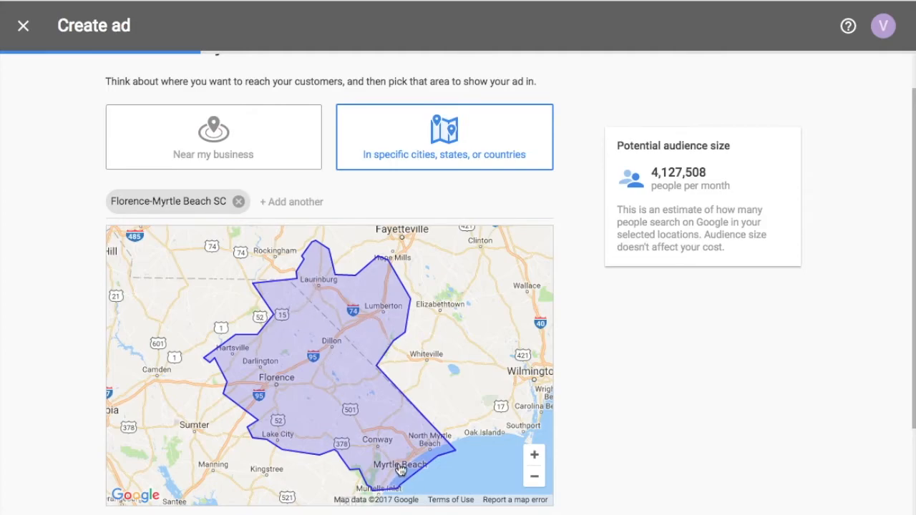
mouse_move(241, 347)
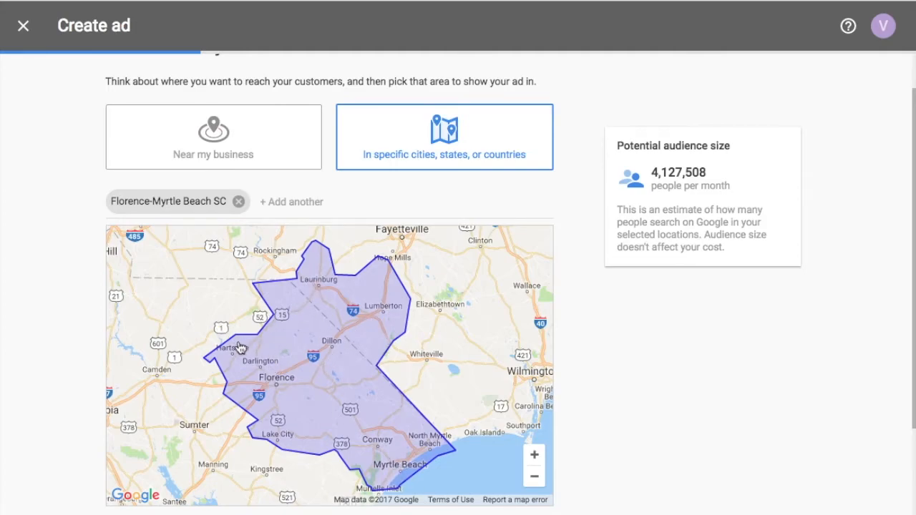
mouse_move(371, 443)
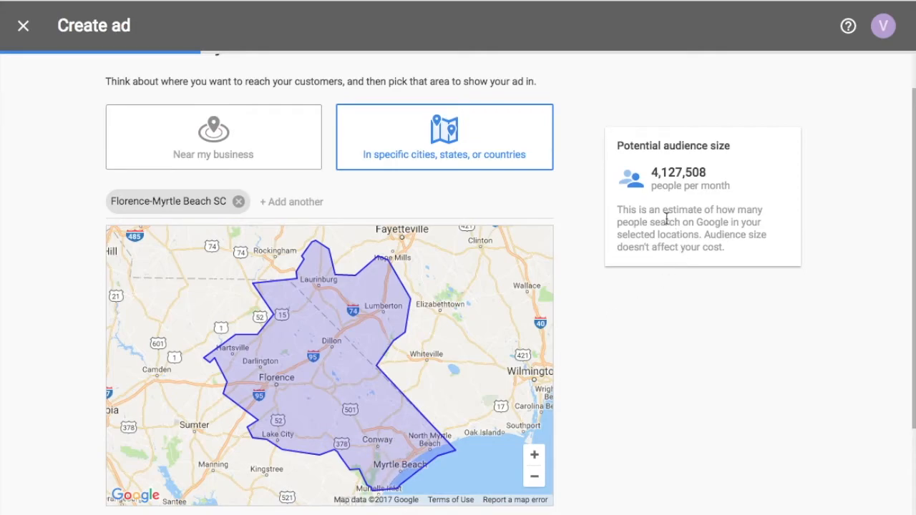
scroll(down, 3)
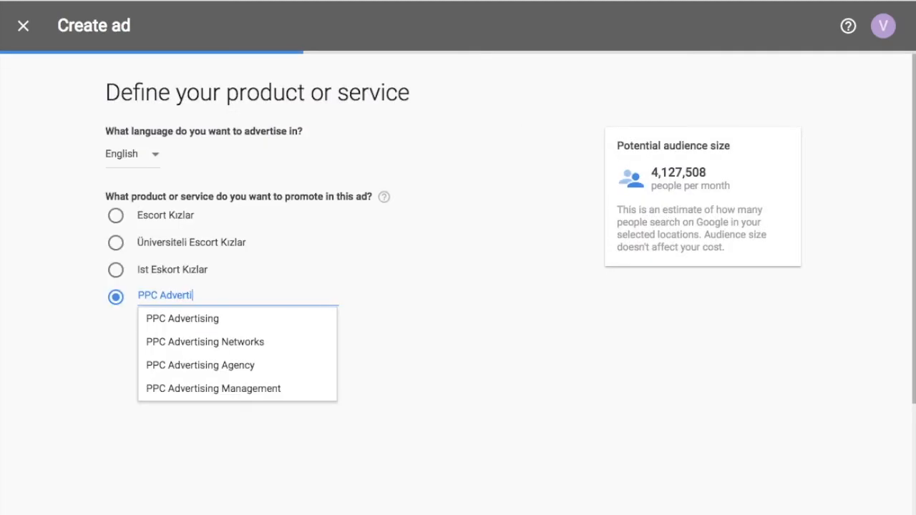
Promote PPC Advertising for related PPC terms plus 'Adwords agency' and 'marketing agency'
click(181, 319)
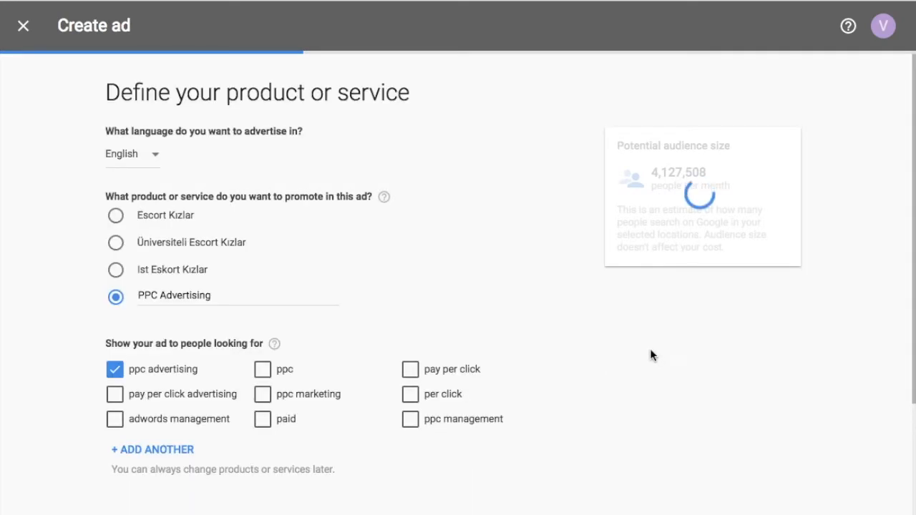
click(115, 394)
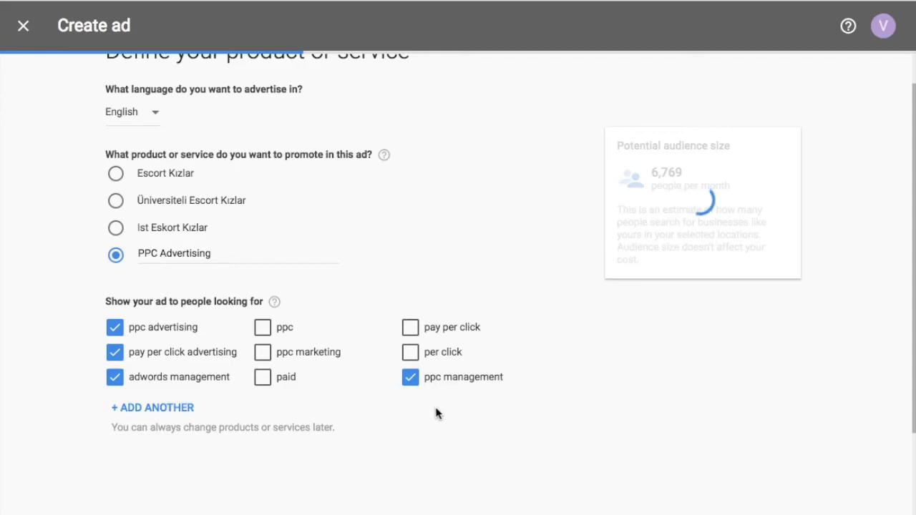
click(152, 408)
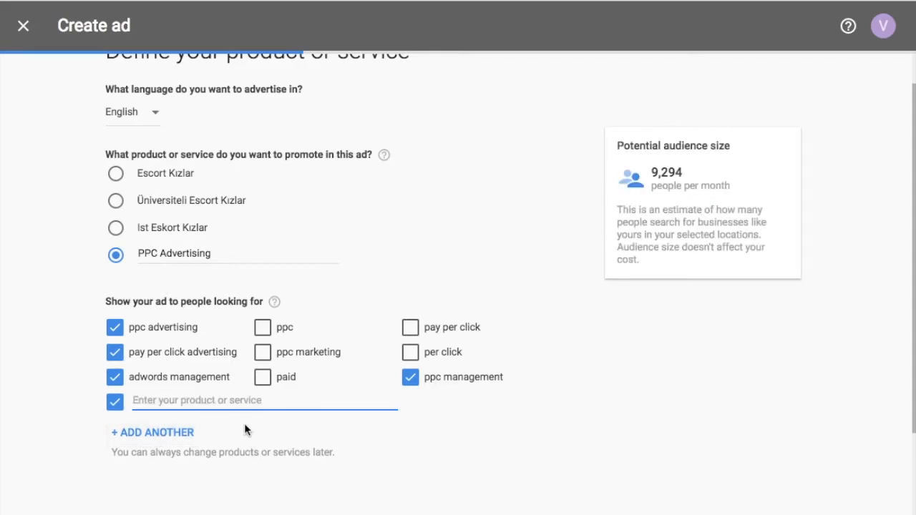
text(Adwords agency)
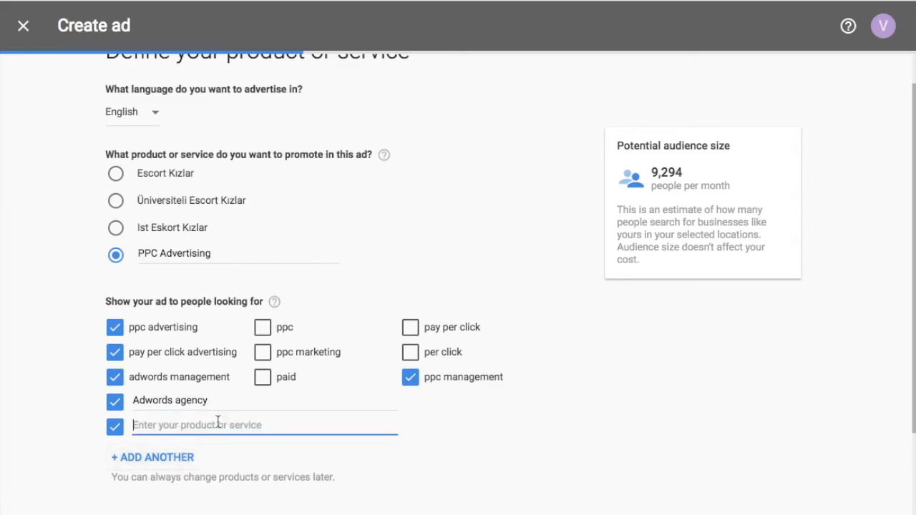
text(marketing agency)
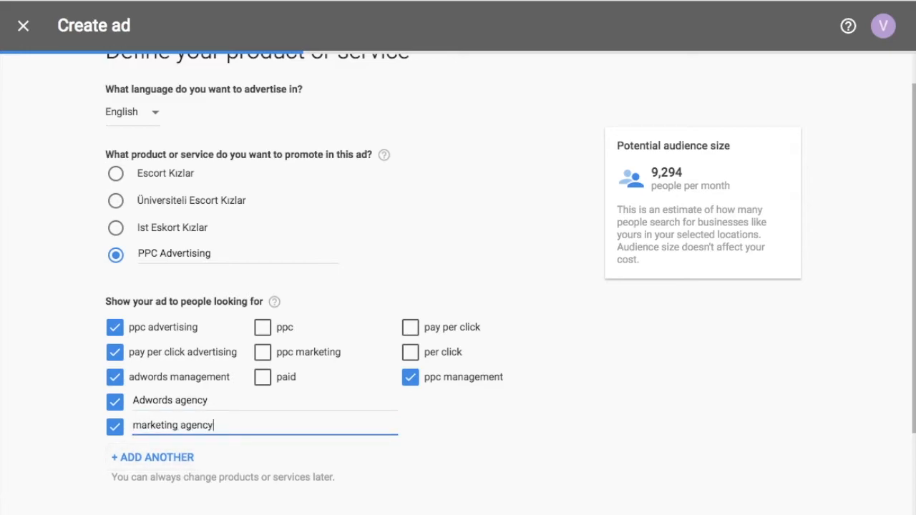
click(153, 457)
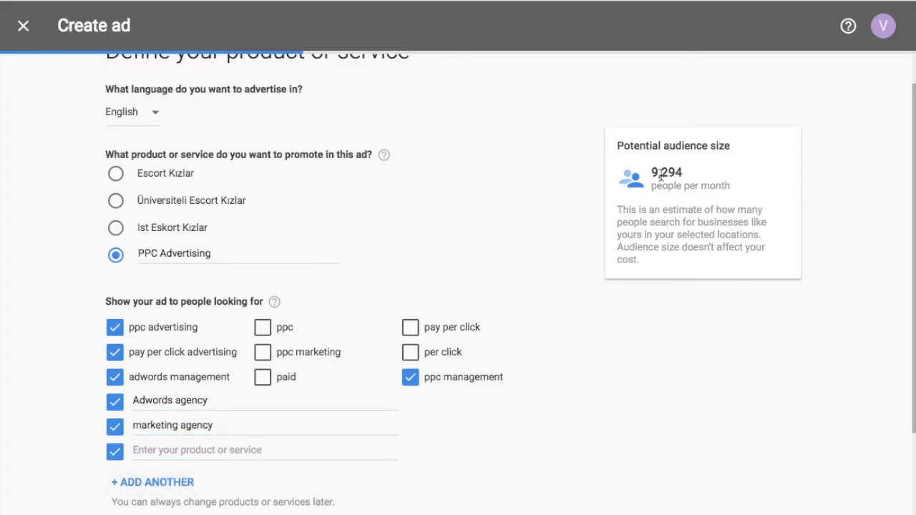
mouse_move(651, 235)
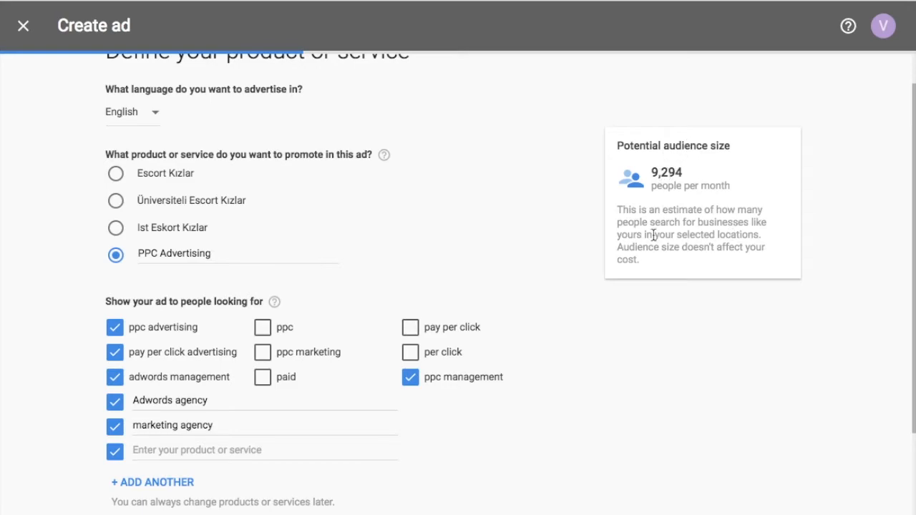
scroll(down, 3)
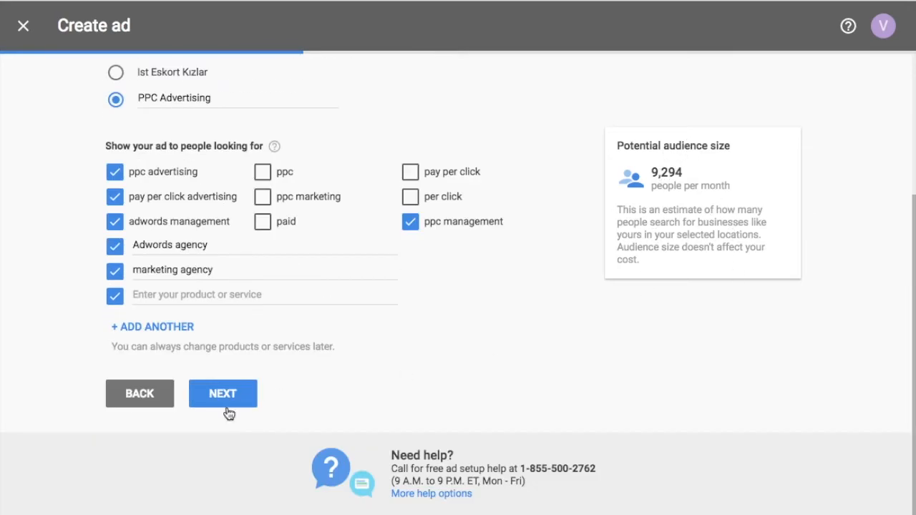
Write the headlines 'Need Marketing Help?' and 'Visit The Surfside PPC Store'
click(222, 394)
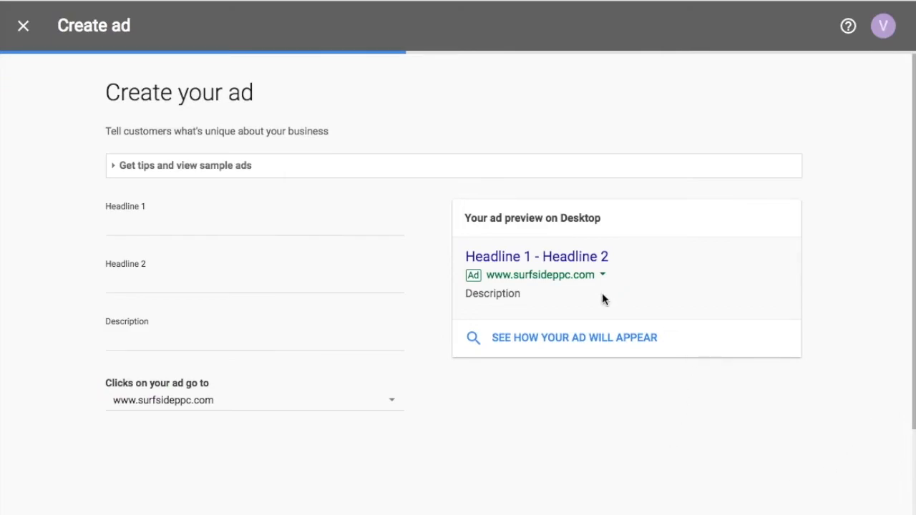
click(254, 223)
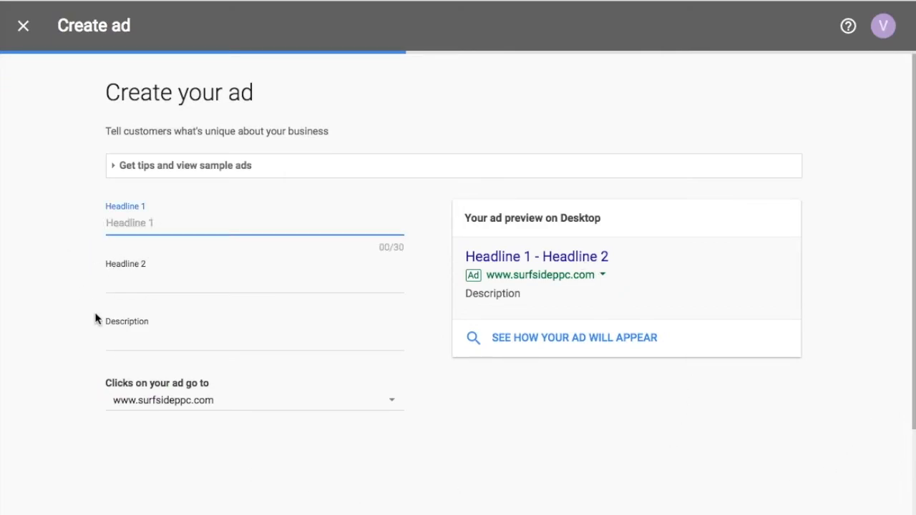
text(Contact S)
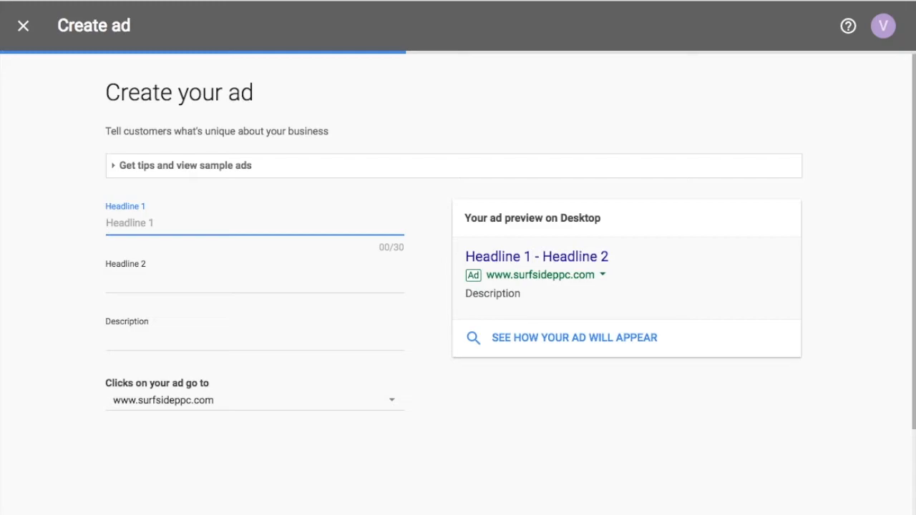
text(N)
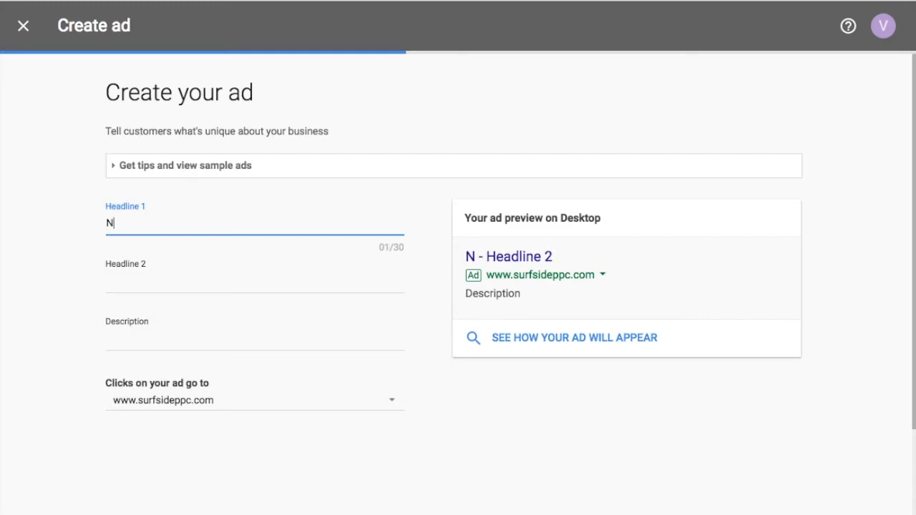
text(eed Marketn)
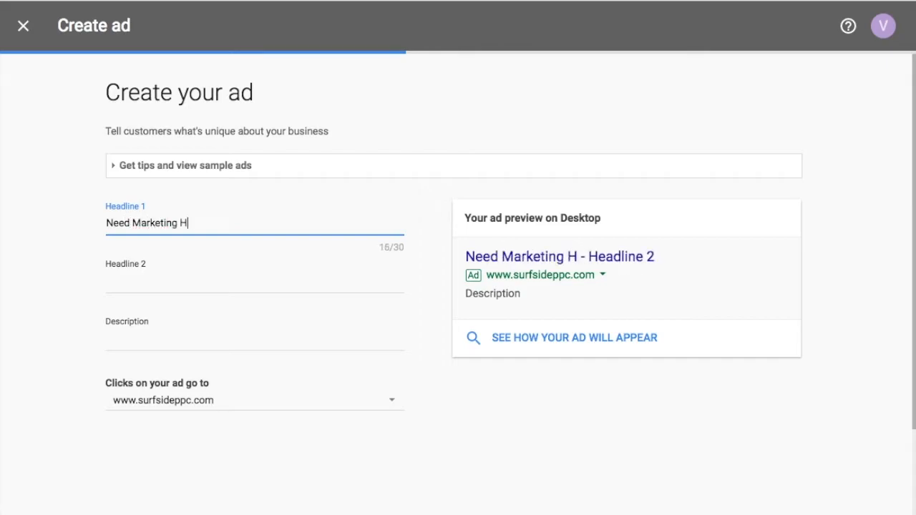
text(elp?)
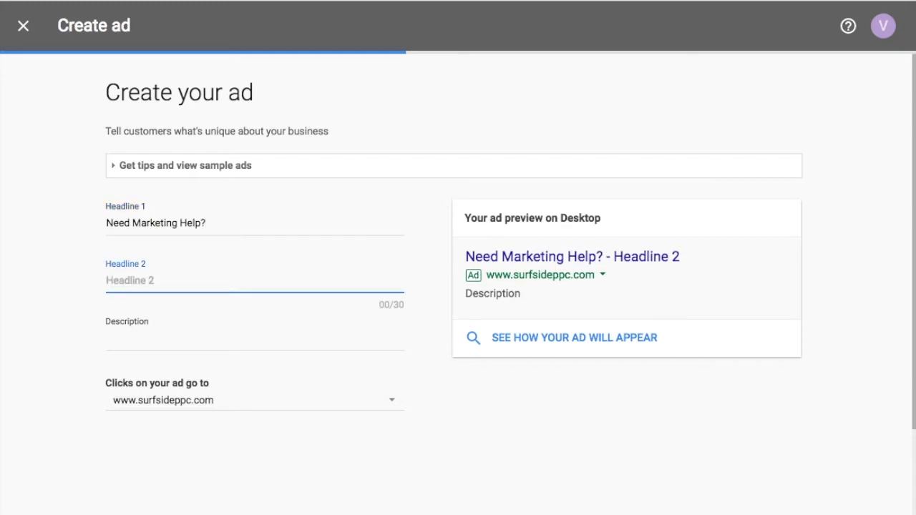
text(Visit The S)
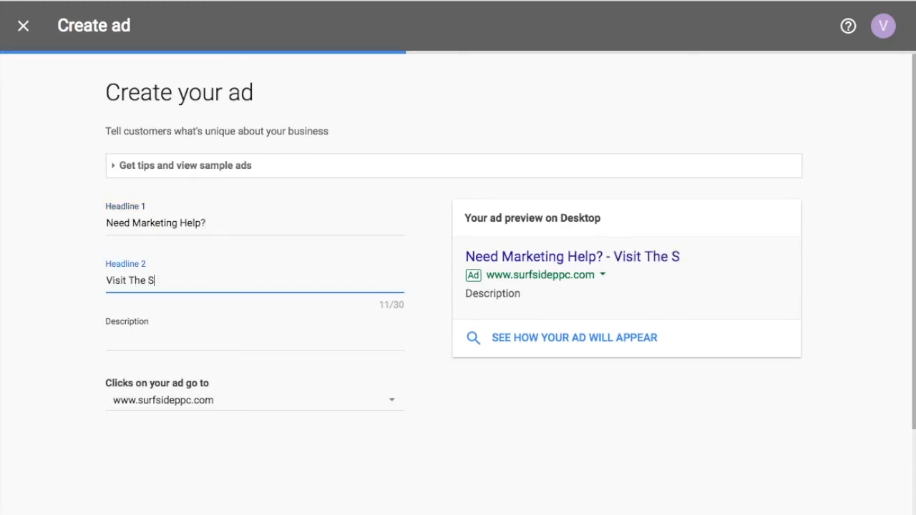
text(urfside PPC Store)
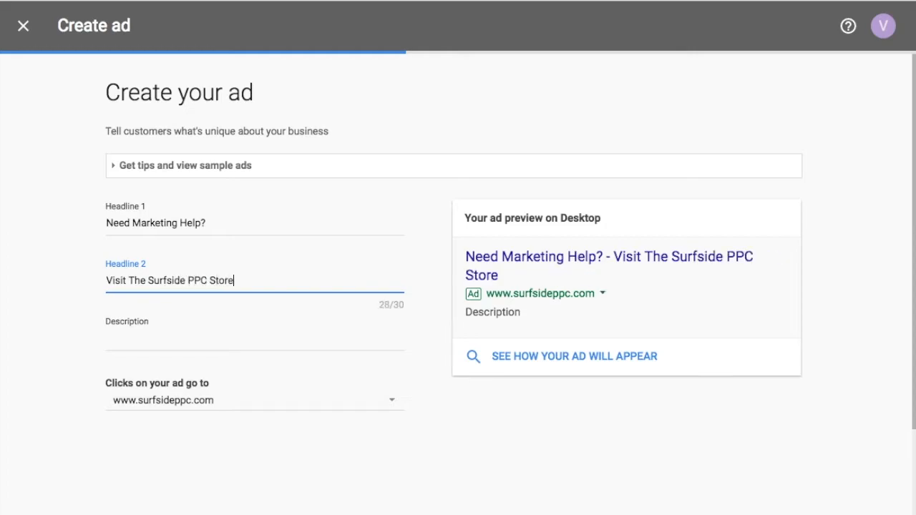
Enter the description 'Visit the Surfside PPC Store to Learn All About Your PPC Advertising Options.'
text(Visit the Surfside PPC)
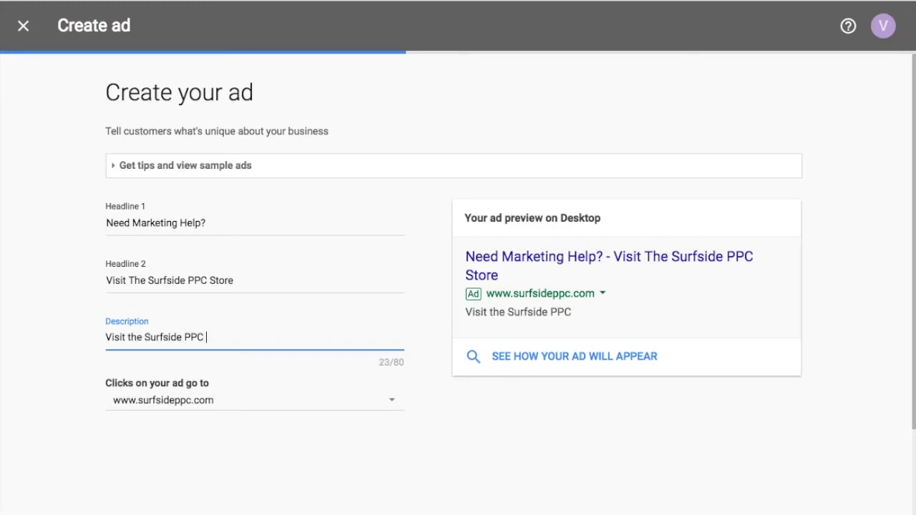
text(Store)
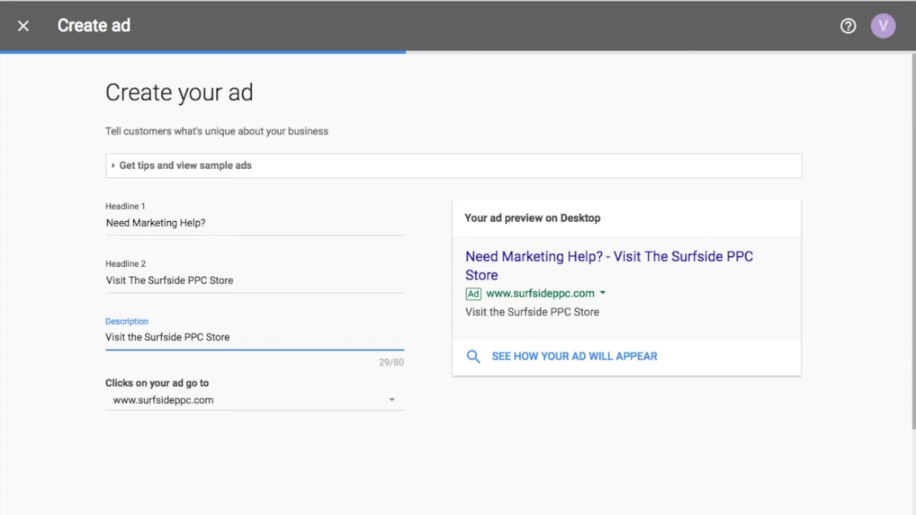
text(t)
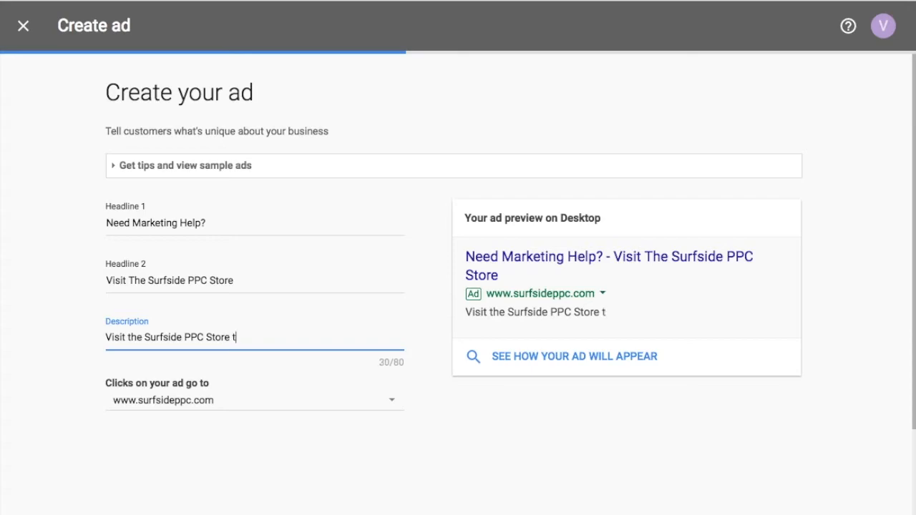
text(o Learn All Ab)
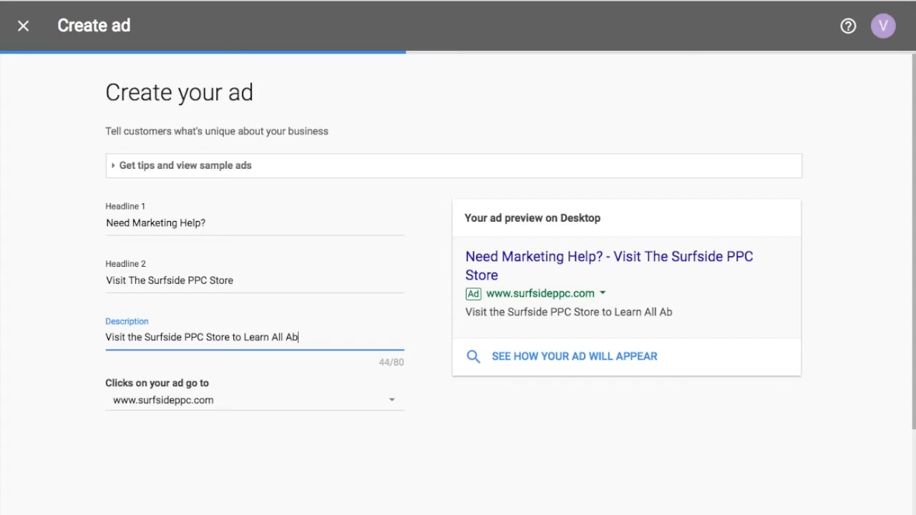
text(out Your PPC A)
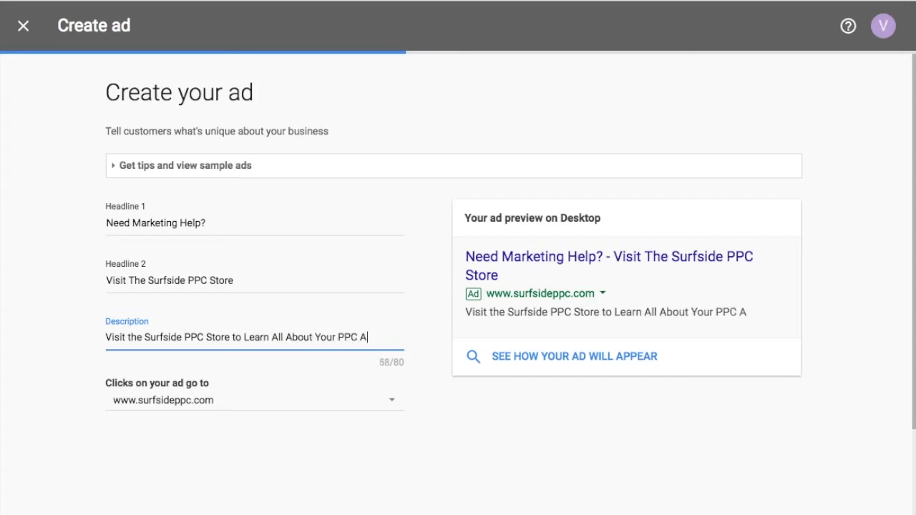
text(dvertising Option)
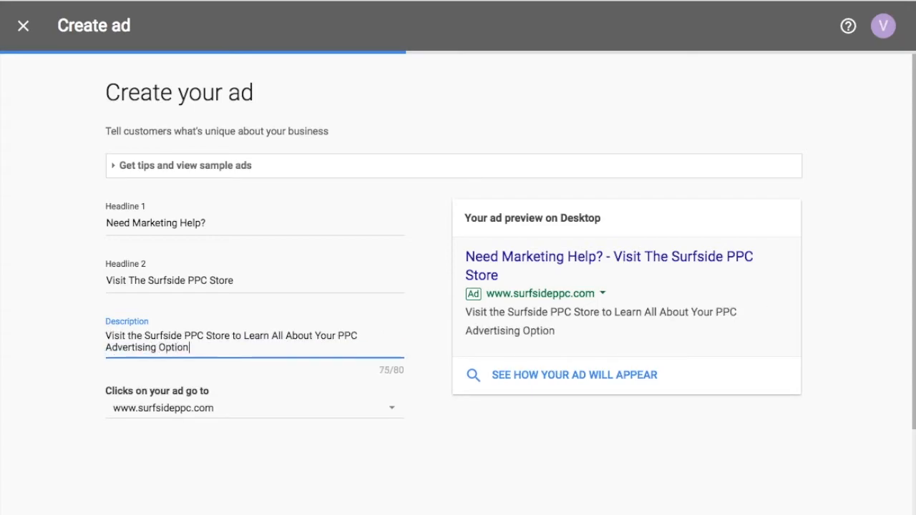
text(s.)
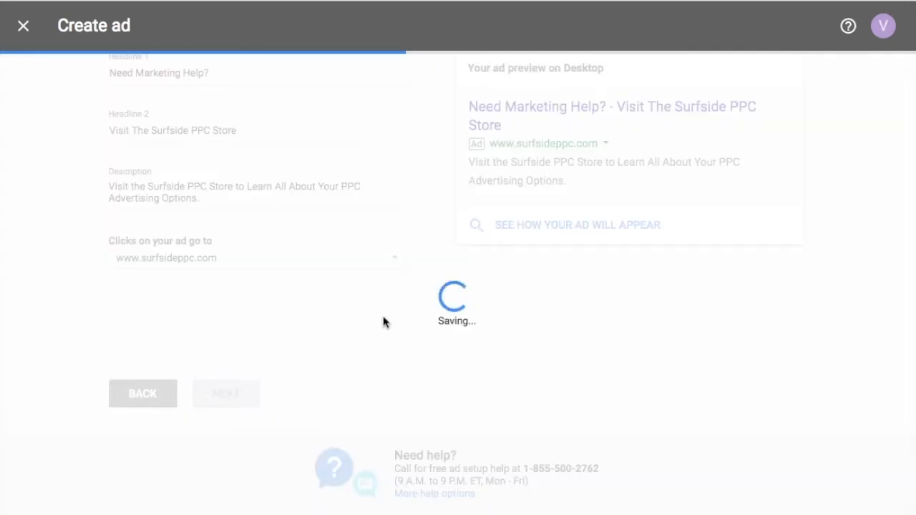
mouse_move(665, 345)
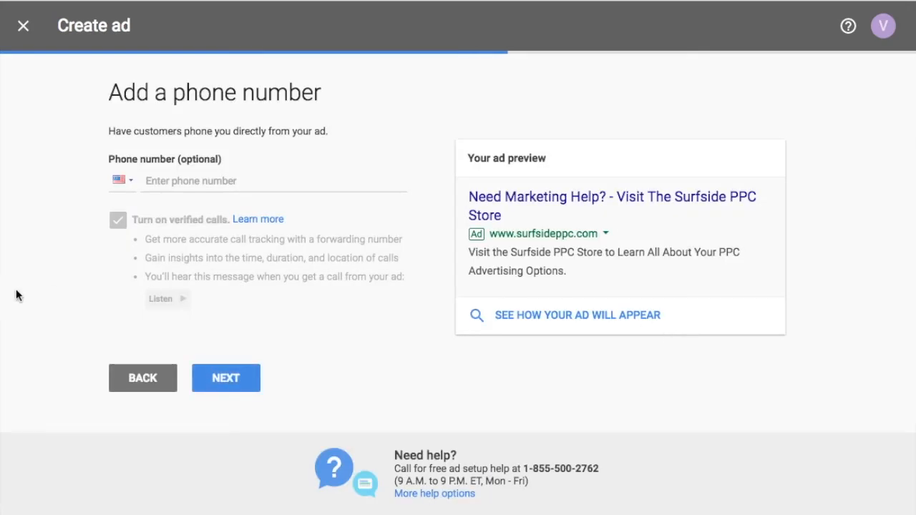
text(9085551123)
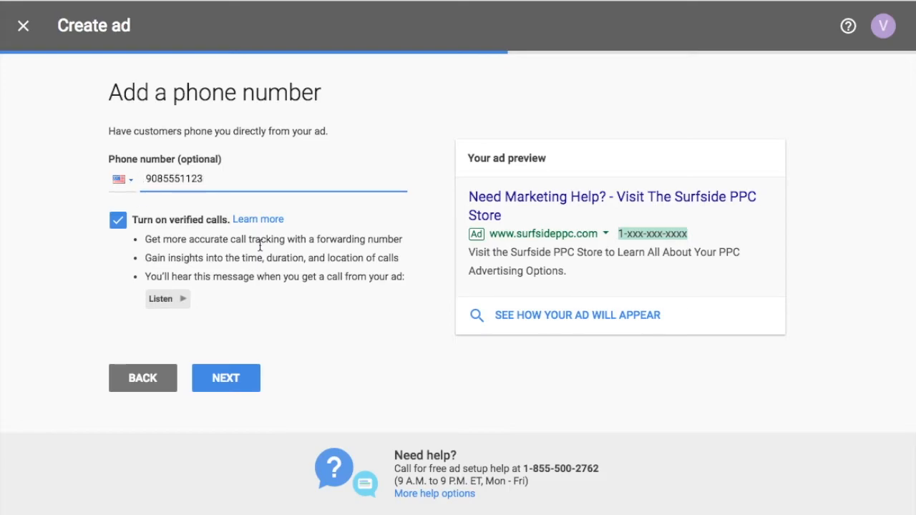
mouse_move(191, 401)
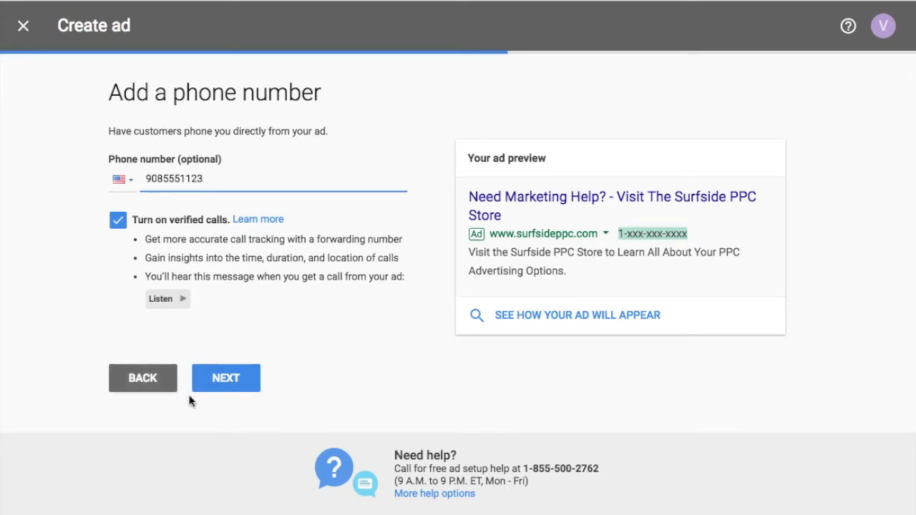
Drag the budget slider down to $8.22 per day, a $250 monthly maximum
click(226, 377)
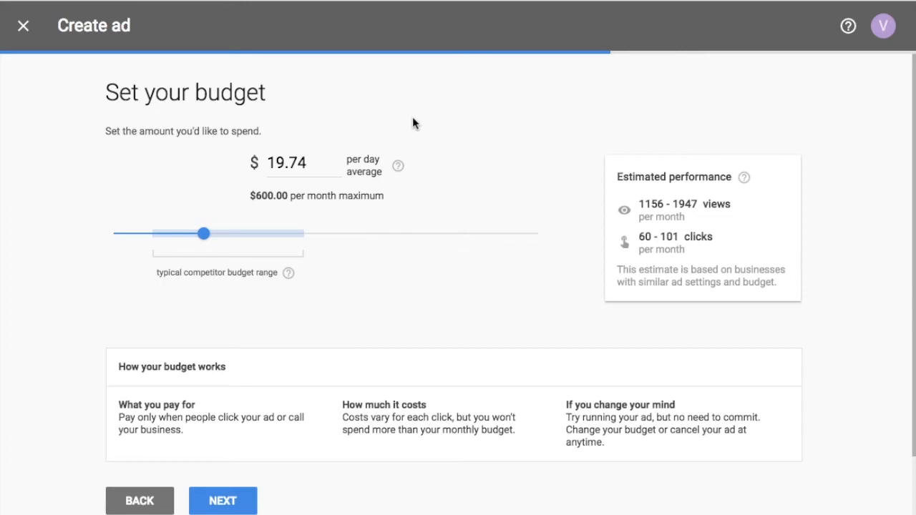
drag(204, 233, 166, 233)
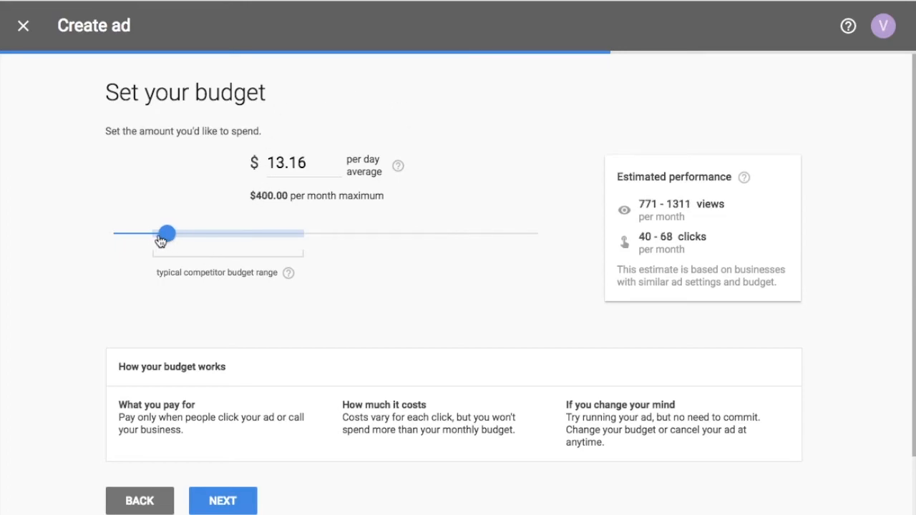
drag(165, 232, 130, 233)
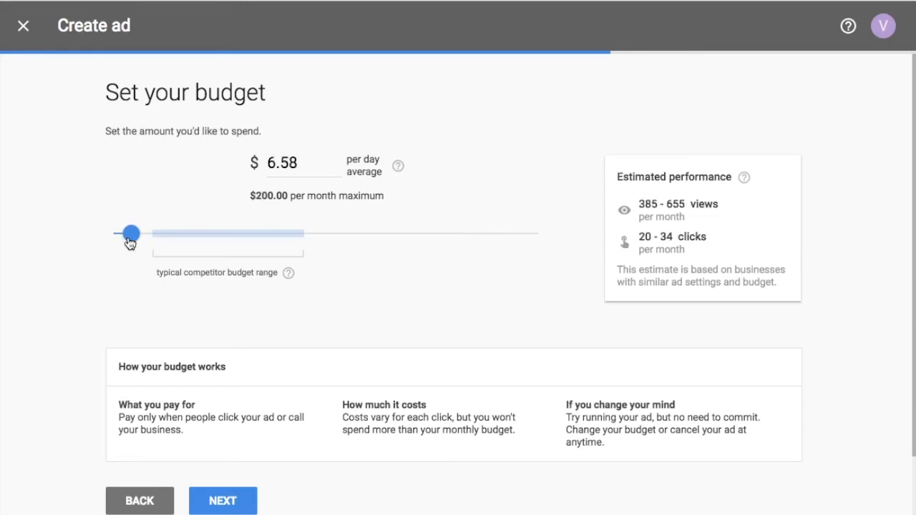
drag(131, 232, 141, 233)
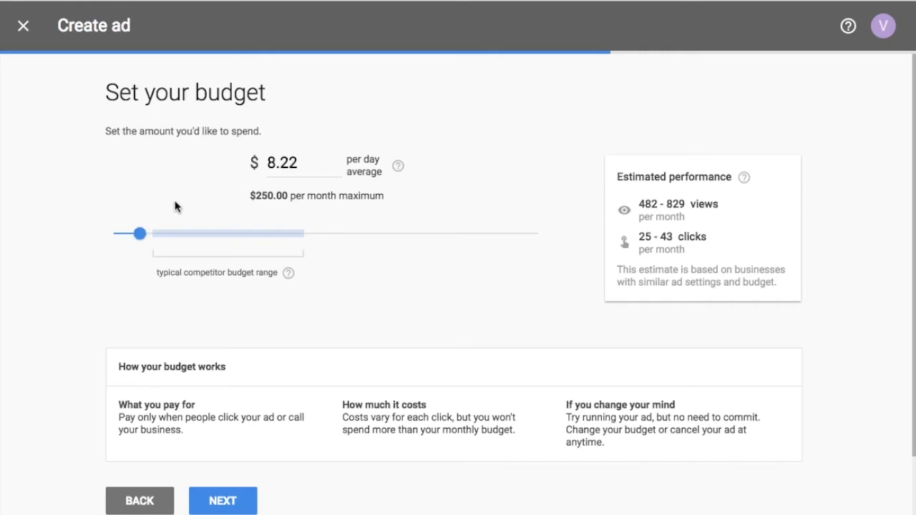
mouse_move(163, 398)
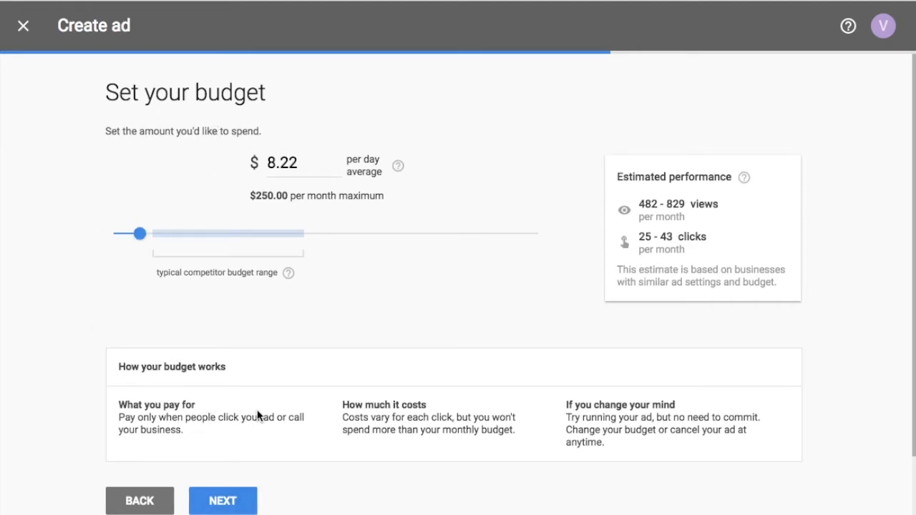
Review the storefront ad's settings and confirm payment info to create it
click(222, 500)
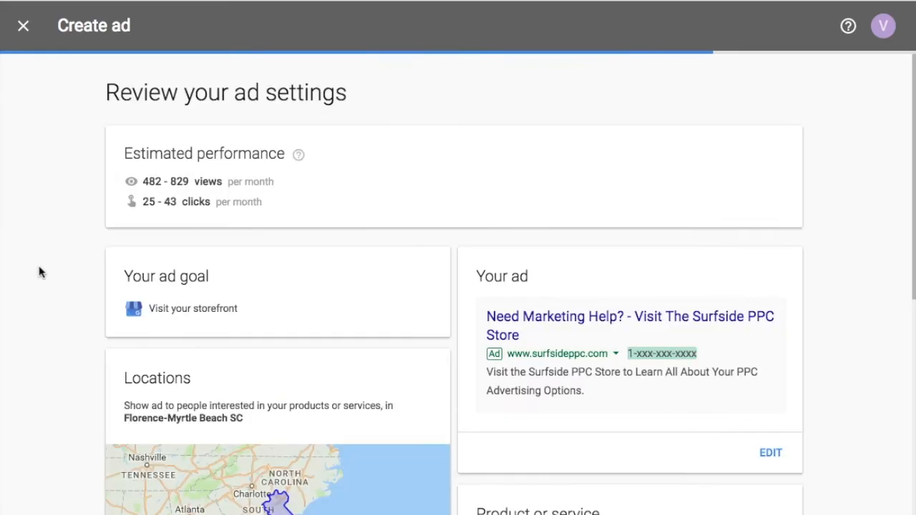
mouse_move(190, 322)
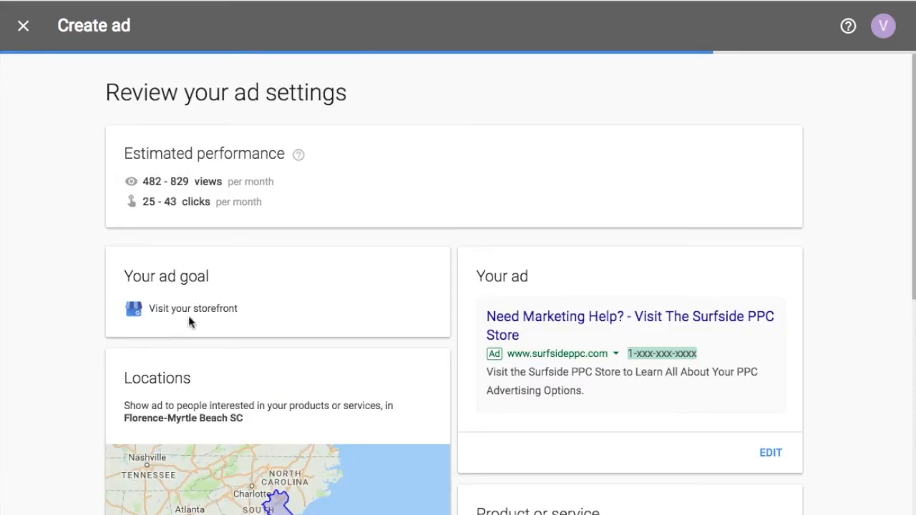
mouse_move(216, 308)
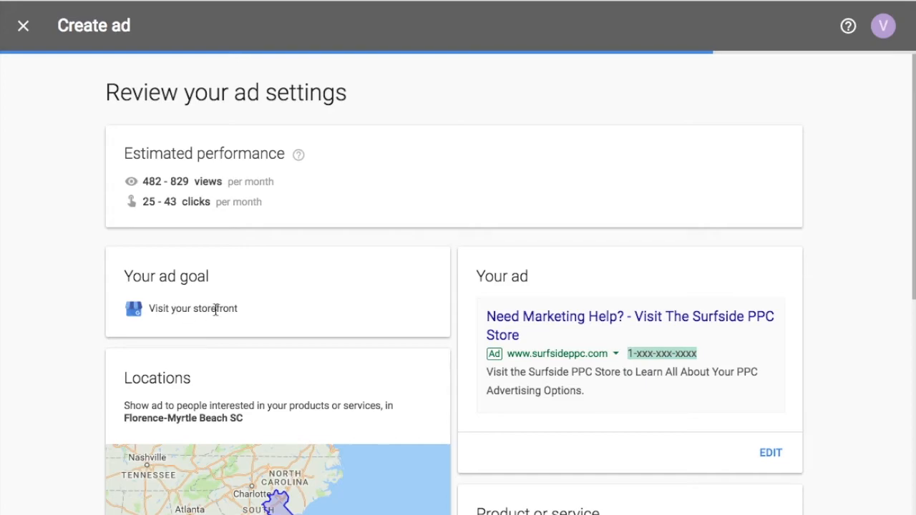
scroll(down, 3)
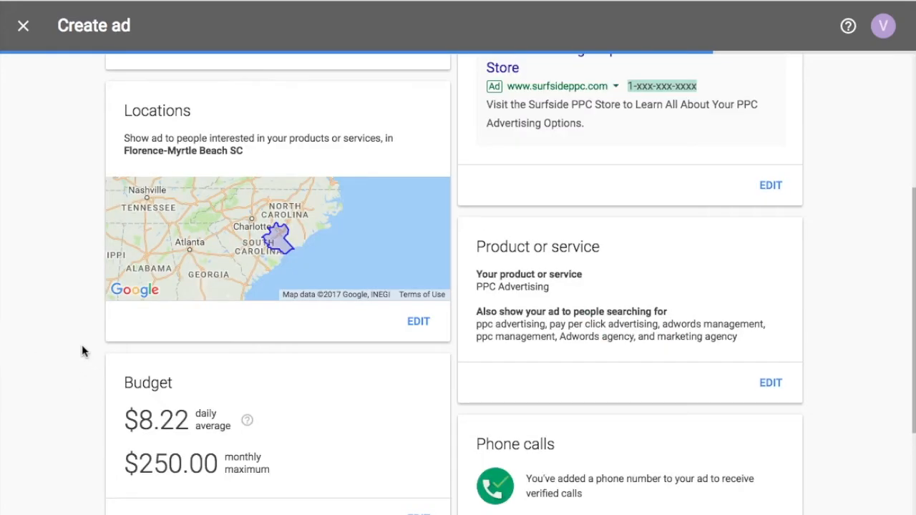
scroll(down, 3)
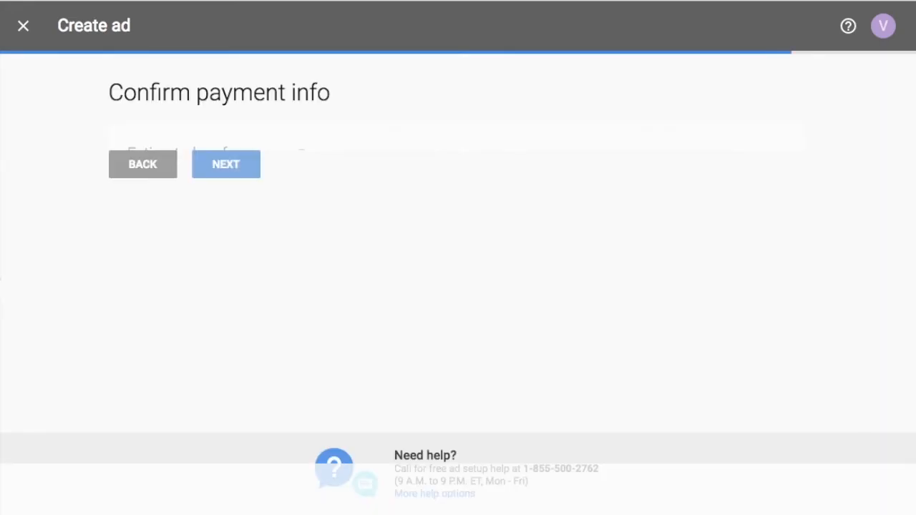
click(226, 163)
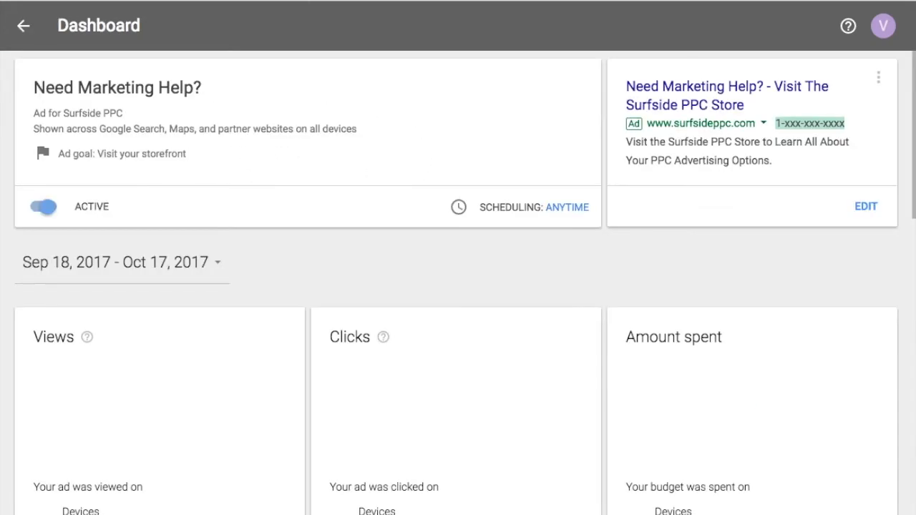
From the ads list, turn on Call Surfside PPC and deactivate Need Marketing Help?
click(27, 25)
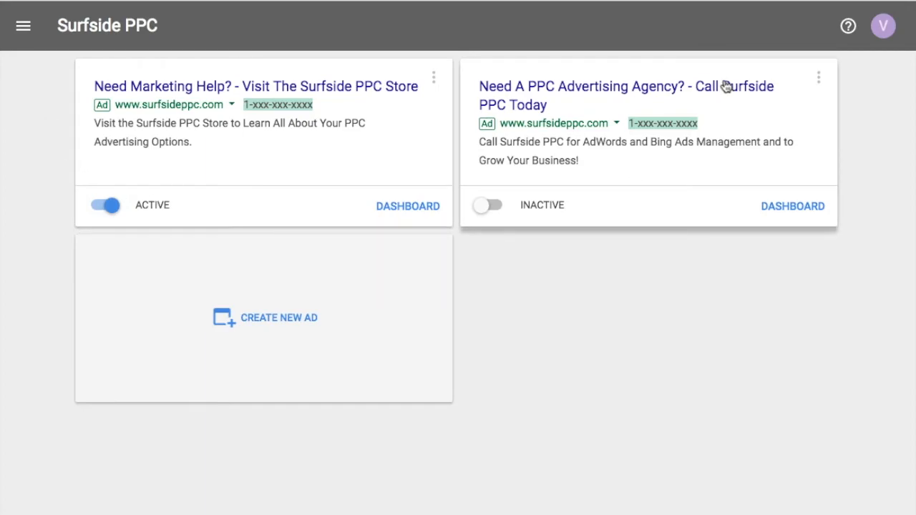
mouse_move(804, 92)
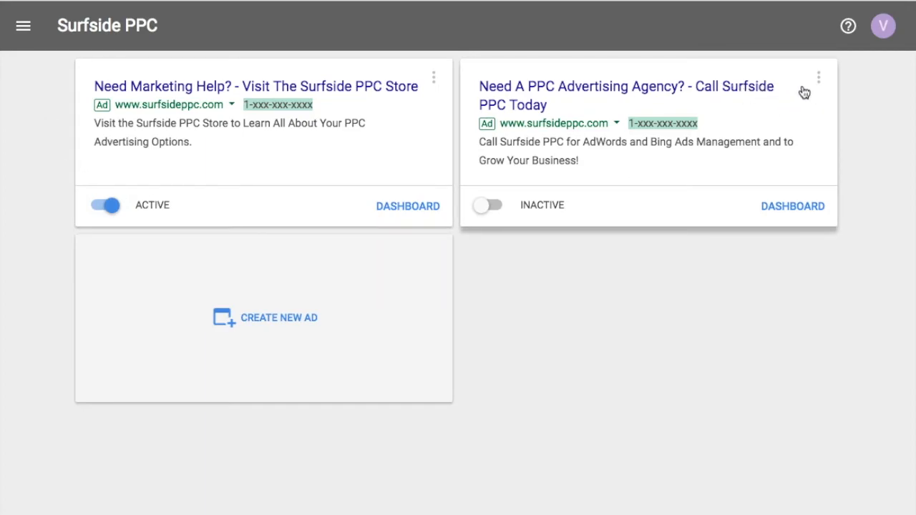
mouse_move(778, 73)
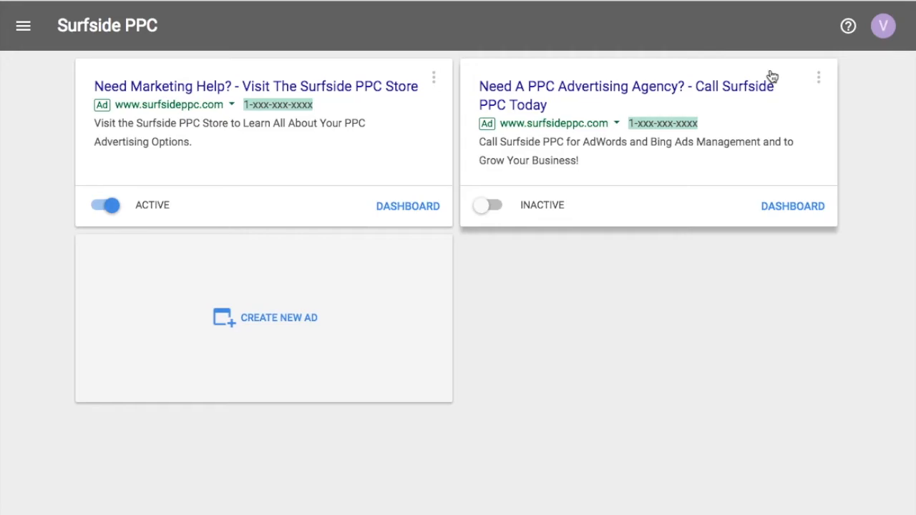
mouse_move(472, 217)
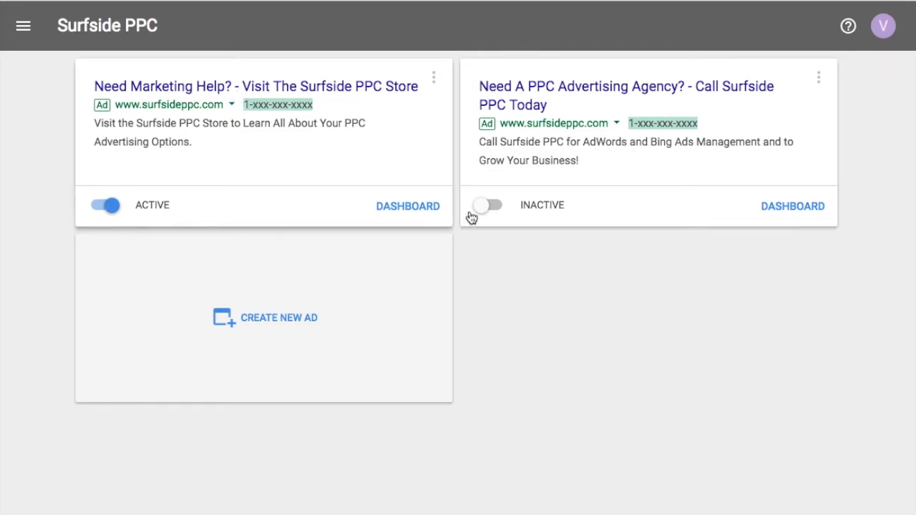
click(488, 205)
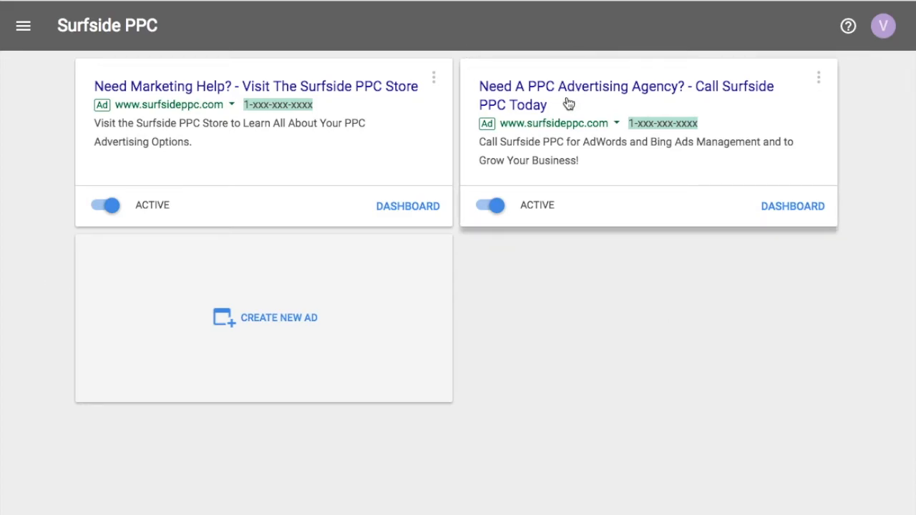
click(107, 205)
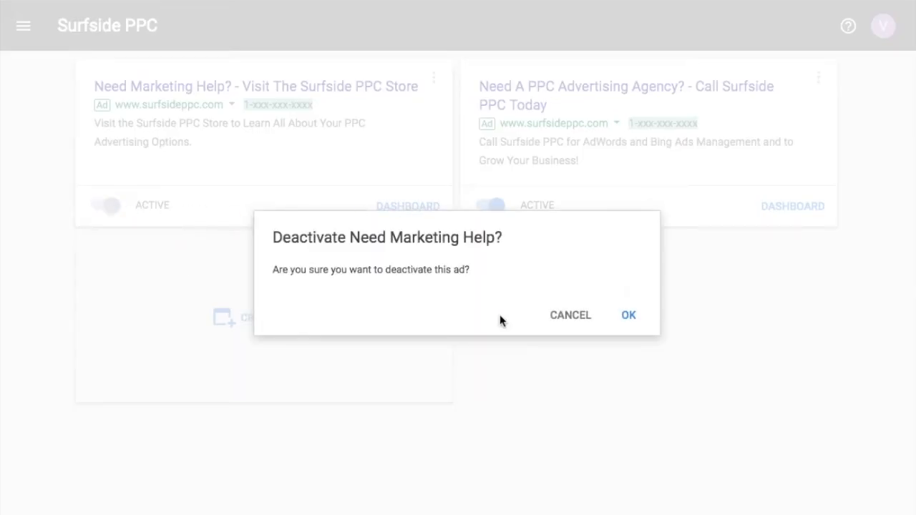
click(629, 315)
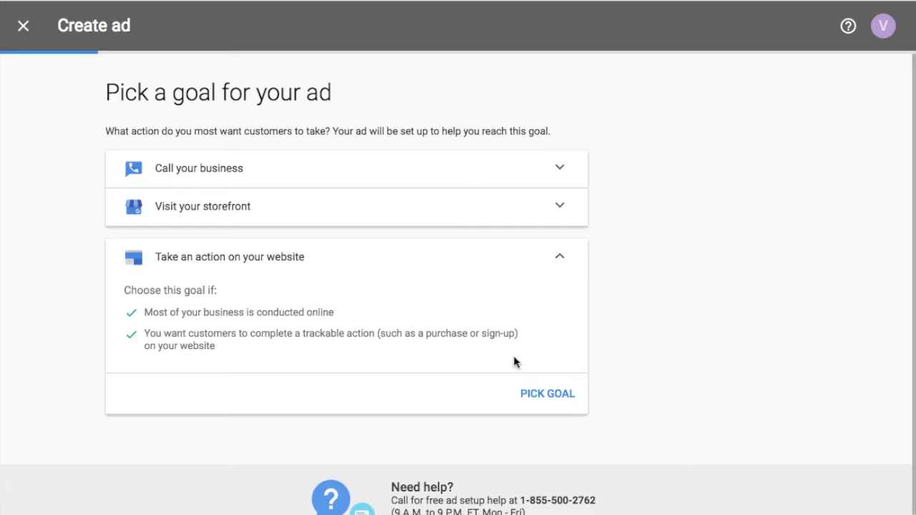
Create a website-action ad targeting specific regions and promoting PPC Advertising
click(546, 394)
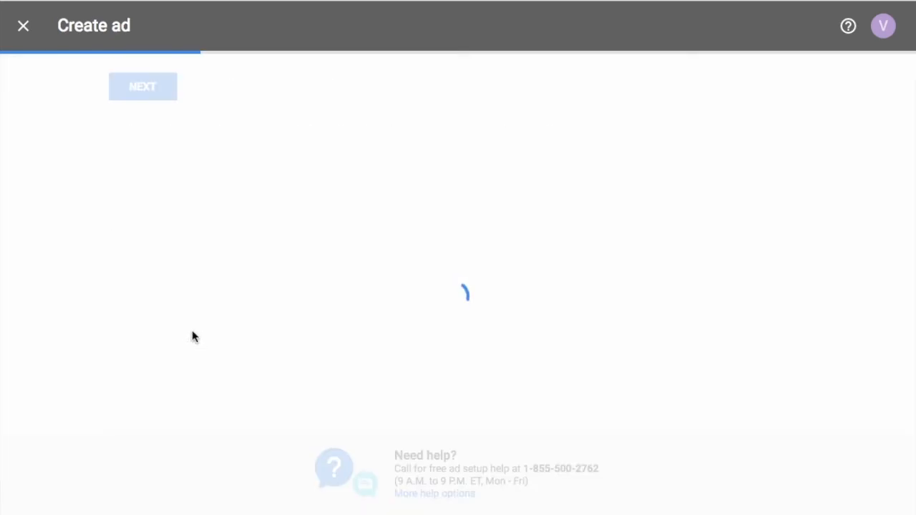
click(143, 86)
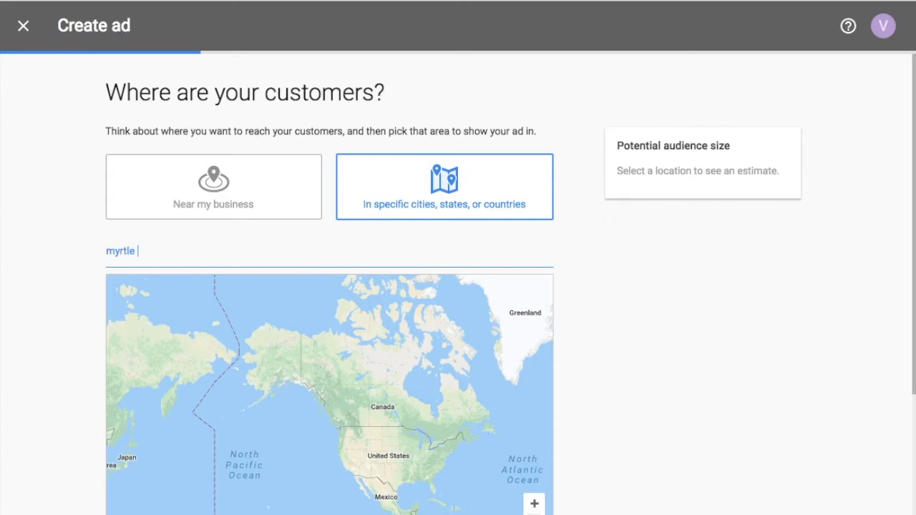
click(140, 251)
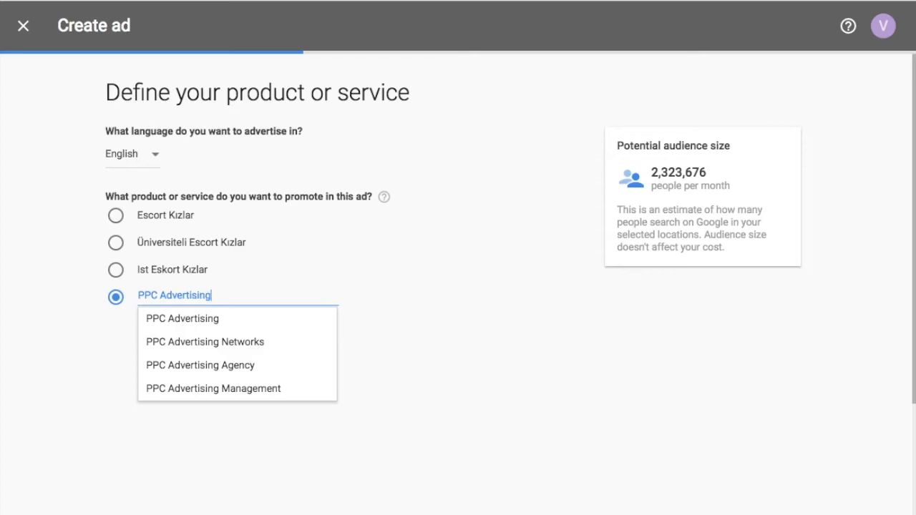
click(181, 318)
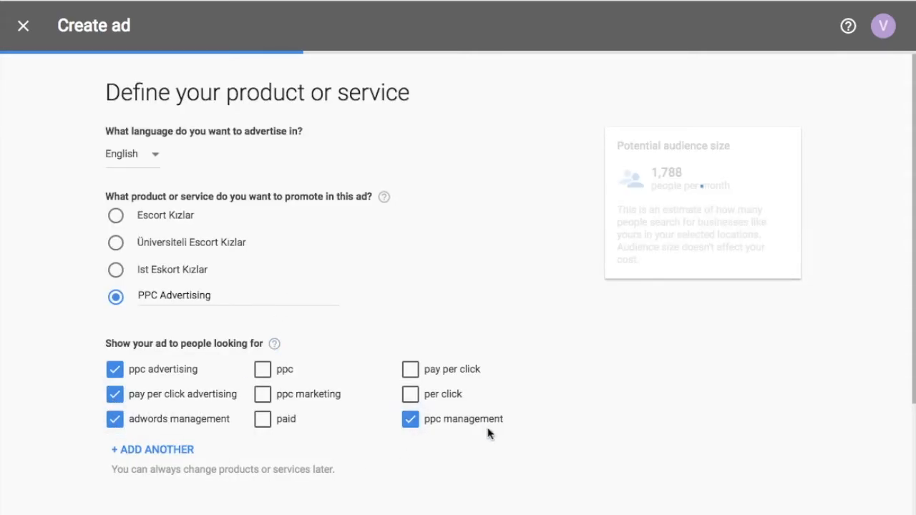
click(226, 394)
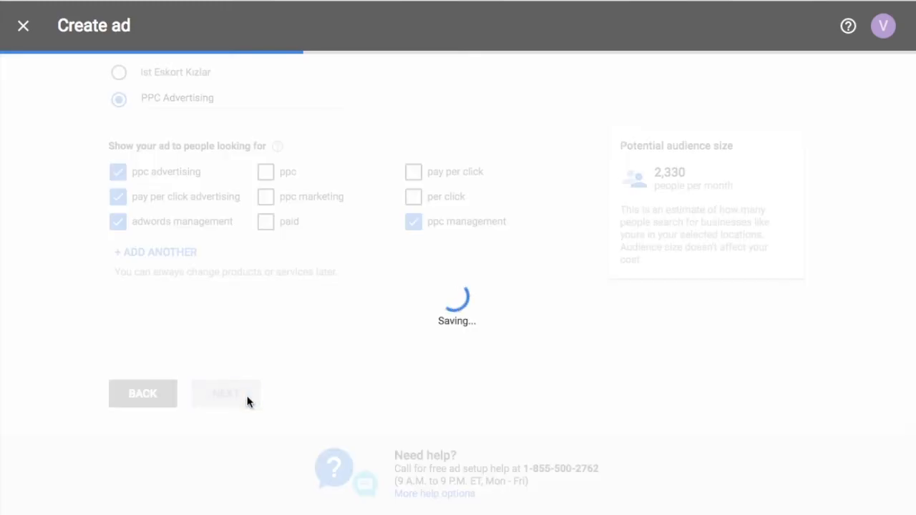
click(226, 394)
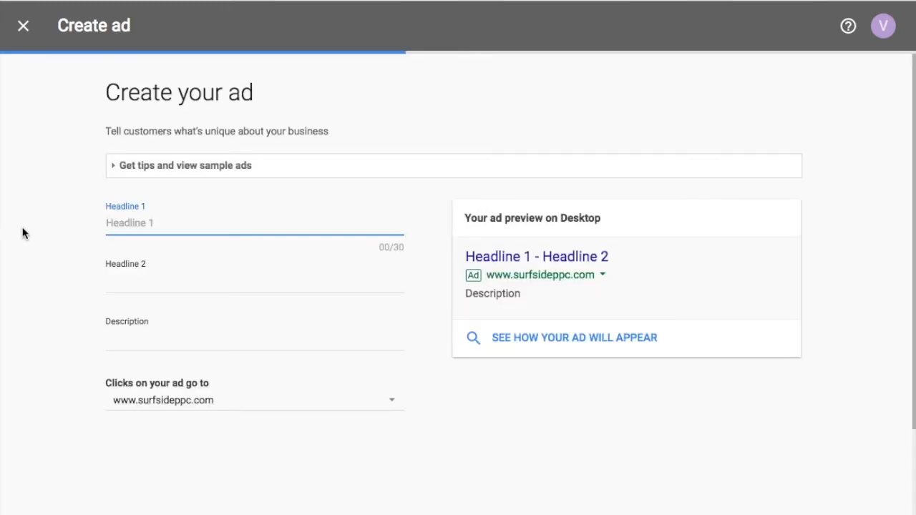
Write headlines 'Contact Surfside PPC' / 'The Best PPC Ads Agency', description, and website
text(Contact Surfside PPC)
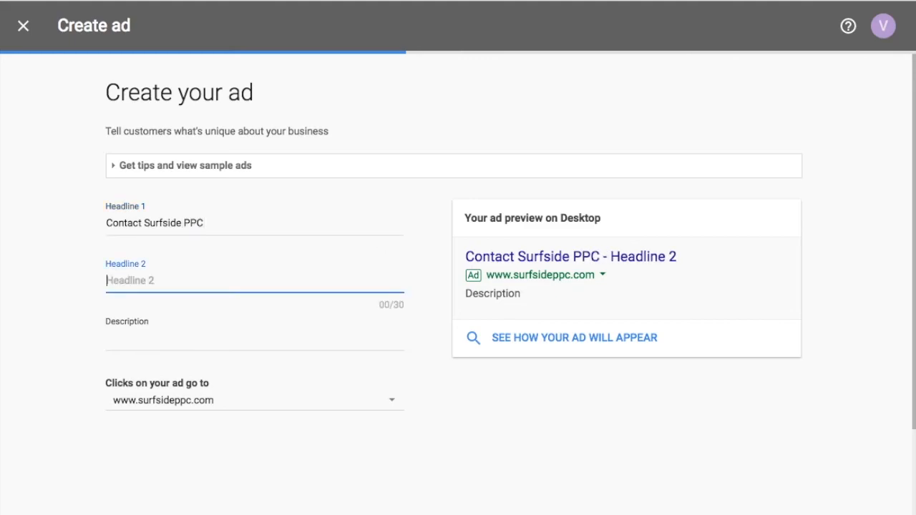
text(The Best PPC Advertising Agency)
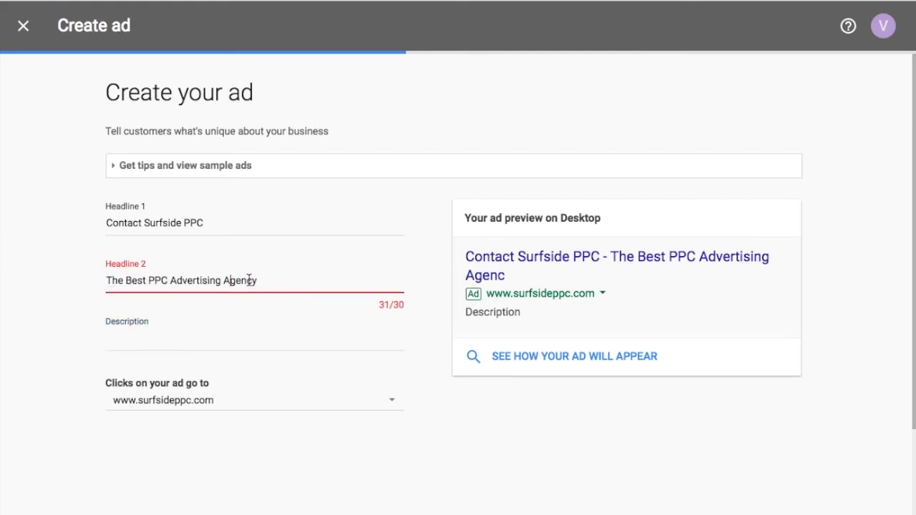
text(The Best PPC Ads)
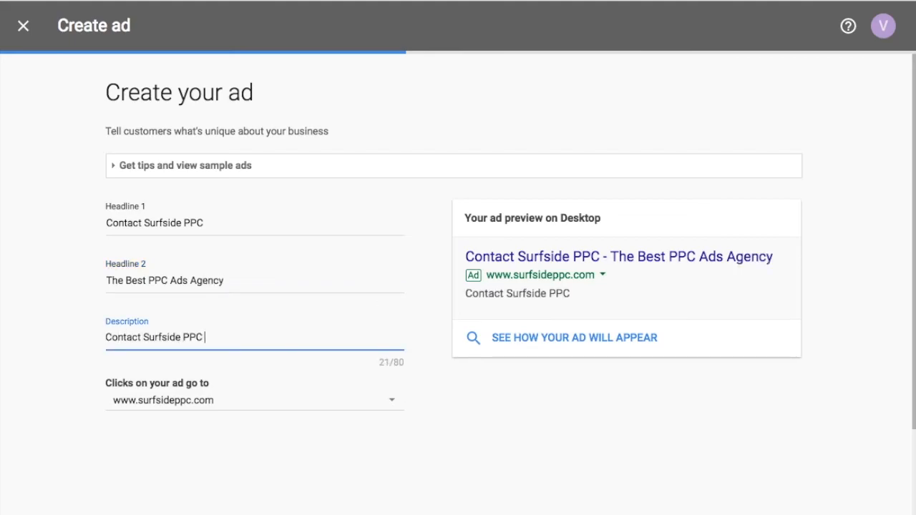
text(Today for PPC Advertising Help!)
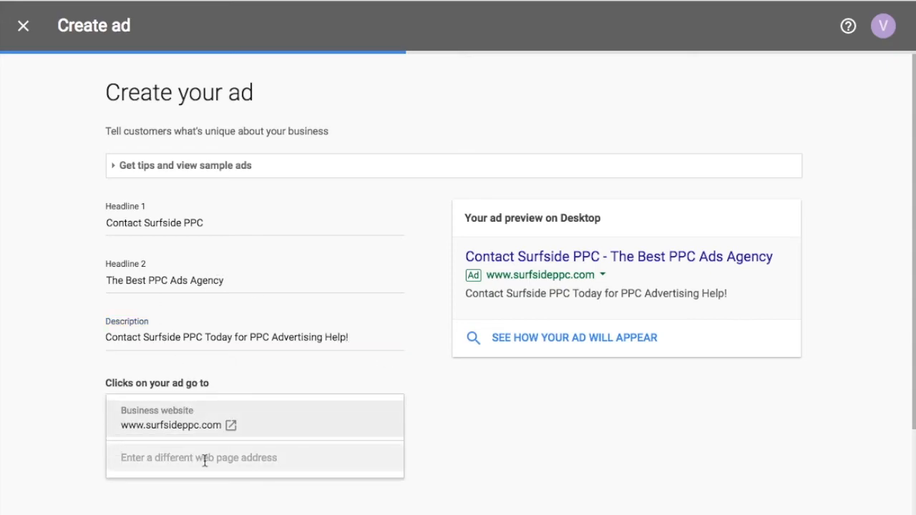
text(www.surfsidep)
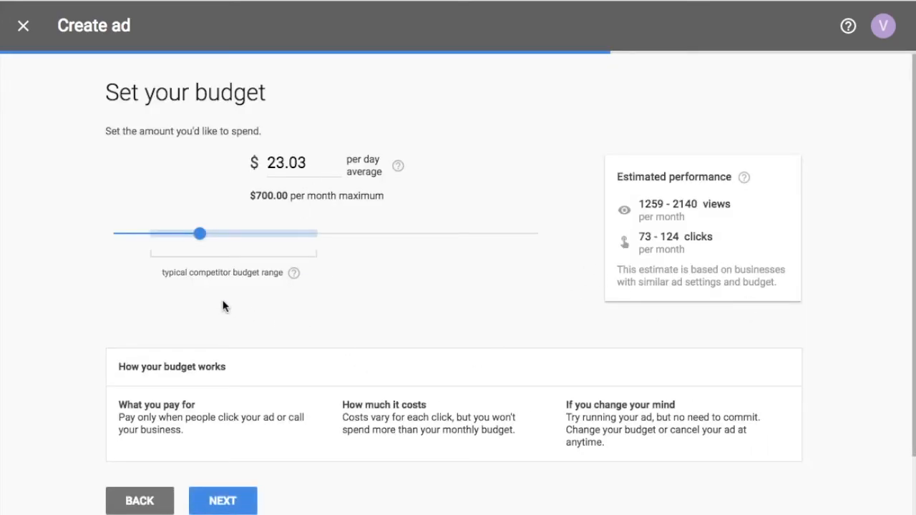
Keep $23.03 per day, approve review and payment, and open Contact Surfside PPC's dashboard
click(223, 501)
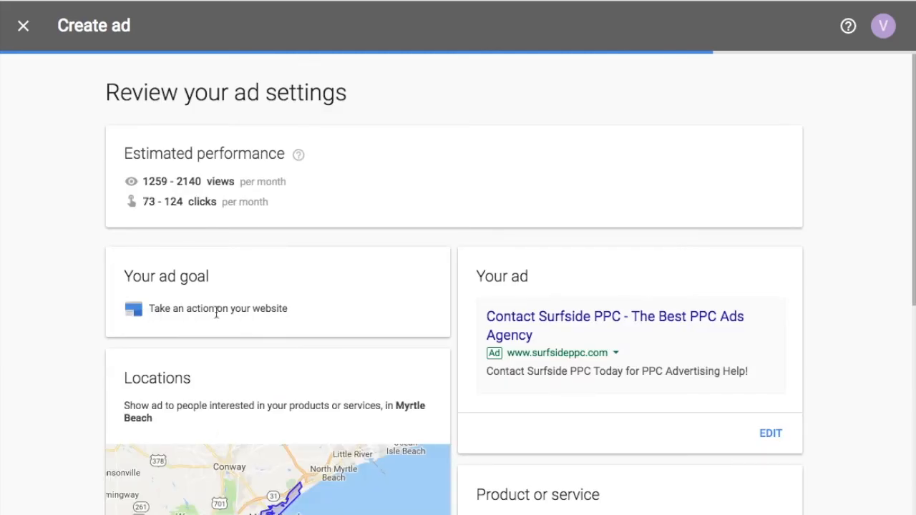
mouse_move(213, 330)
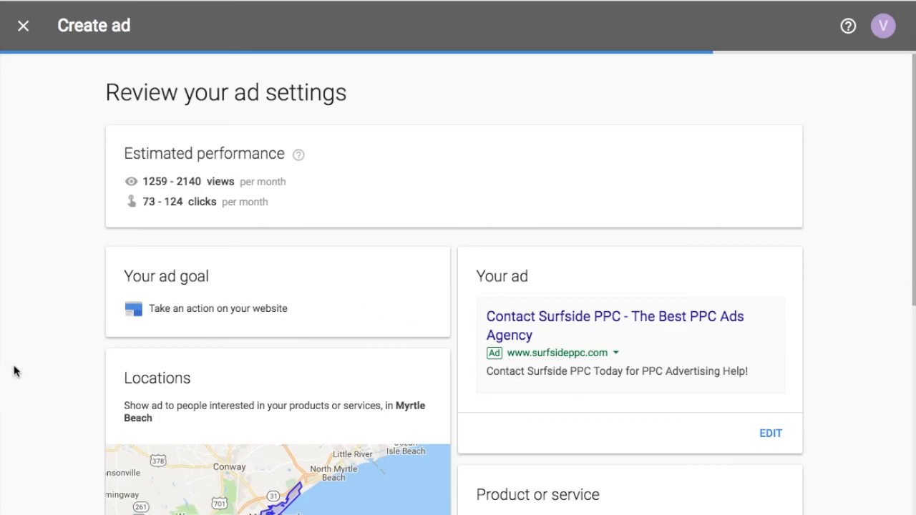
scroll(down, 3)
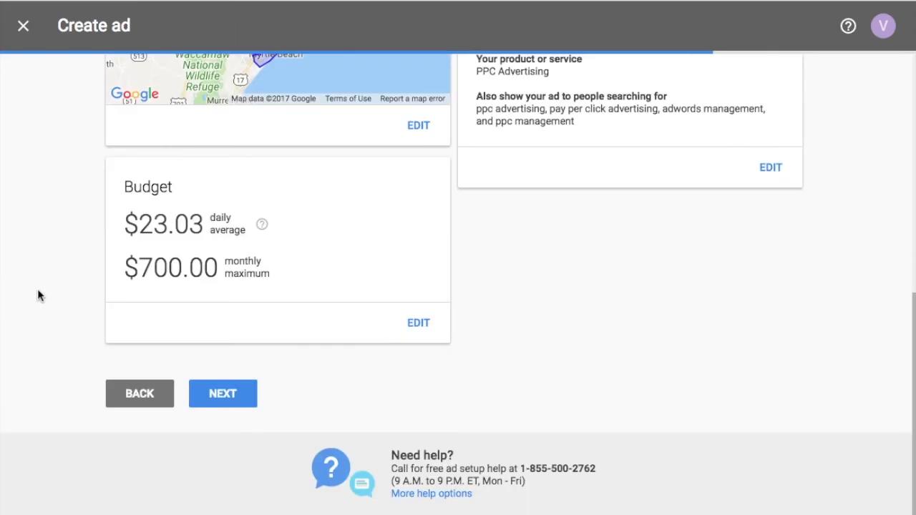
click(223, 393)
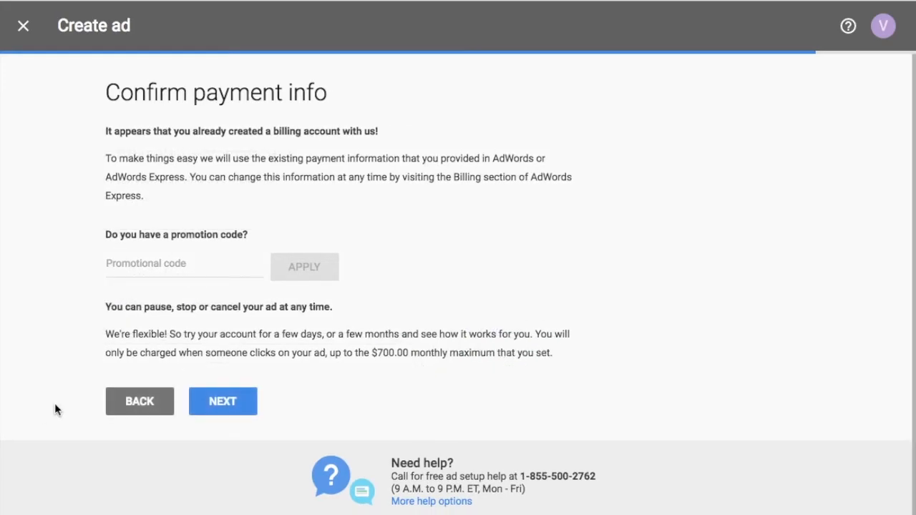
click(222, 401)
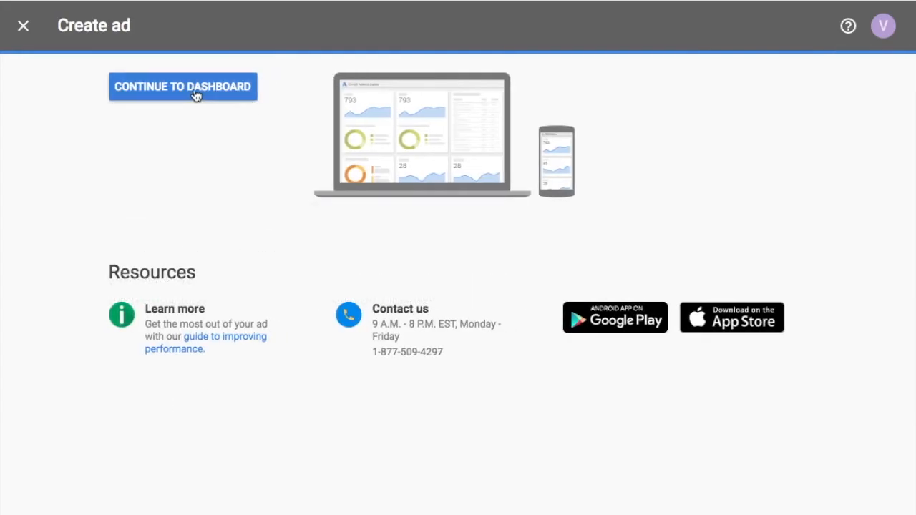
click(183, 86)
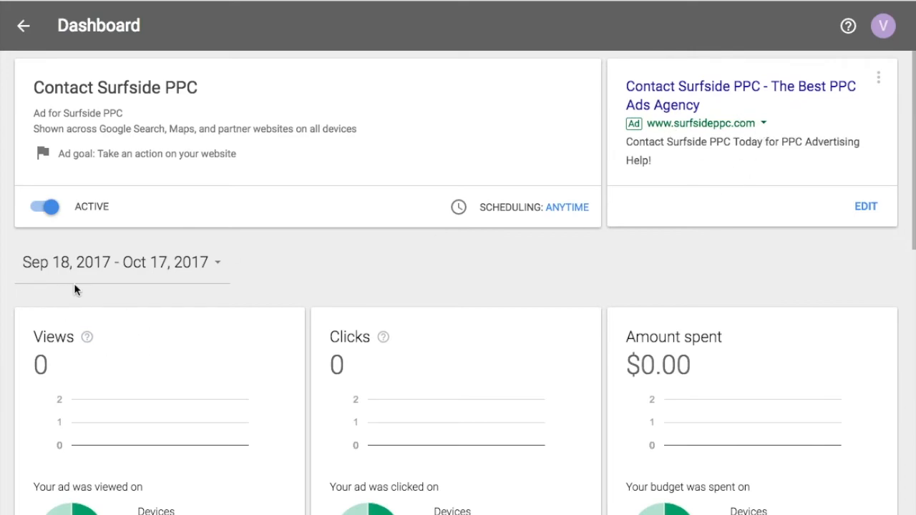
Back on the ads overview, switch off and confirm the Contact Surfside PPC ad, dismissing the survey
click(118, 261)
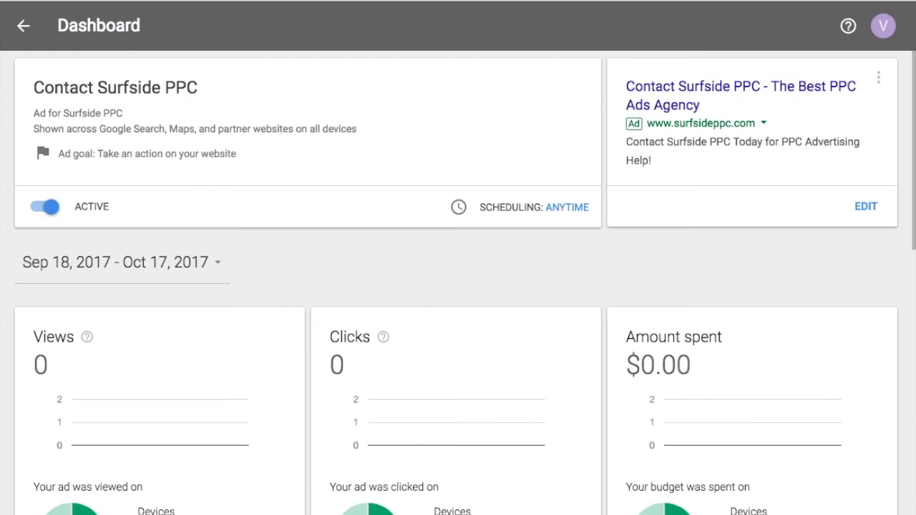
click(25, 24)
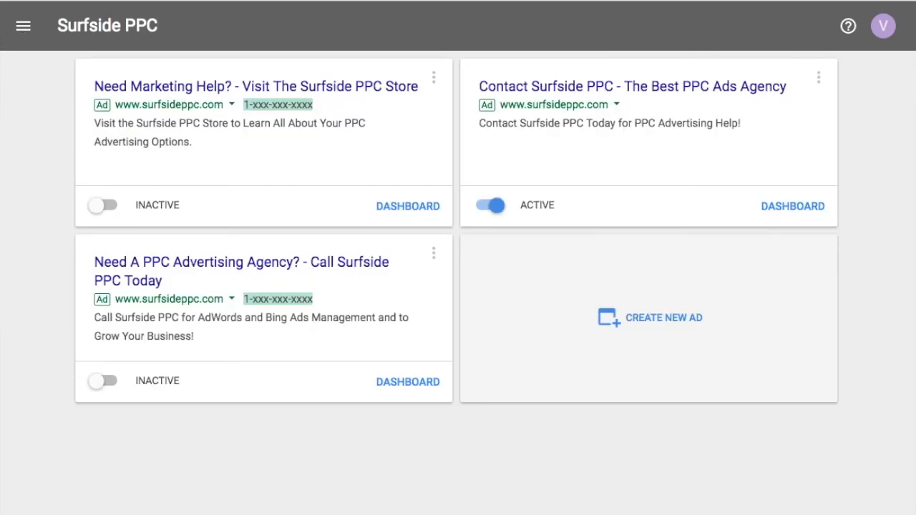
click(490, 205)
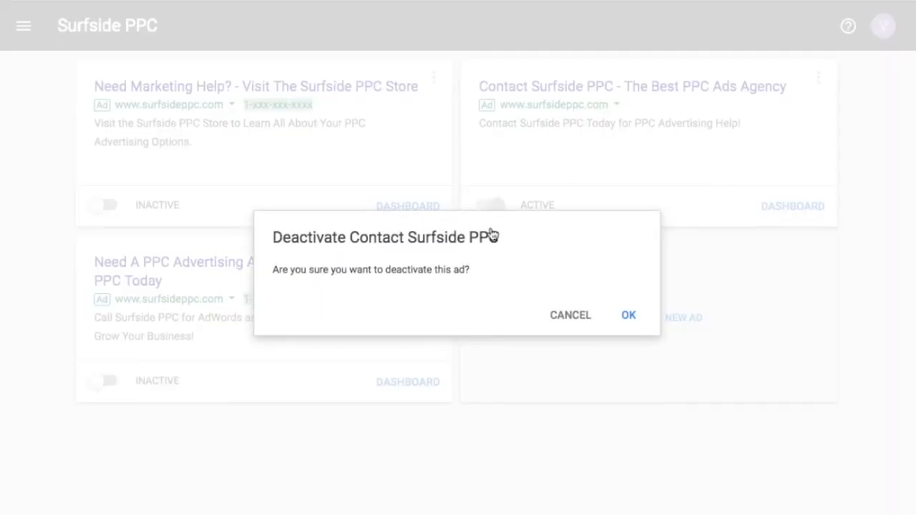
click(629, 315)
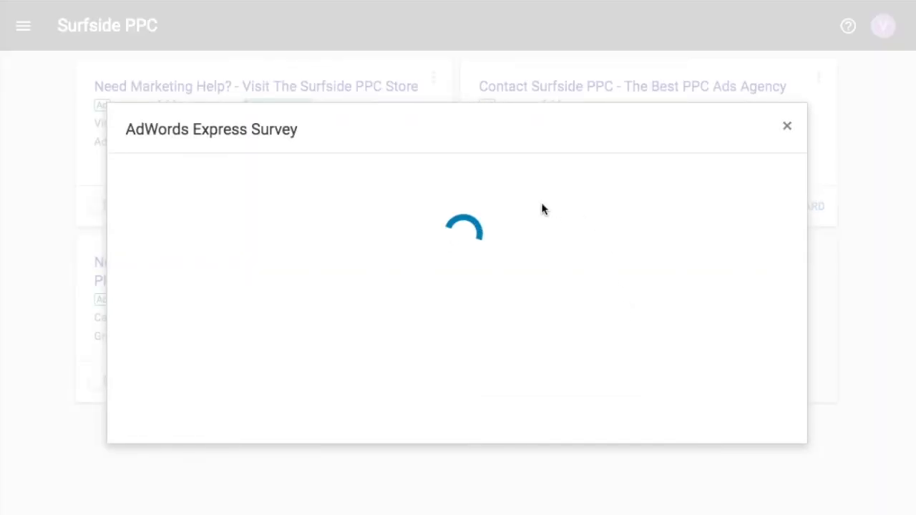
click(787, 125)
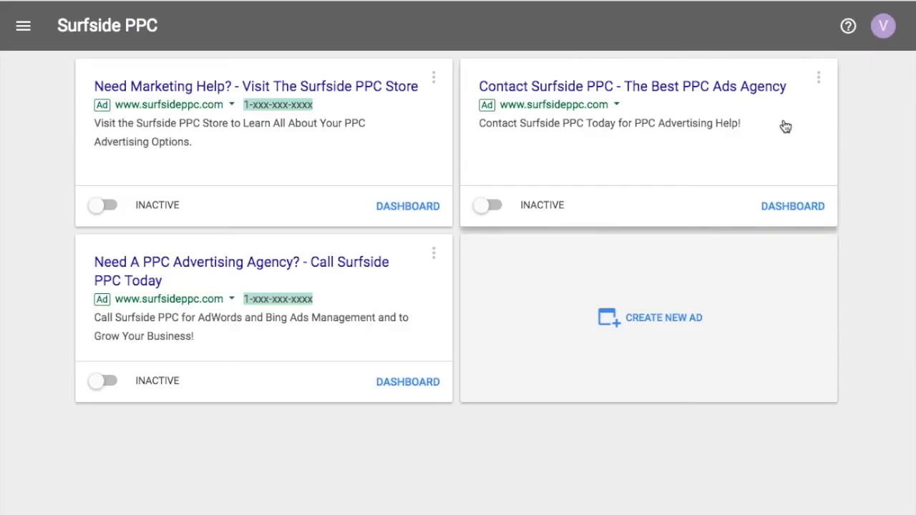
mouse_move(876, 127)
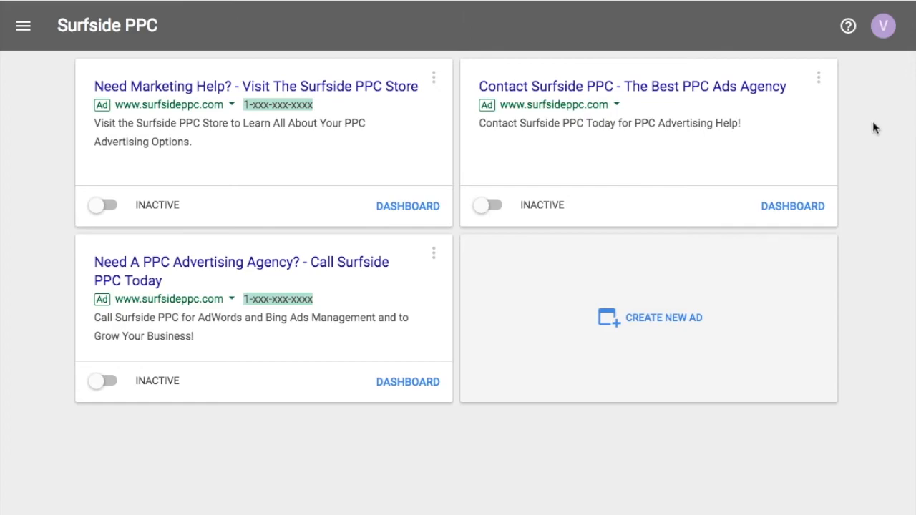
mouse_move(651, 100)
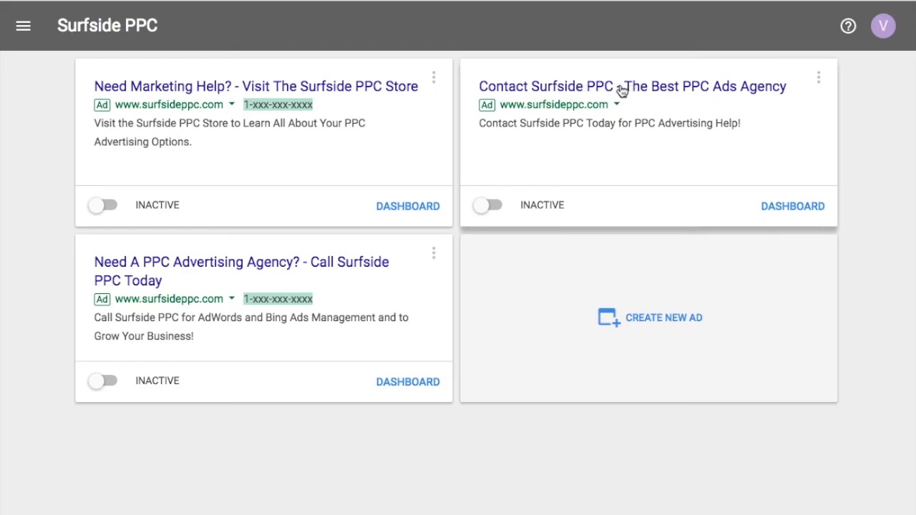
mouse_move(368, 94)
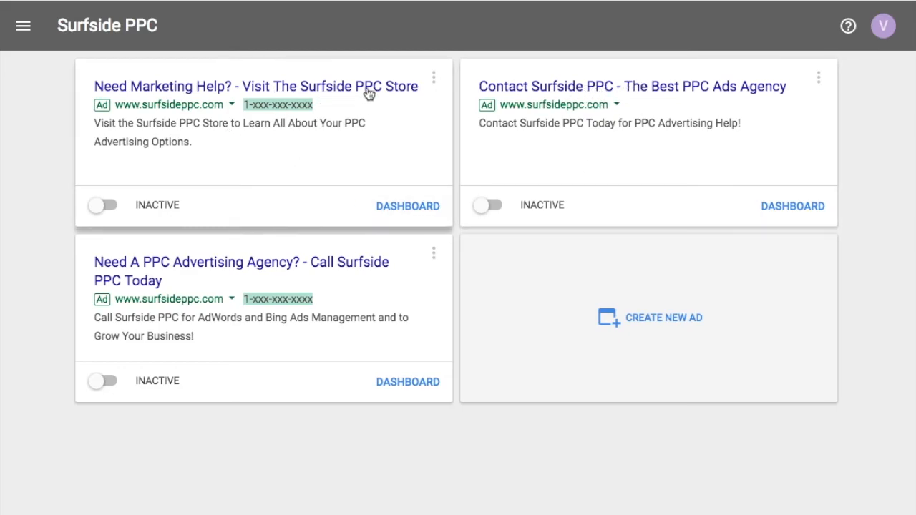
mouse_move(476, 303)
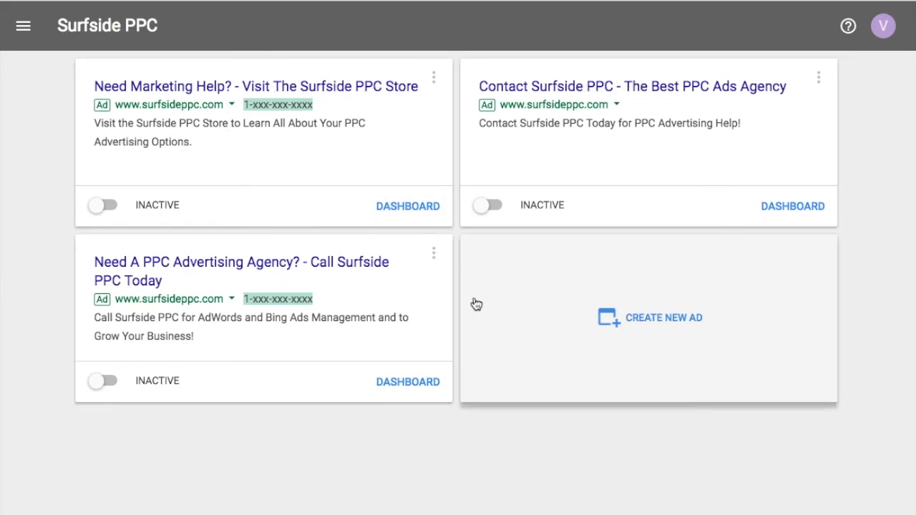
mouse_move(497, 421)
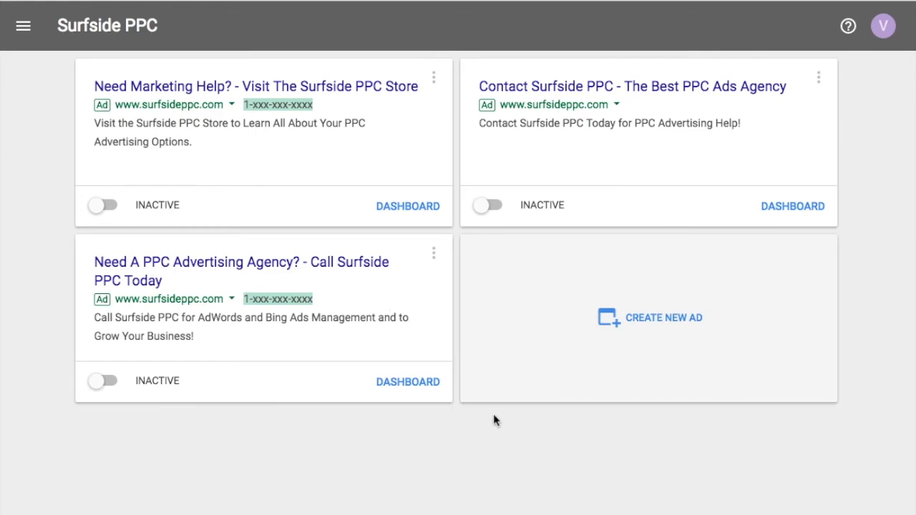